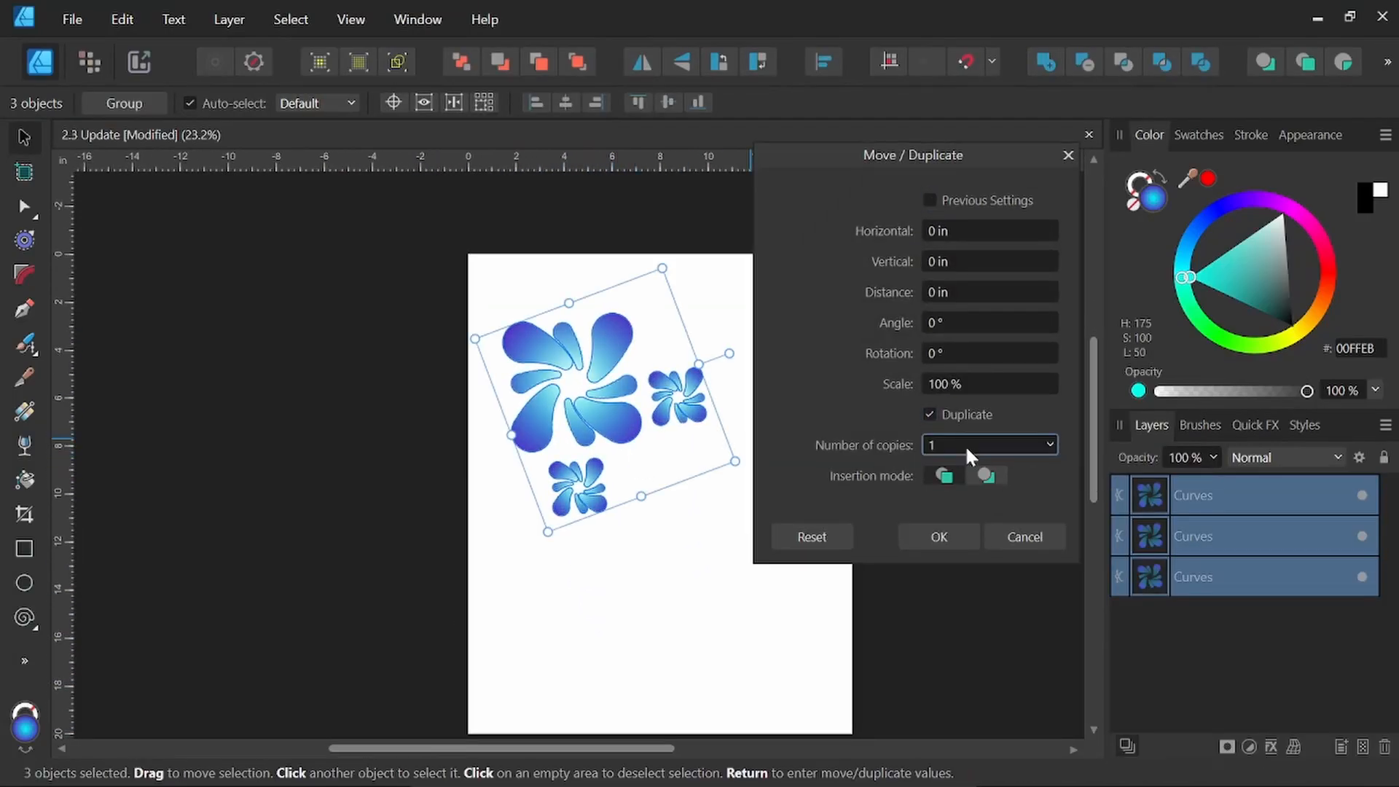
Confirm 8 rotated, shrinking flower duplicates and return to a blank page.
{"action": "type", "text": "8"}
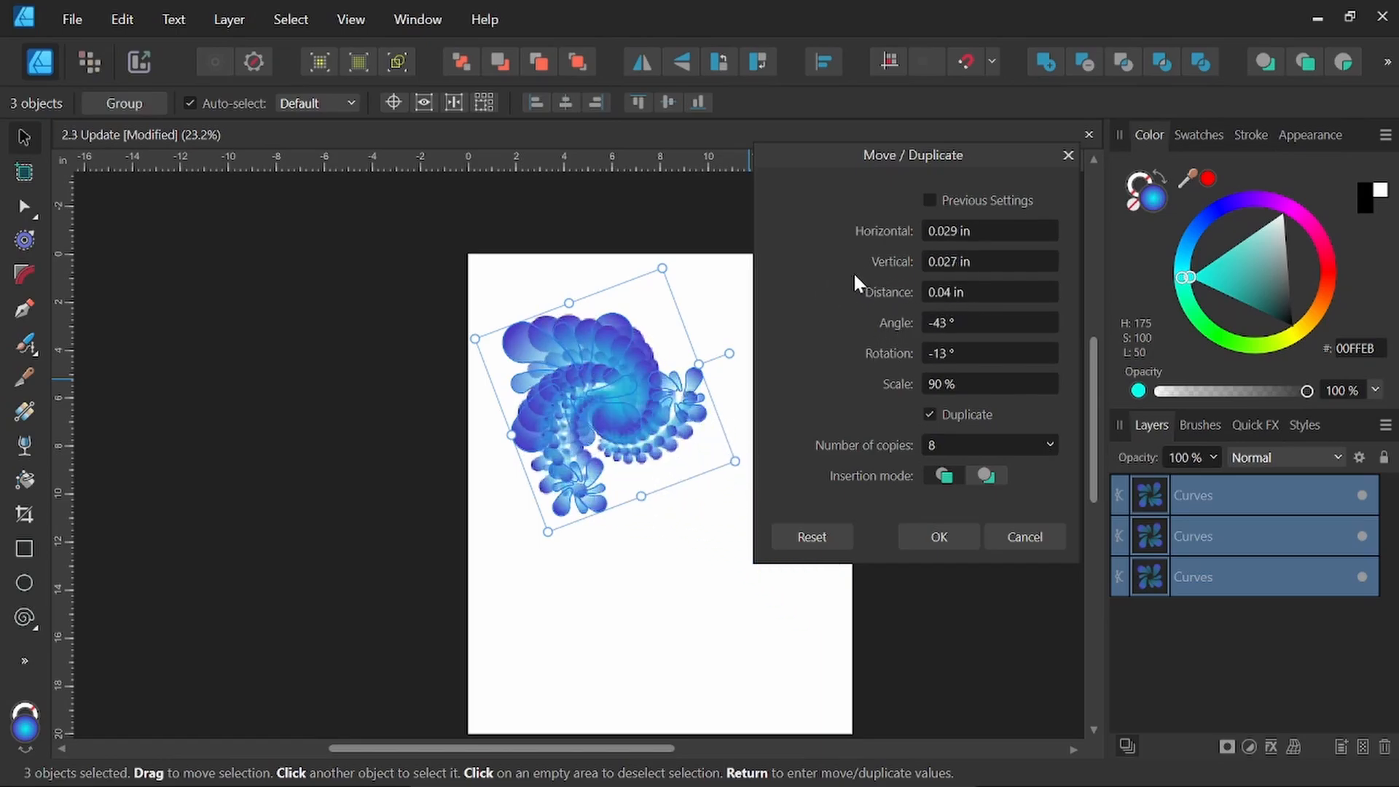
{"action": "left_click", "coordinate": [937, 536]}
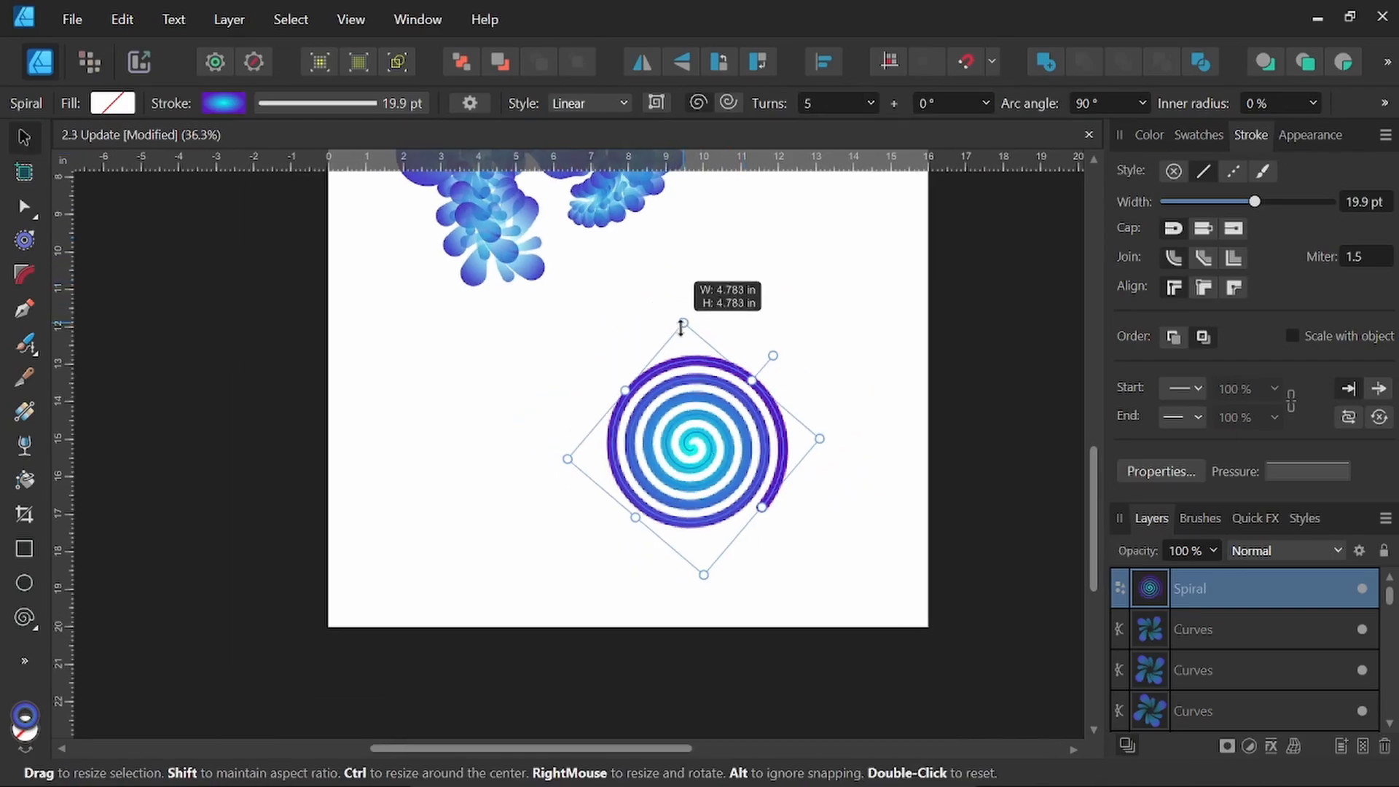
{"action": "key", "text": "Return"}
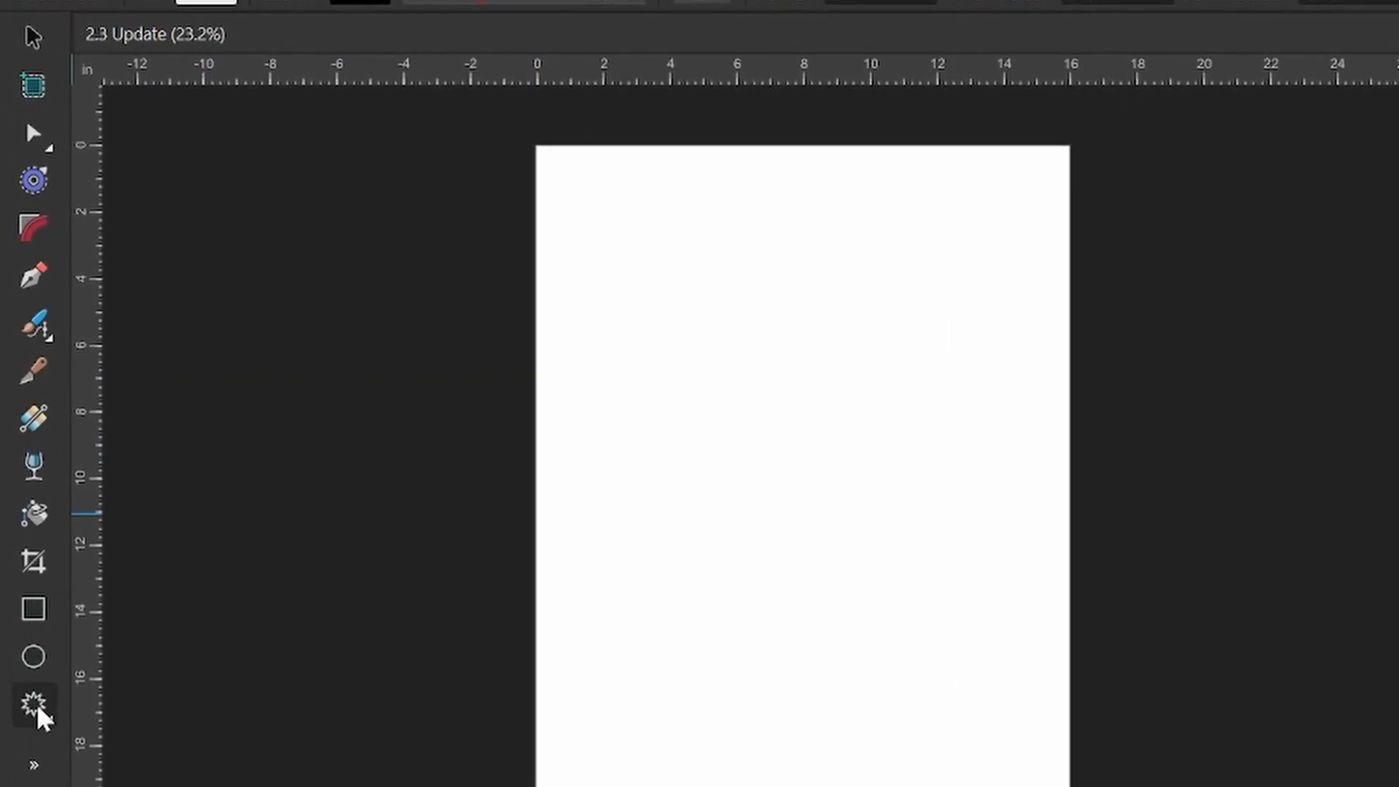
Draw a black spiral with the Spiral Tool and thicken its stroke to 7.2 pt.
{"action": "left_click", "coordinate": [33, 703]}
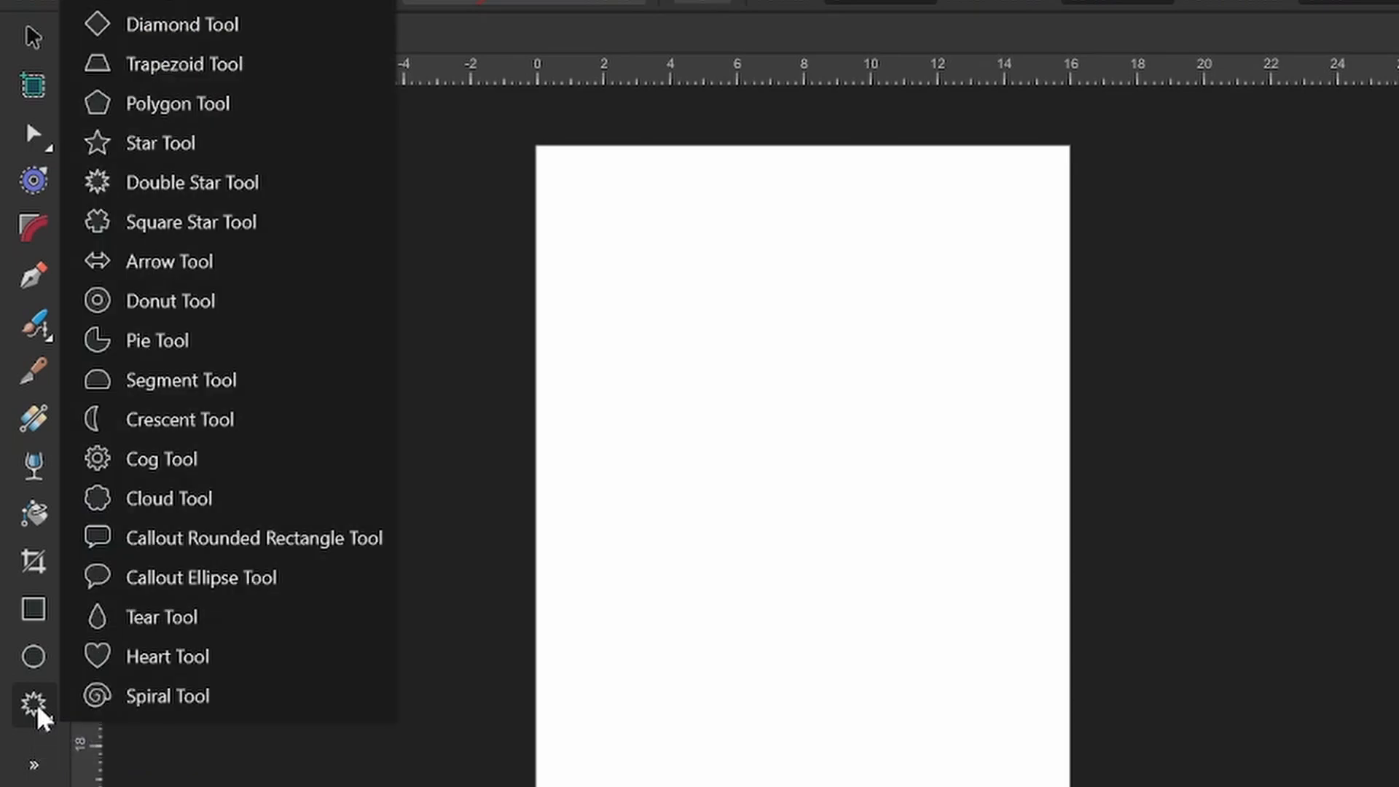
{"action": "mouse_move", "coordinate": [210, 696]}
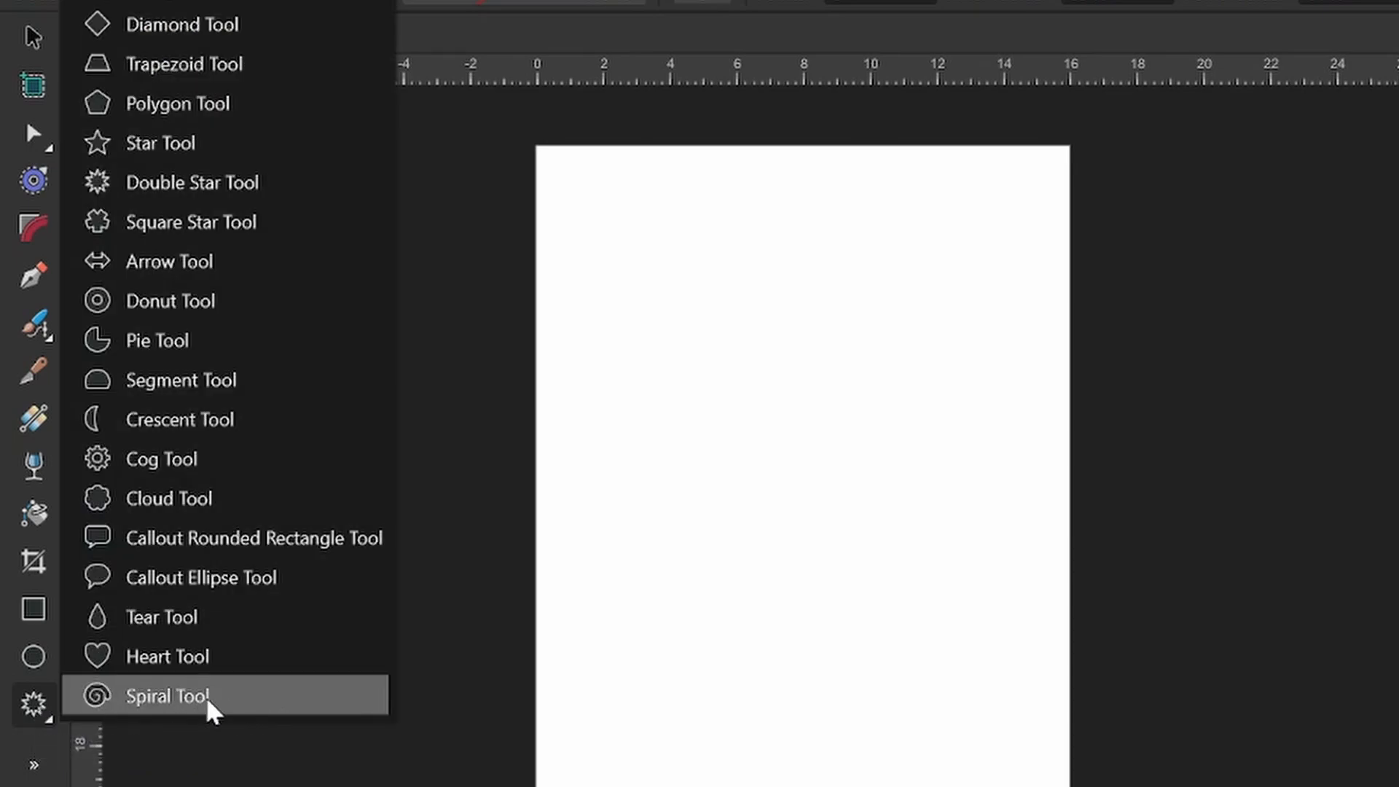
{"action": "left_click", "coordinate": [167, 697]}
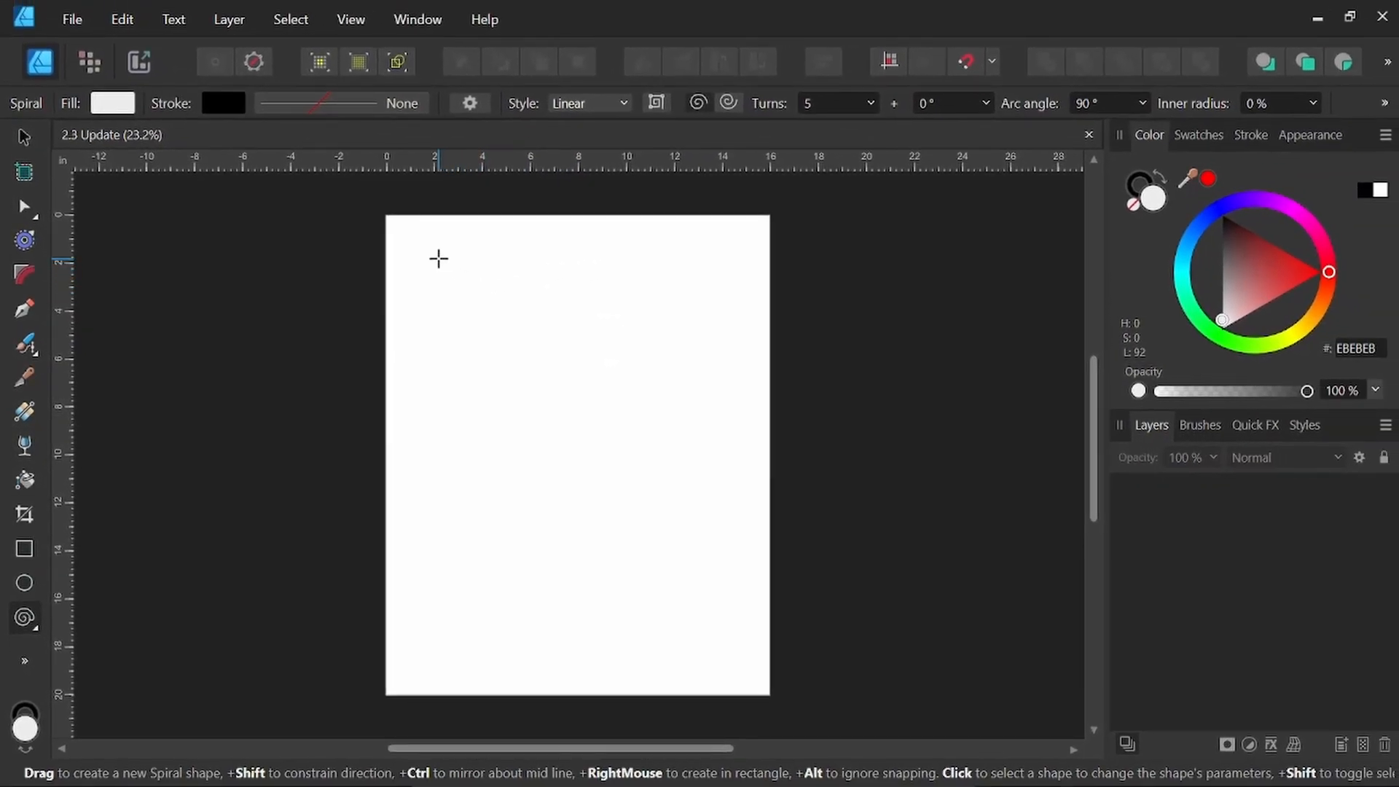
{"action": "left_click_drag", "start_coordinate": [438, 260], "coordinate": [517, 294]}
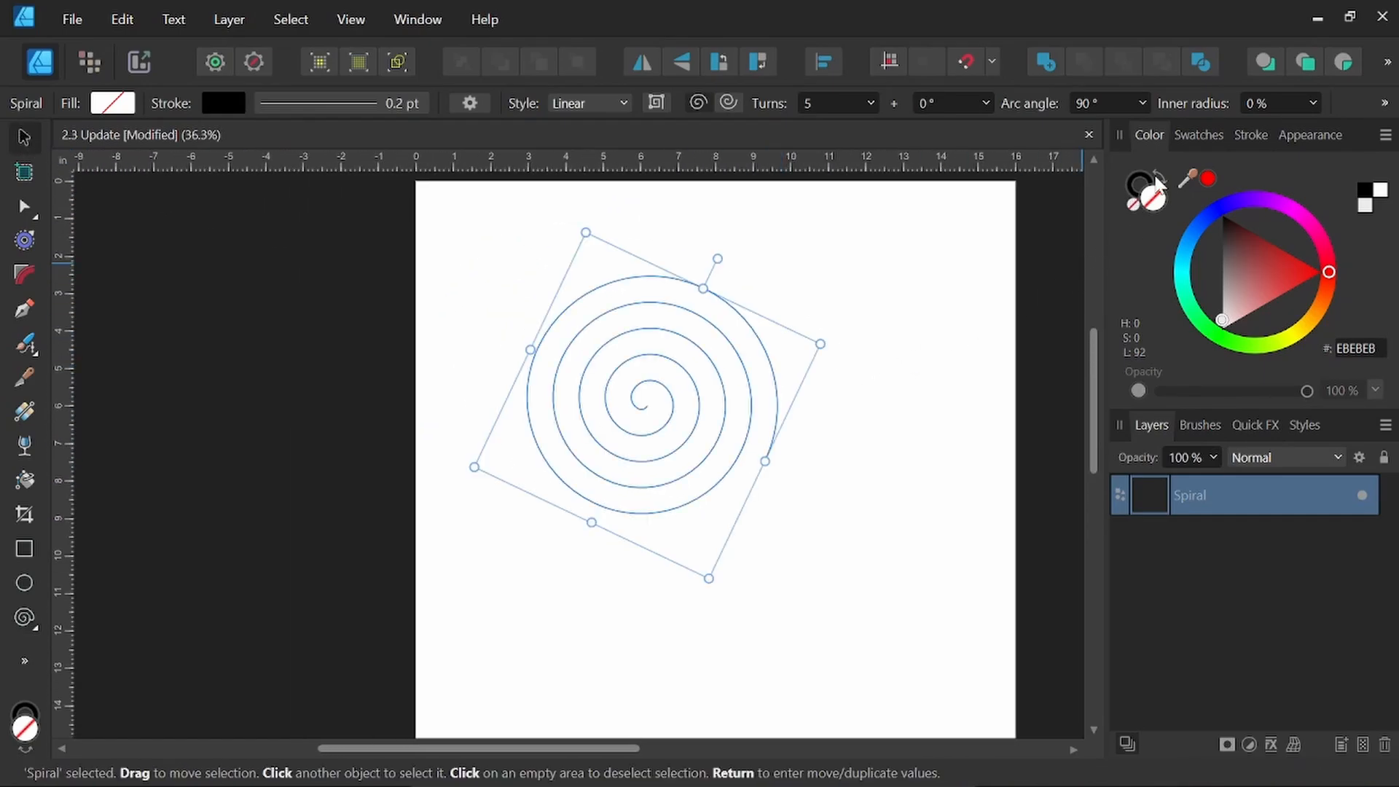
{"action": "left_click", "coordinate": [1249, 134]}
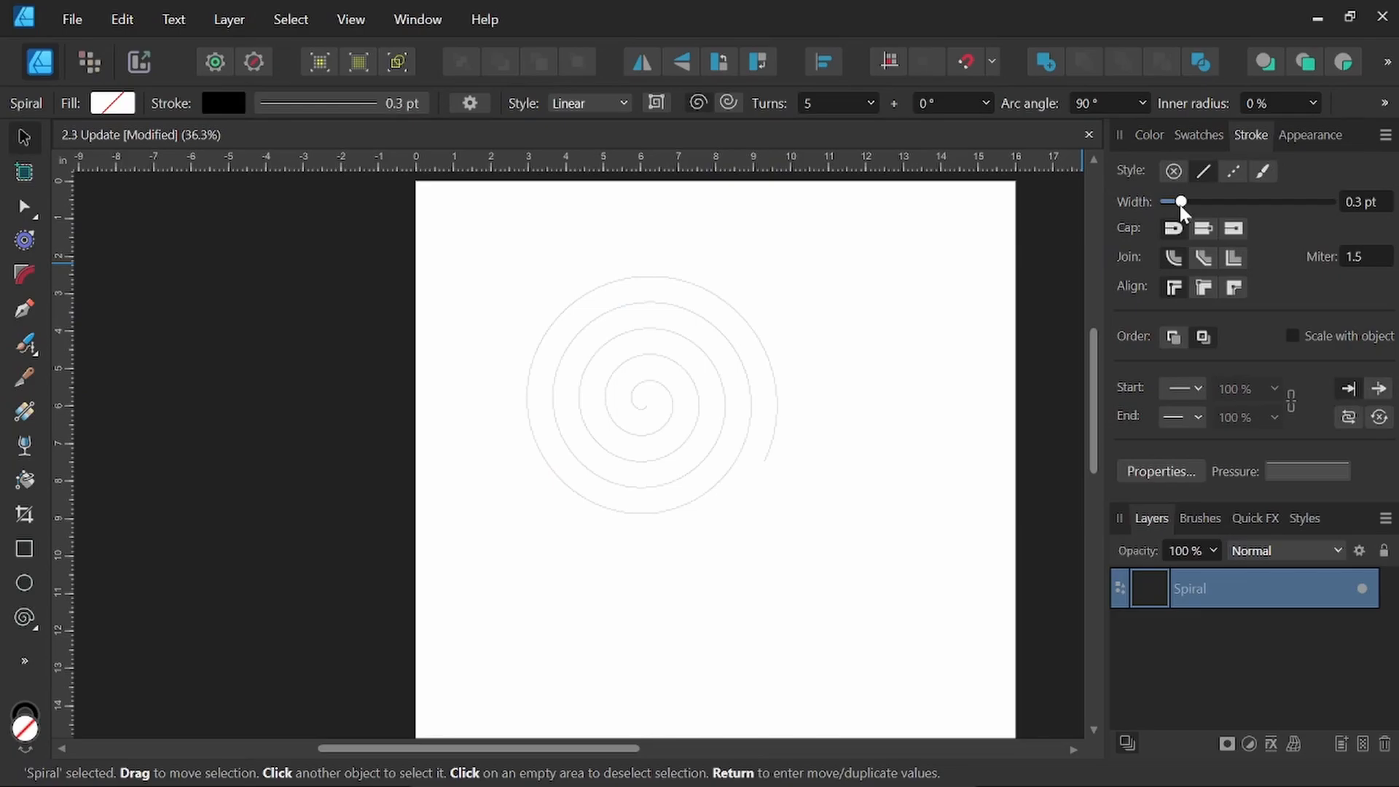
{"action": "left_click_drag", "start_coordinate": [1179, 201], "coordinate": [1225, 201]}
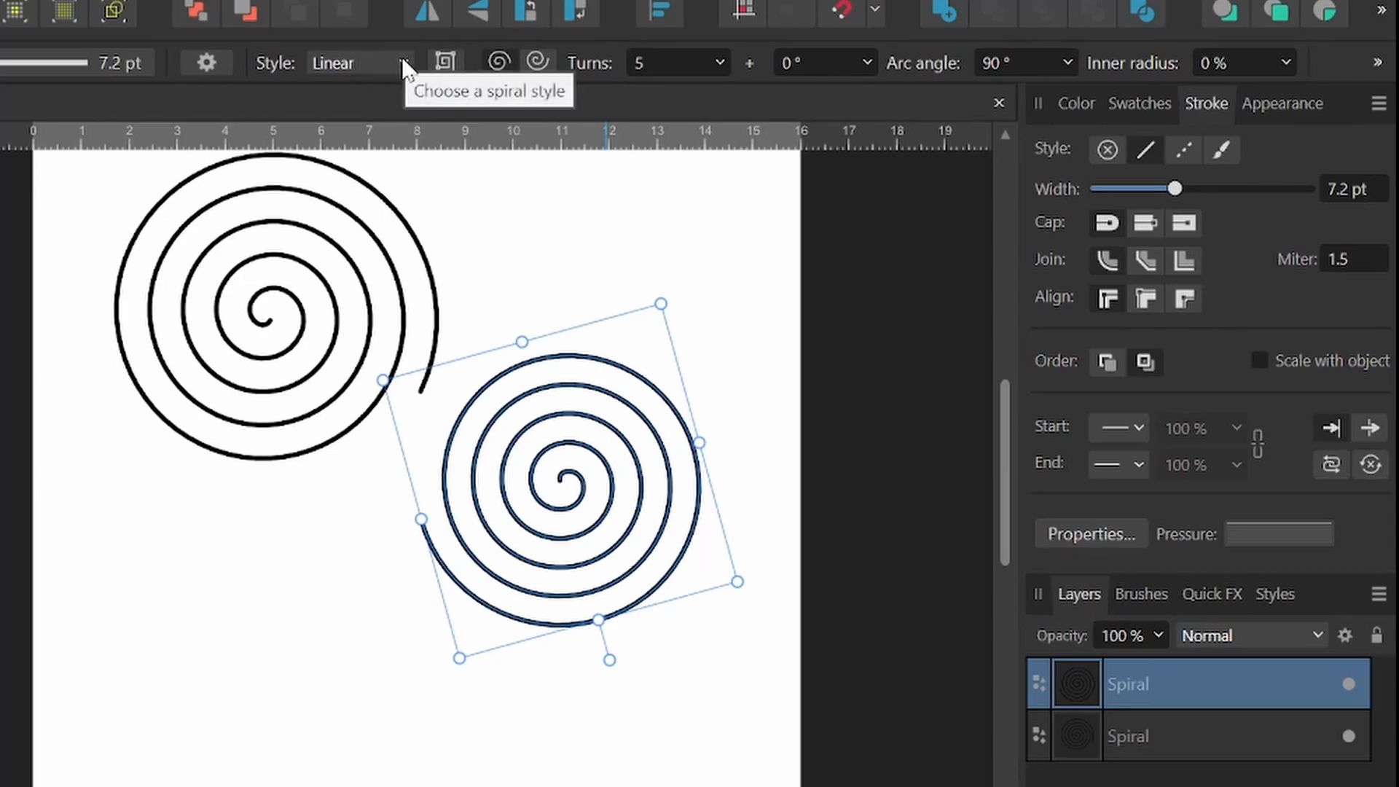
Try spiral style, direction, cusped segments and turns, keeping Linear with 5 smooth turns.
{"action": "left_click", "coordinate": [402, 63]}
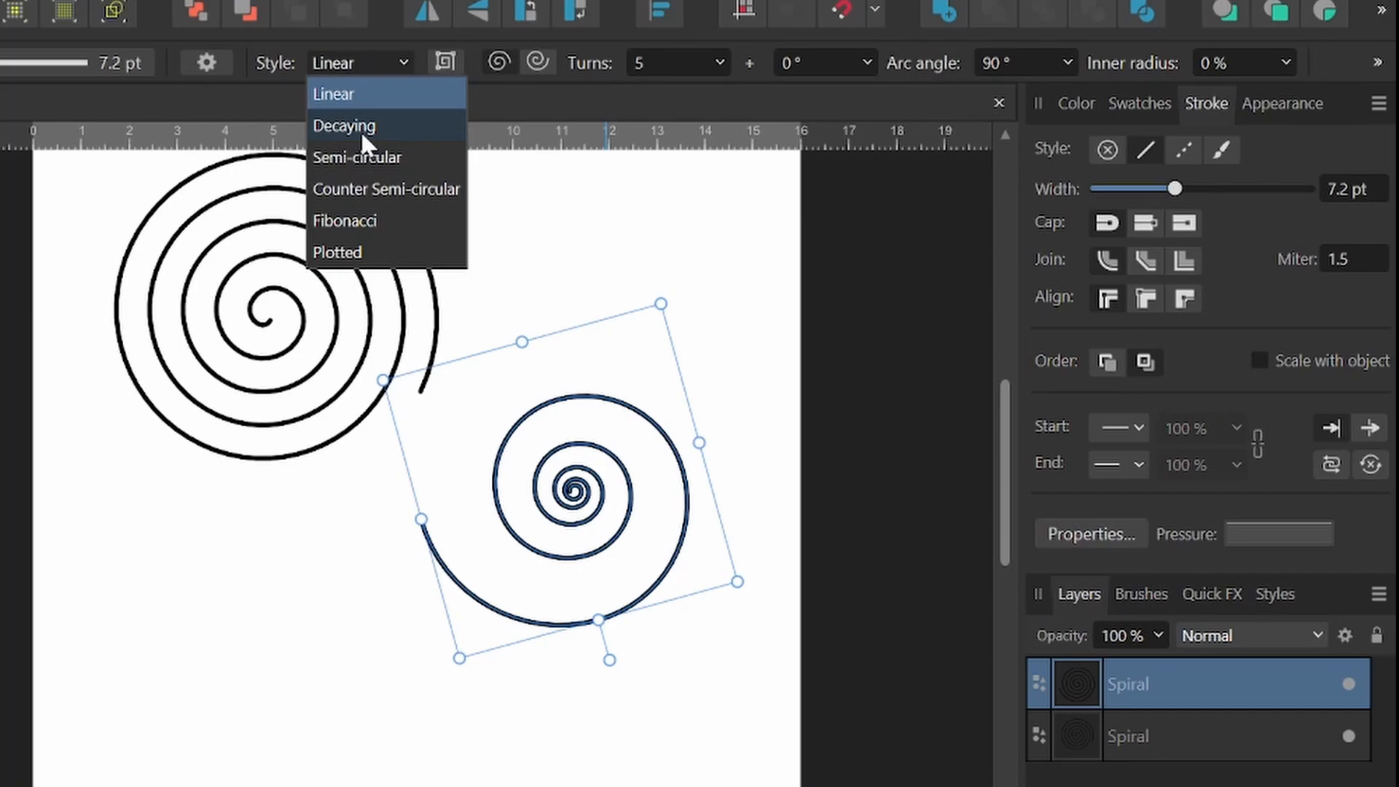
{"action": "left_click", "coordinate": [538, 62]}
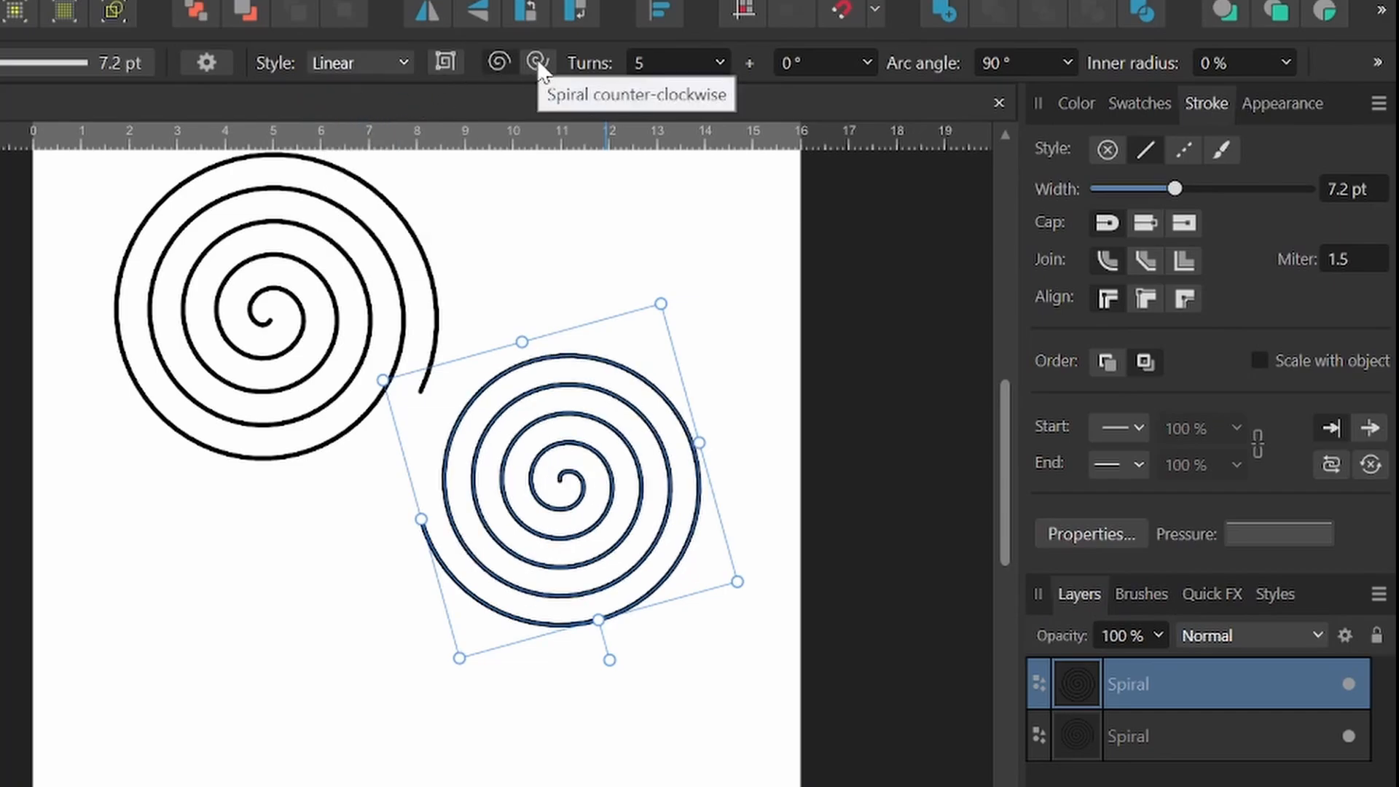
{"action": "left_click", "coordinate": [500, 63]}
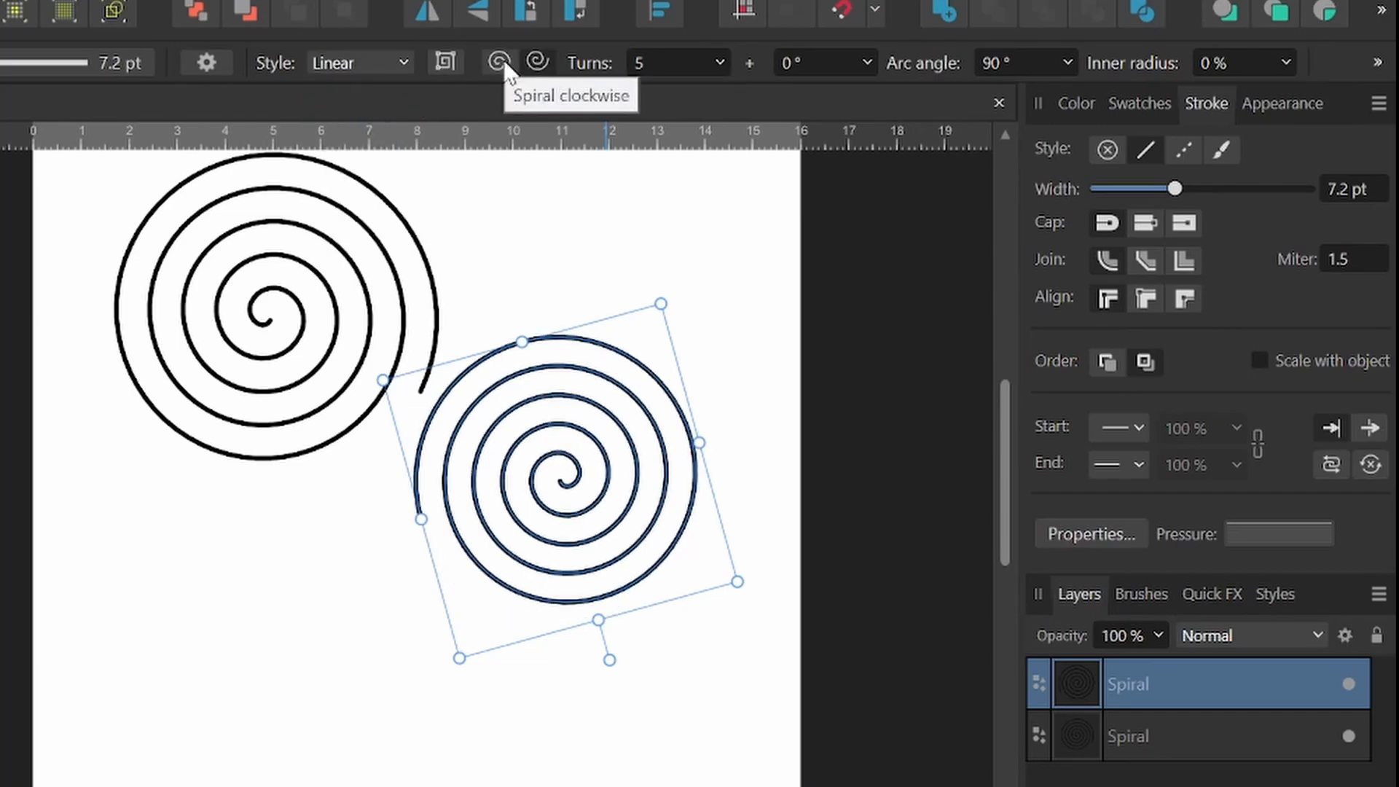
{"action": "left_click", "coordinate": [445, 63]}
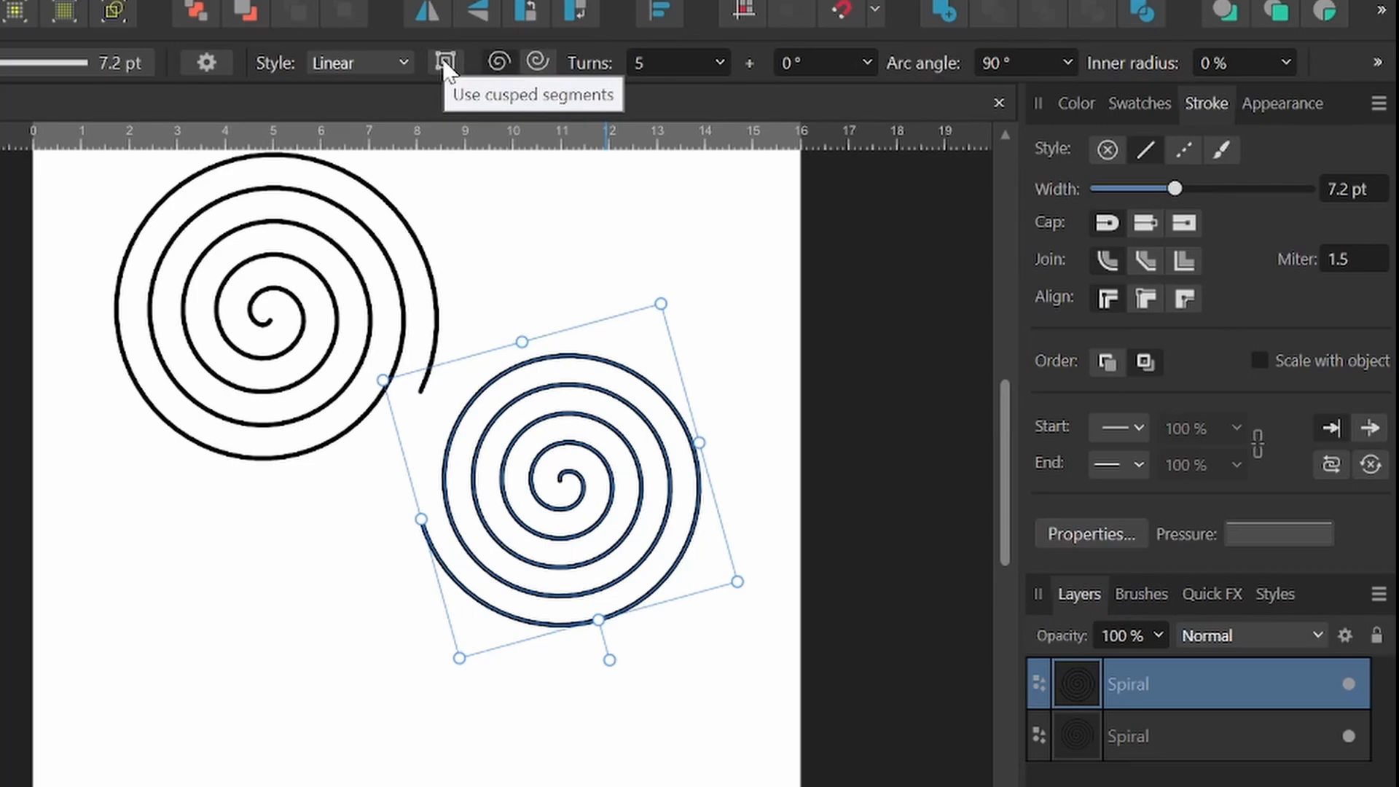
{"action": "left_click", "coordinate": [446, 63]}
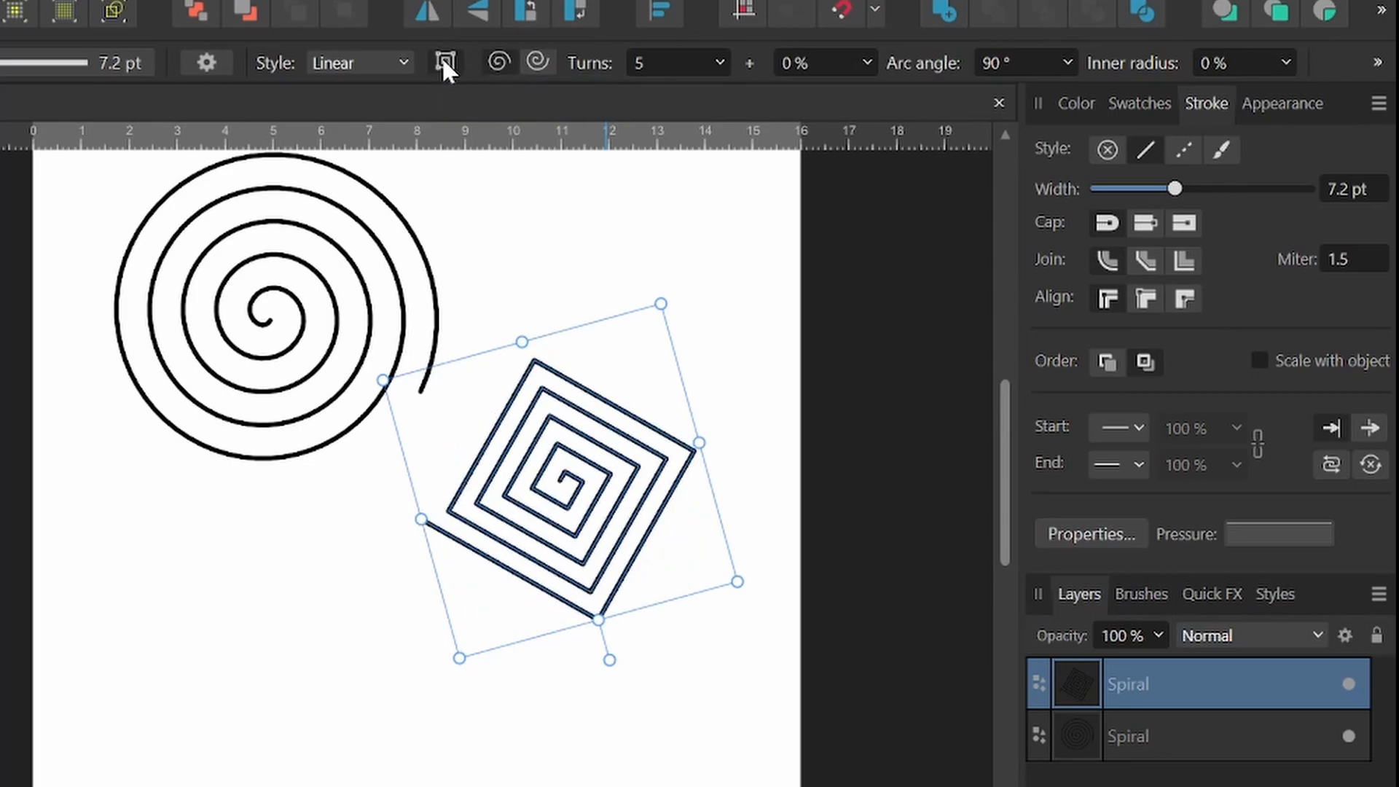
{"action": "left_click", "coordinate": [446, 63]}
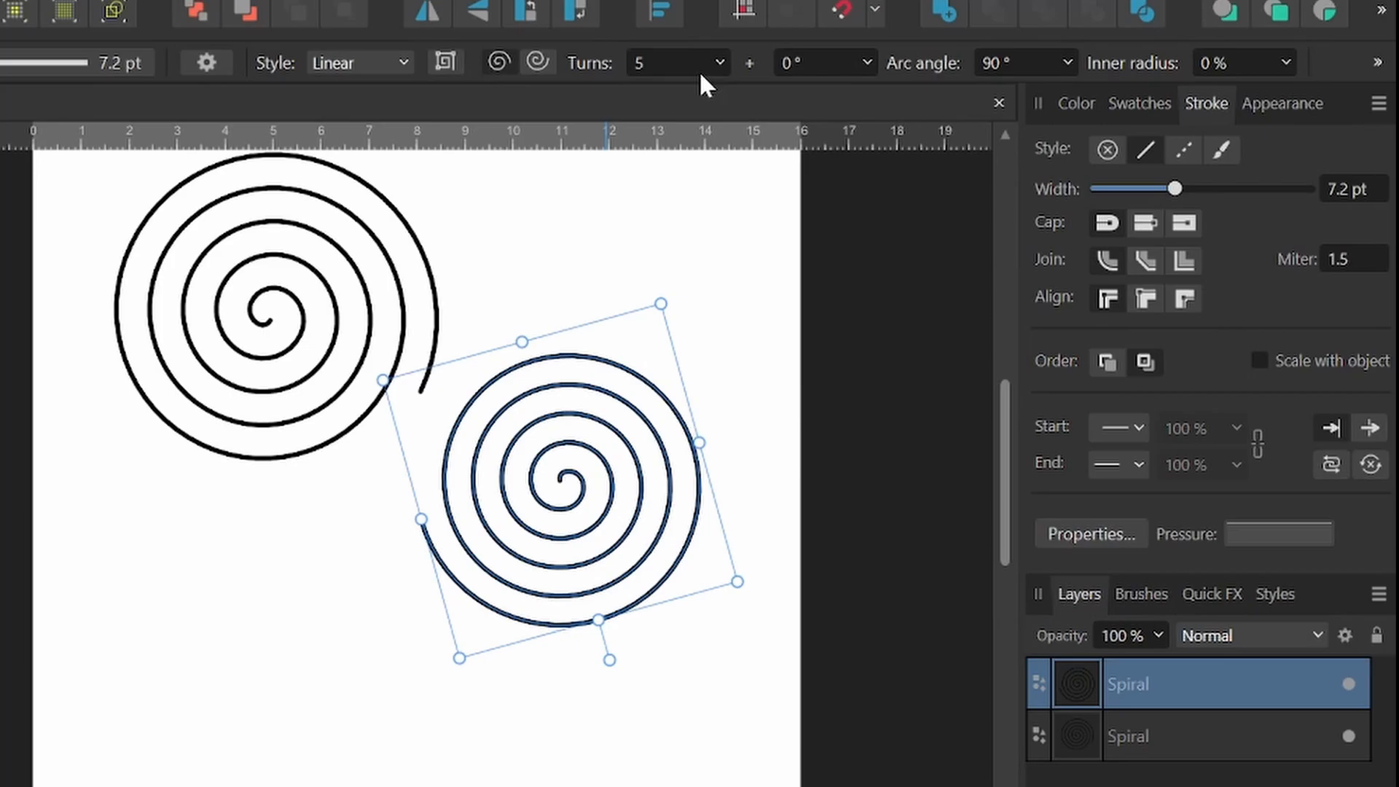
{"action": "left_click_drag", "start_coordinate": [686, 93], "coordinate": [784, 93]}
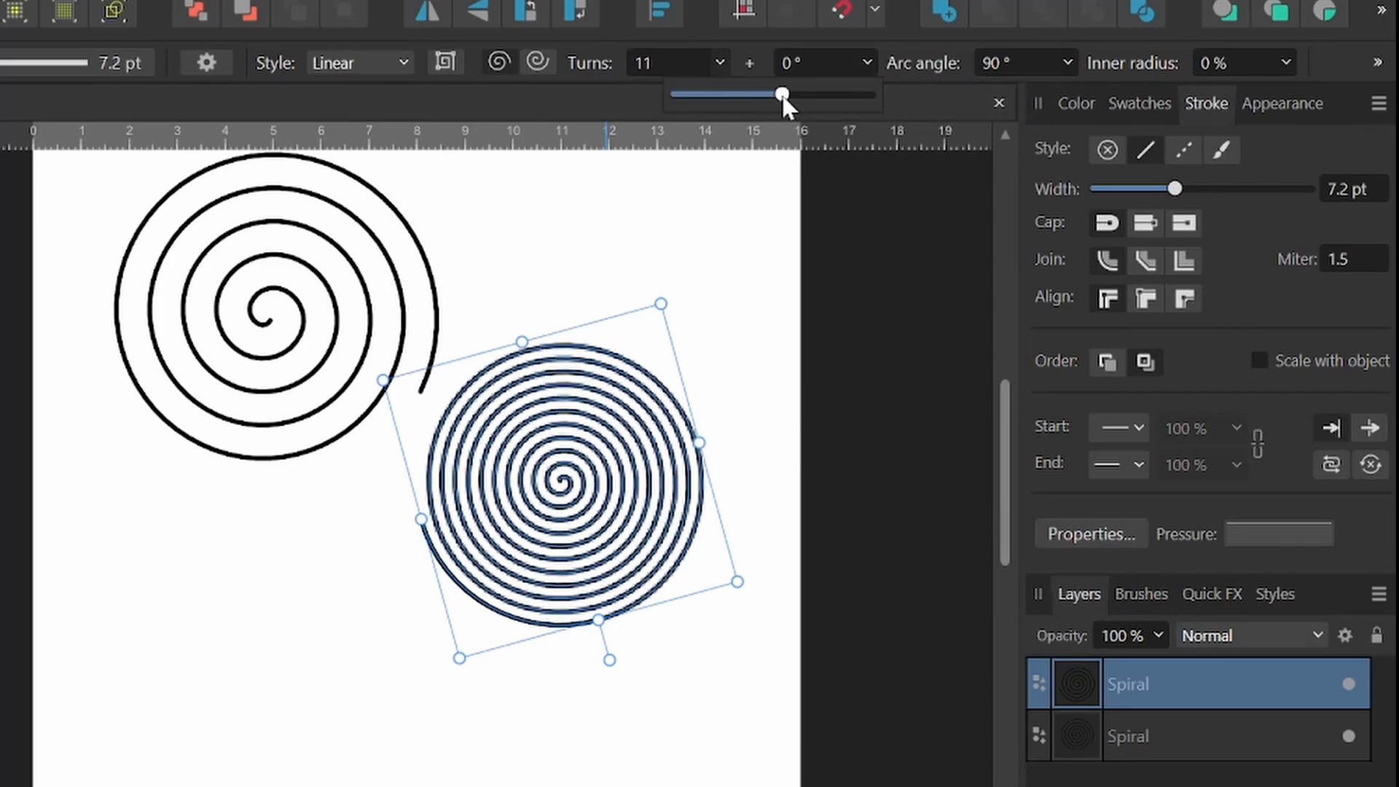
{"action": "left_click_drag", "start_coordinate": [782, 94], "coordinate": [762, 93]}
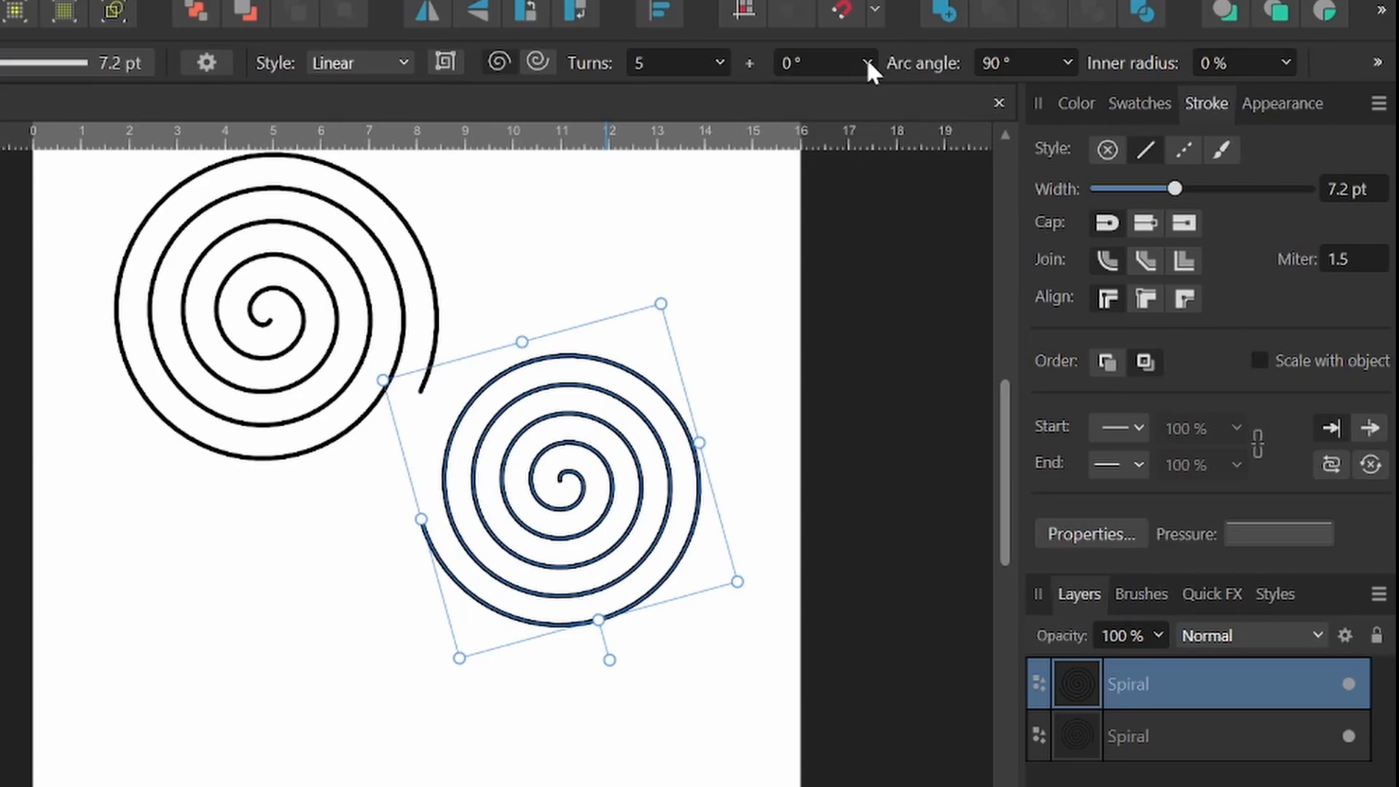
Set the spiral's start offset to 128°, arc angle back to 90° and inner radius to 15%.
{"action": "left_click_drag", "start_coordinate": [861, 93], "coordinate": [1066, 93]}
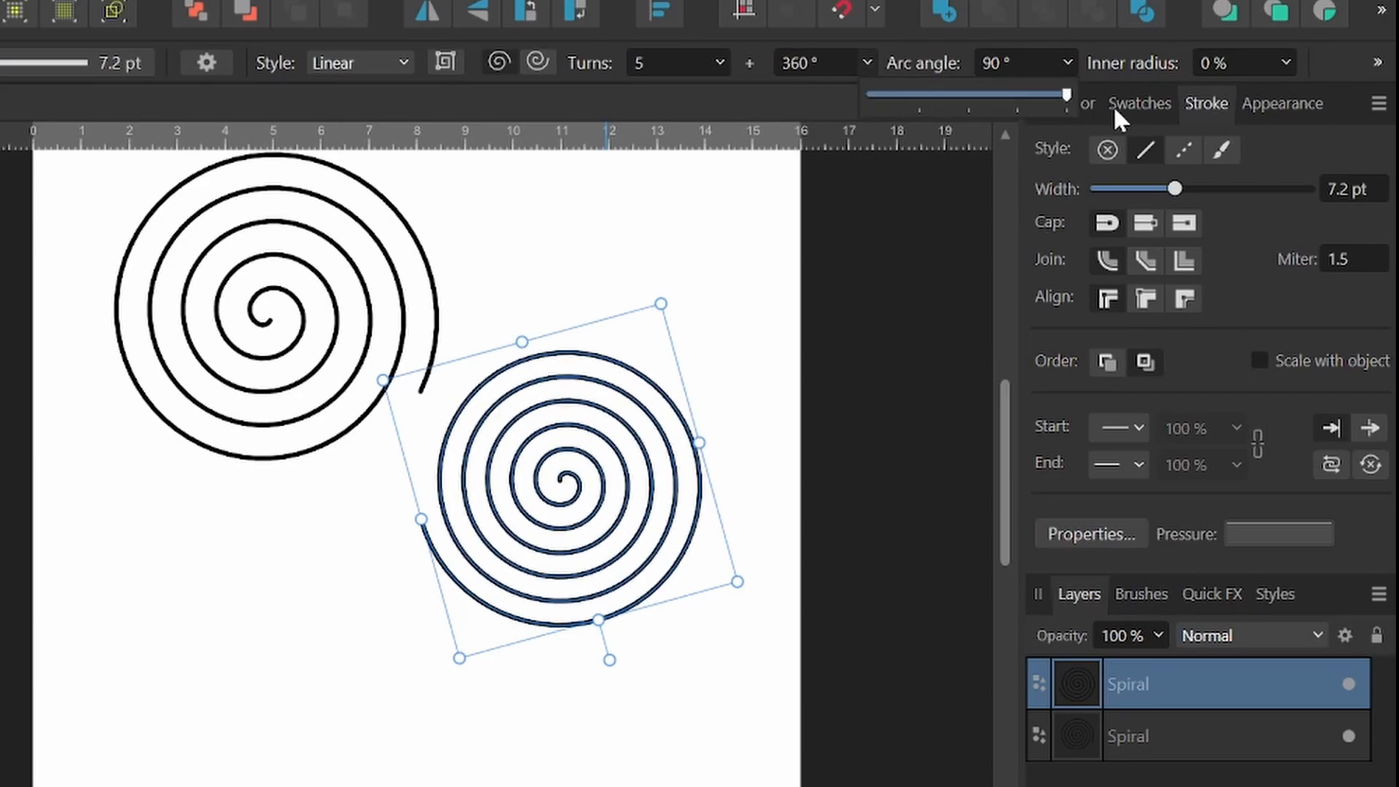
{"action": "left_click_drag", "start_coordinate": [1062, 93], "coordinate": [938, 94]}
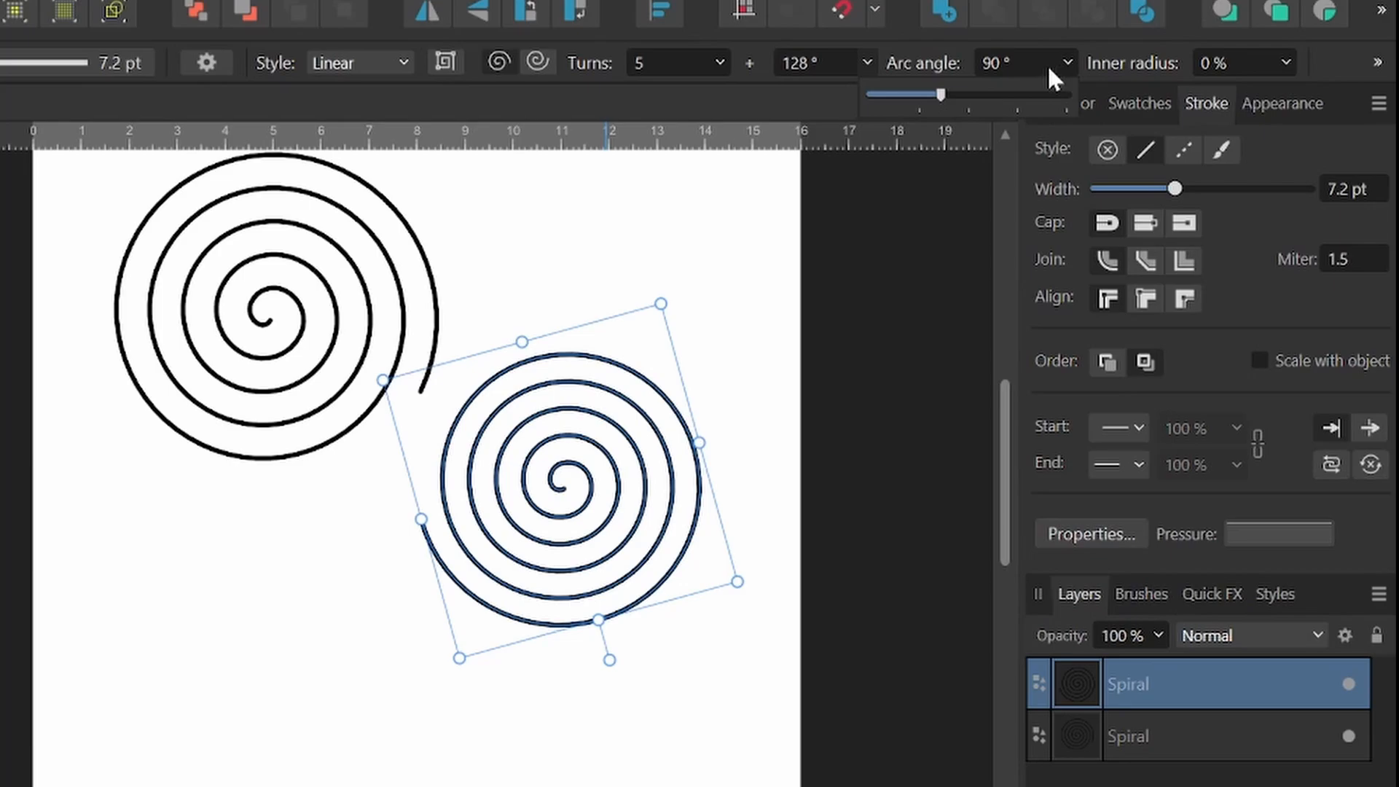
{"action": "left_click_drag", "start_coordinate": [941, 93], "coordinate": [1164, 93]}
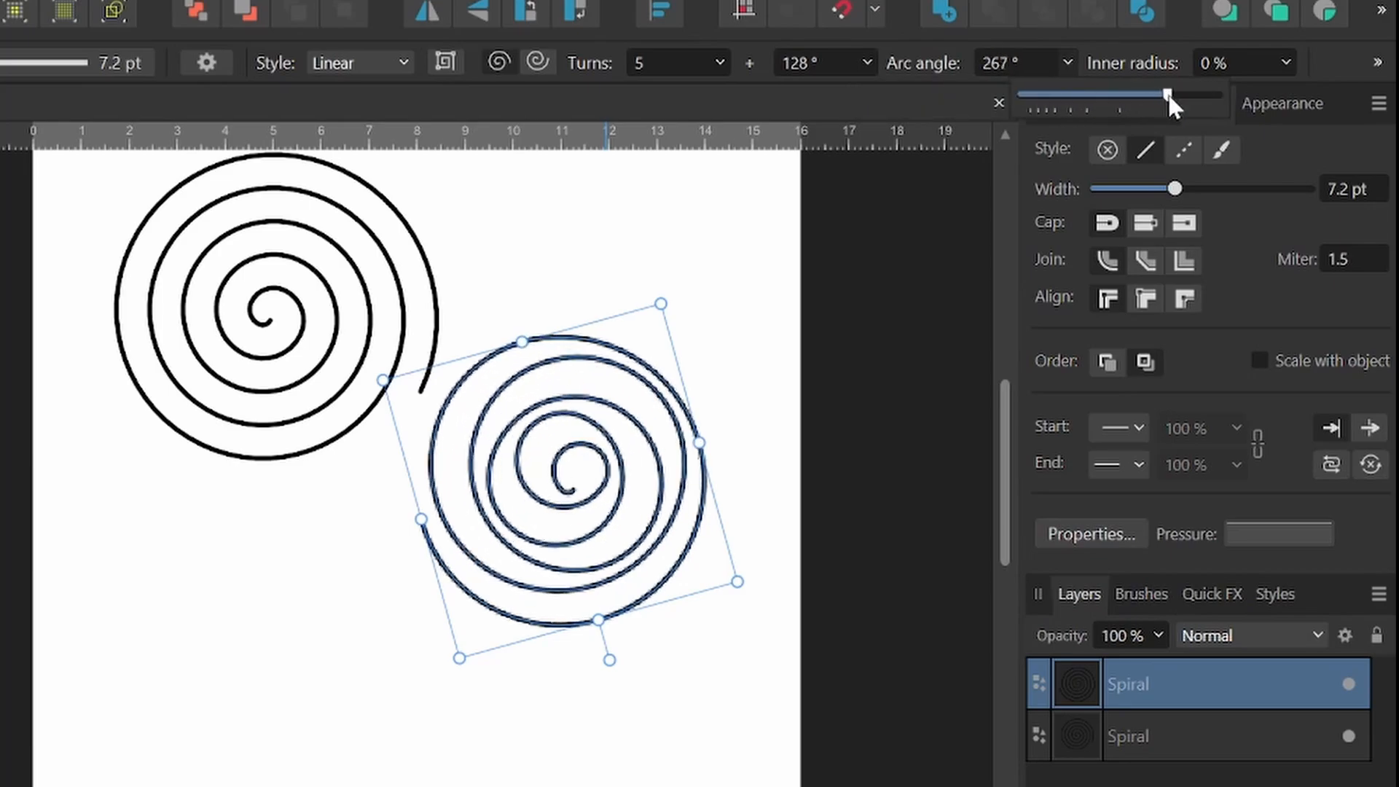
{"action": "left_click_drag", "start_coordinate": [1166, 95], "coordinate": [1168, 94]}
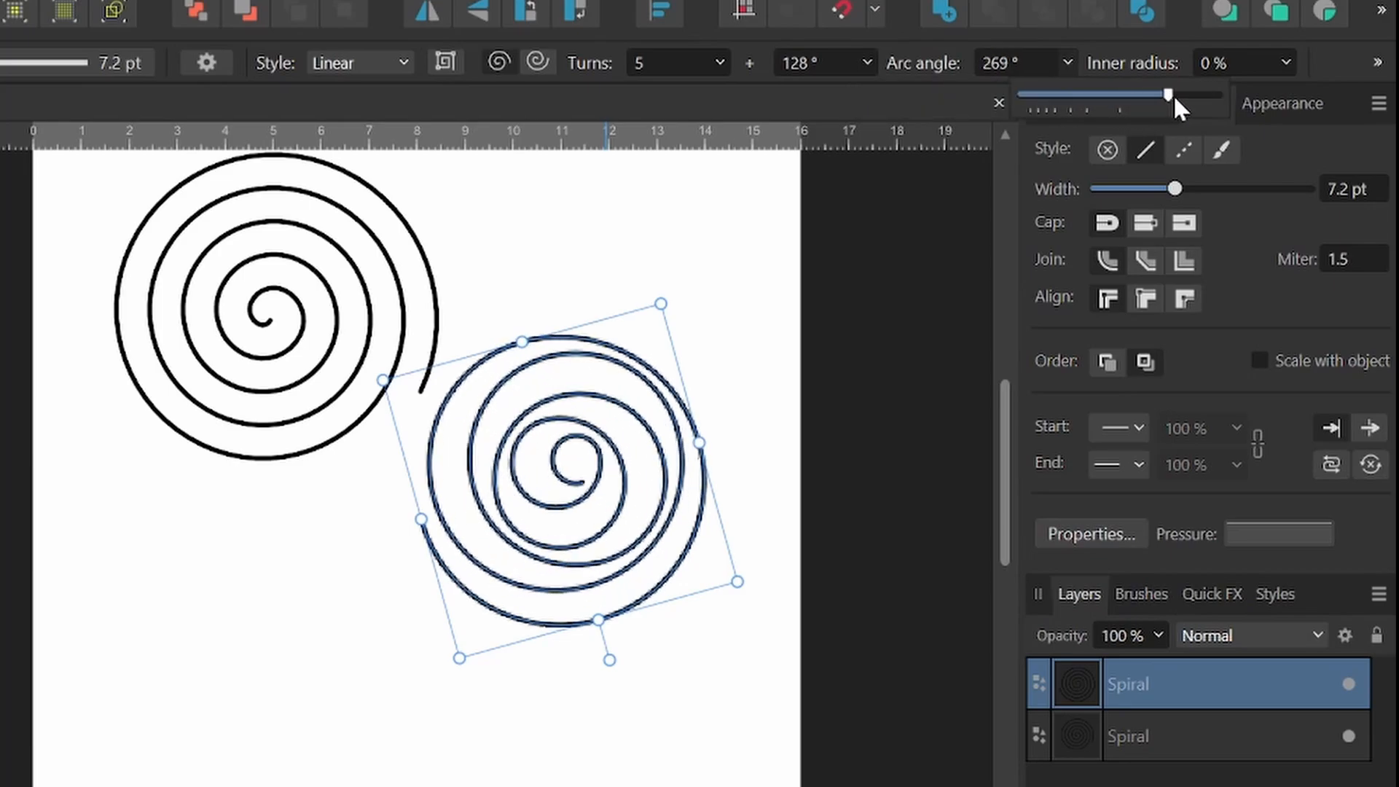
{"action": "left_click_drag", "start_coordinate": [1168, 93], "coordinate": [1087, 93]}
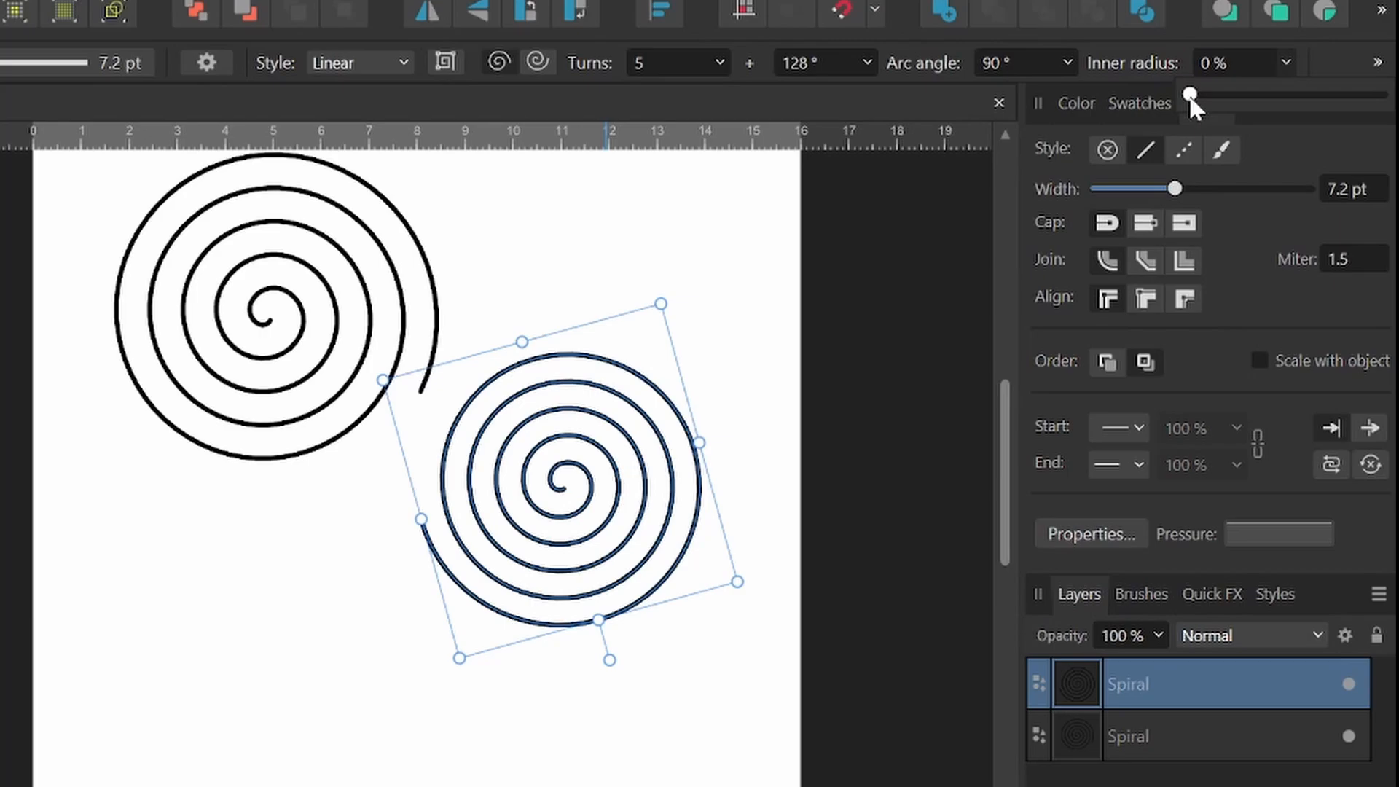
{"action": "left_click_drag", "start_coordinate": [1190, 96], "coordinate": [1227, 96]}
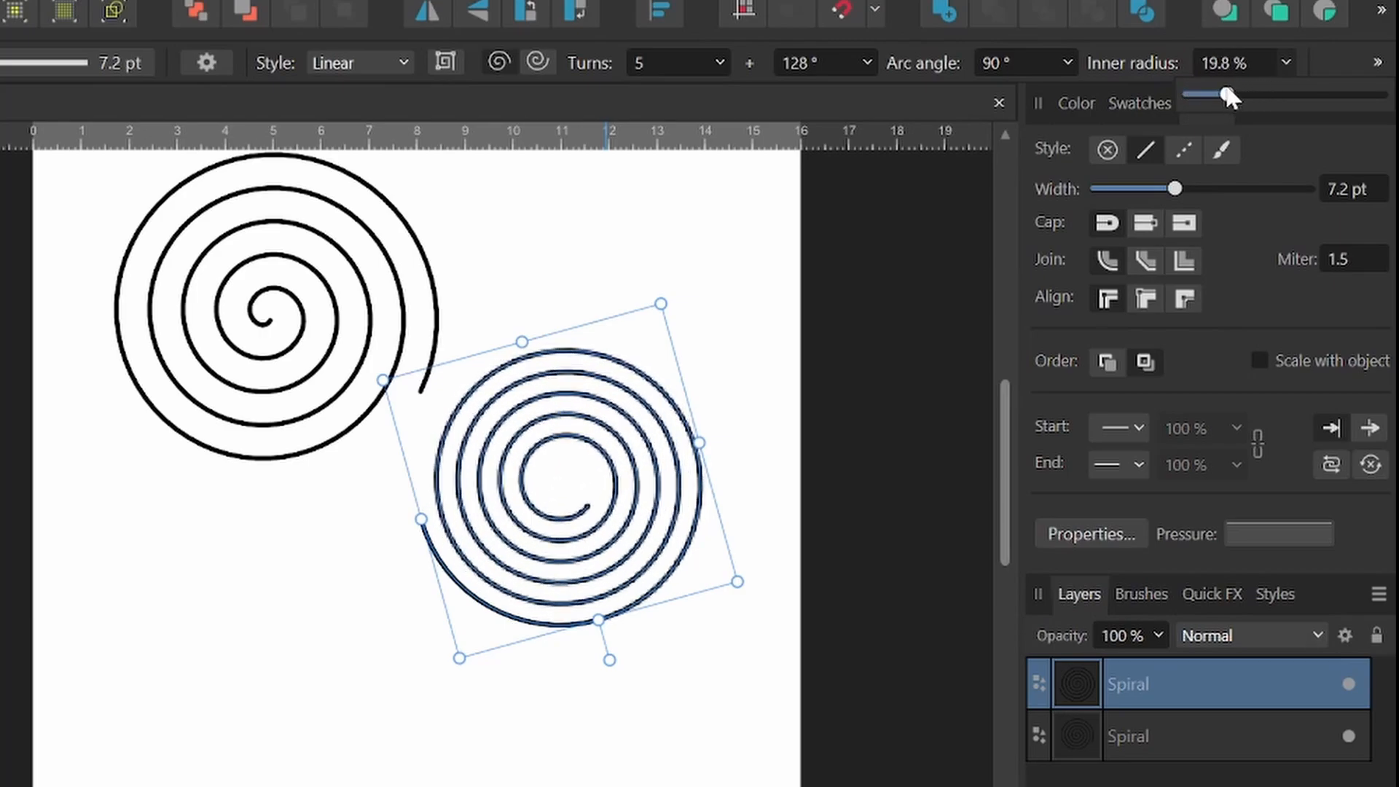
{"action": "left_click_drag", "start_coordinate": [1227, 93], "coordinate": [1209, 93]}
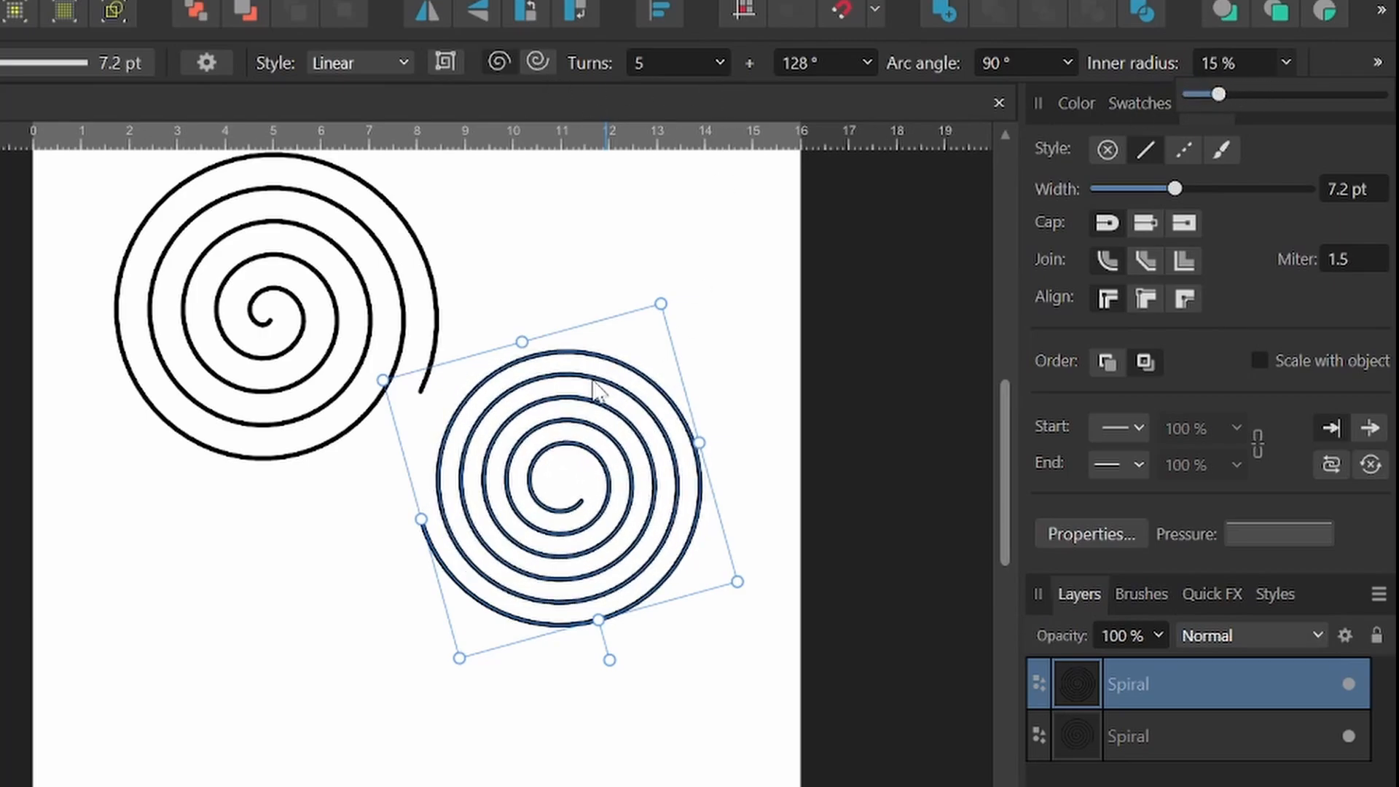
Make the spiral cusped with more turns and switch it to a plotted semi-circular style.
{"action": "left_click", "coordinate": [446, 62]}
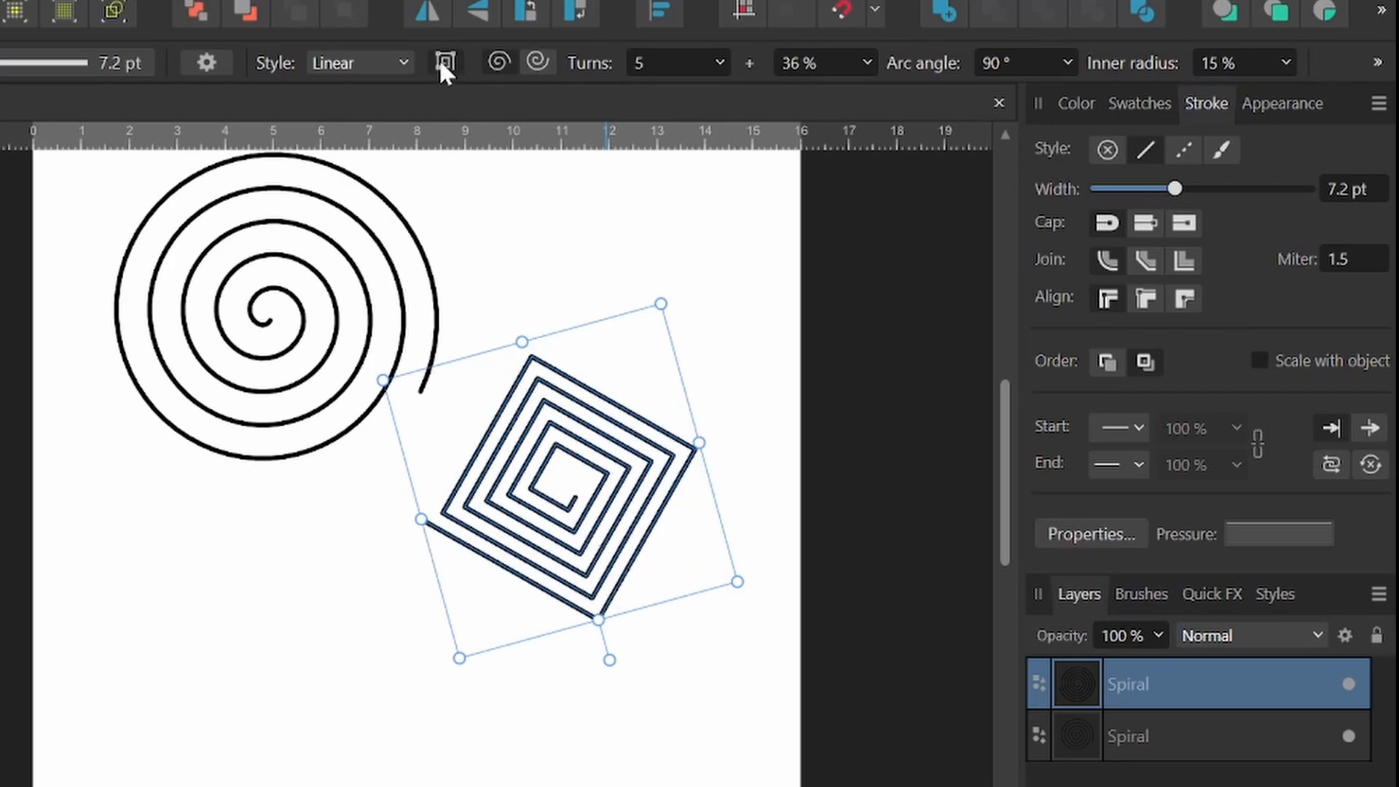
{"action": "mouse_move", "coordinate": [738, 66]}
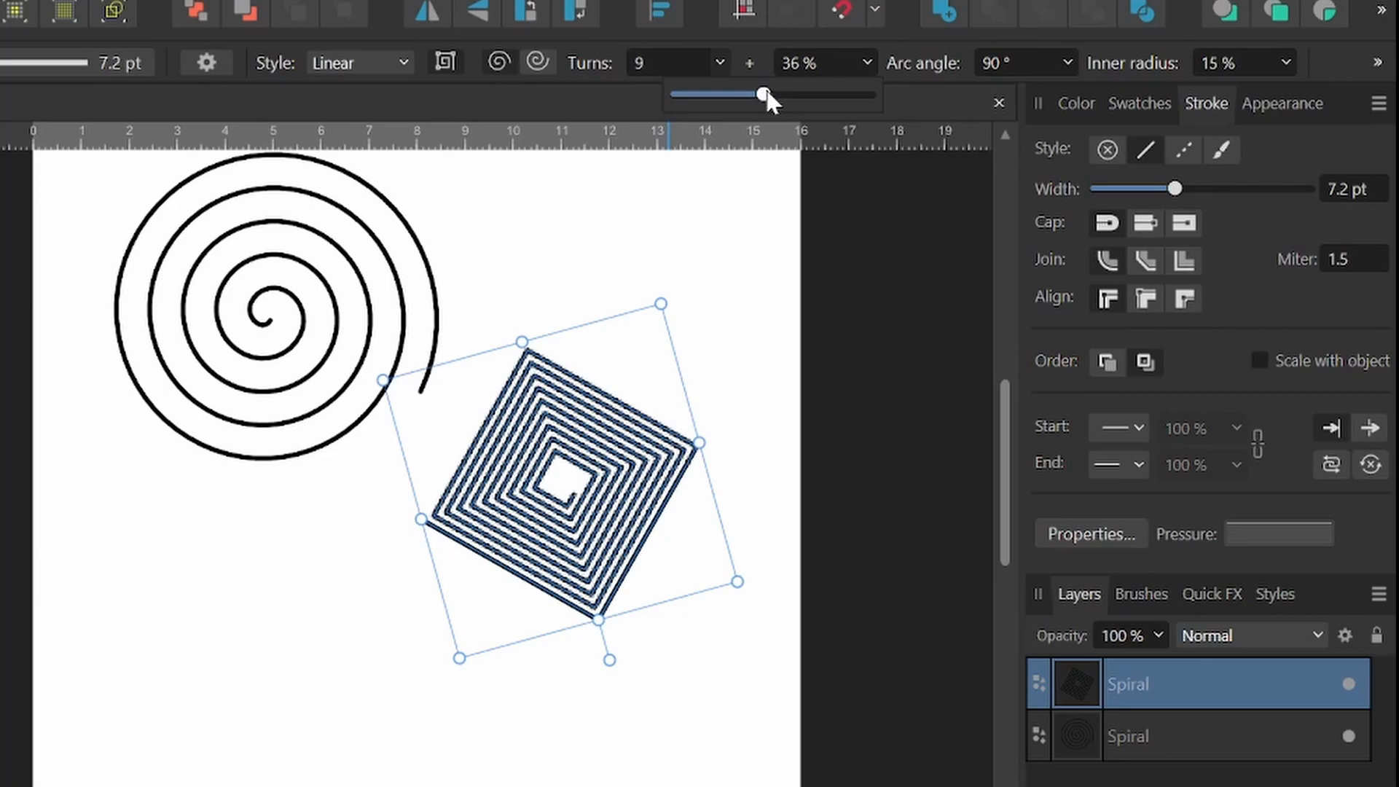
{"action": "left_click_drag", "start_coordinate": [763, 93], "coordinate": [714, 94]}
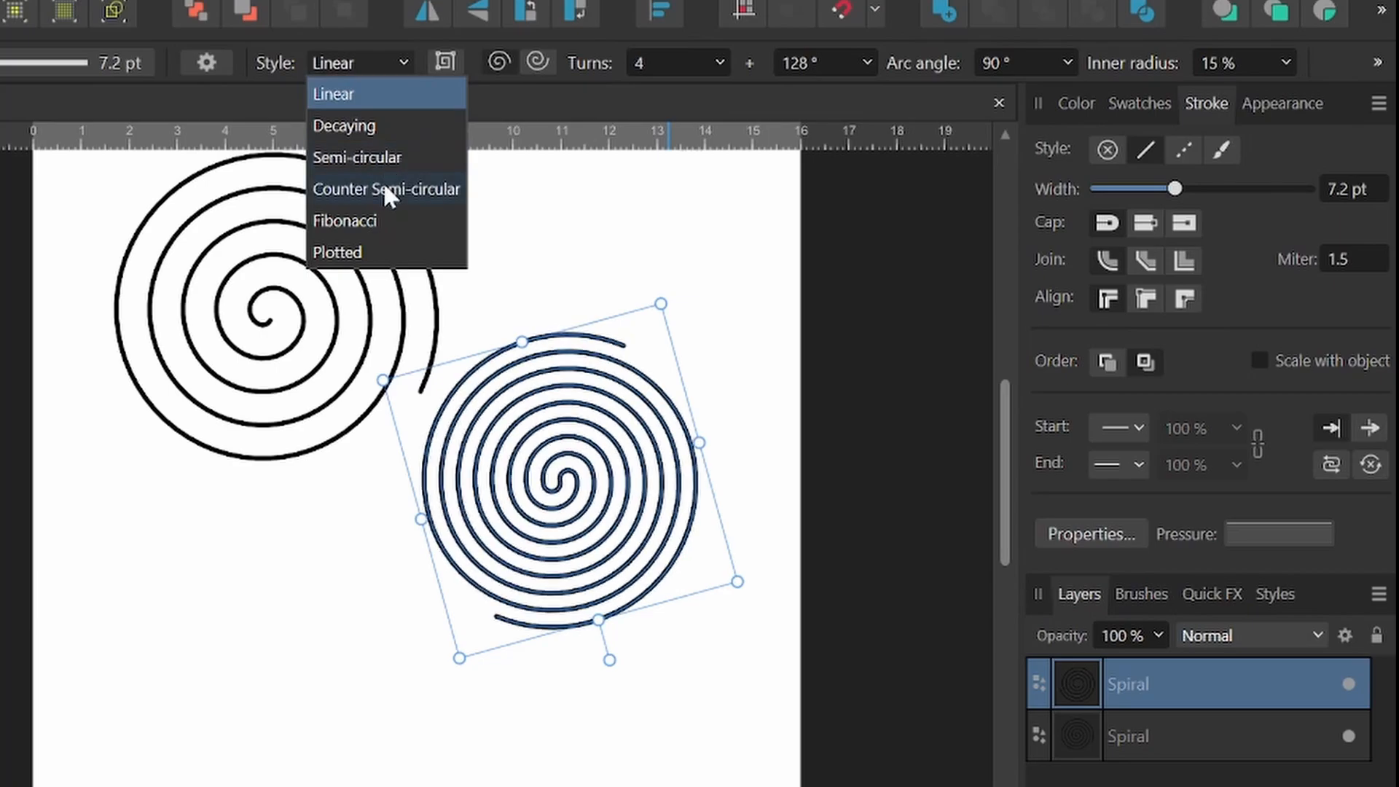
{"action": "left_click", "coordinate": [337, 252]}
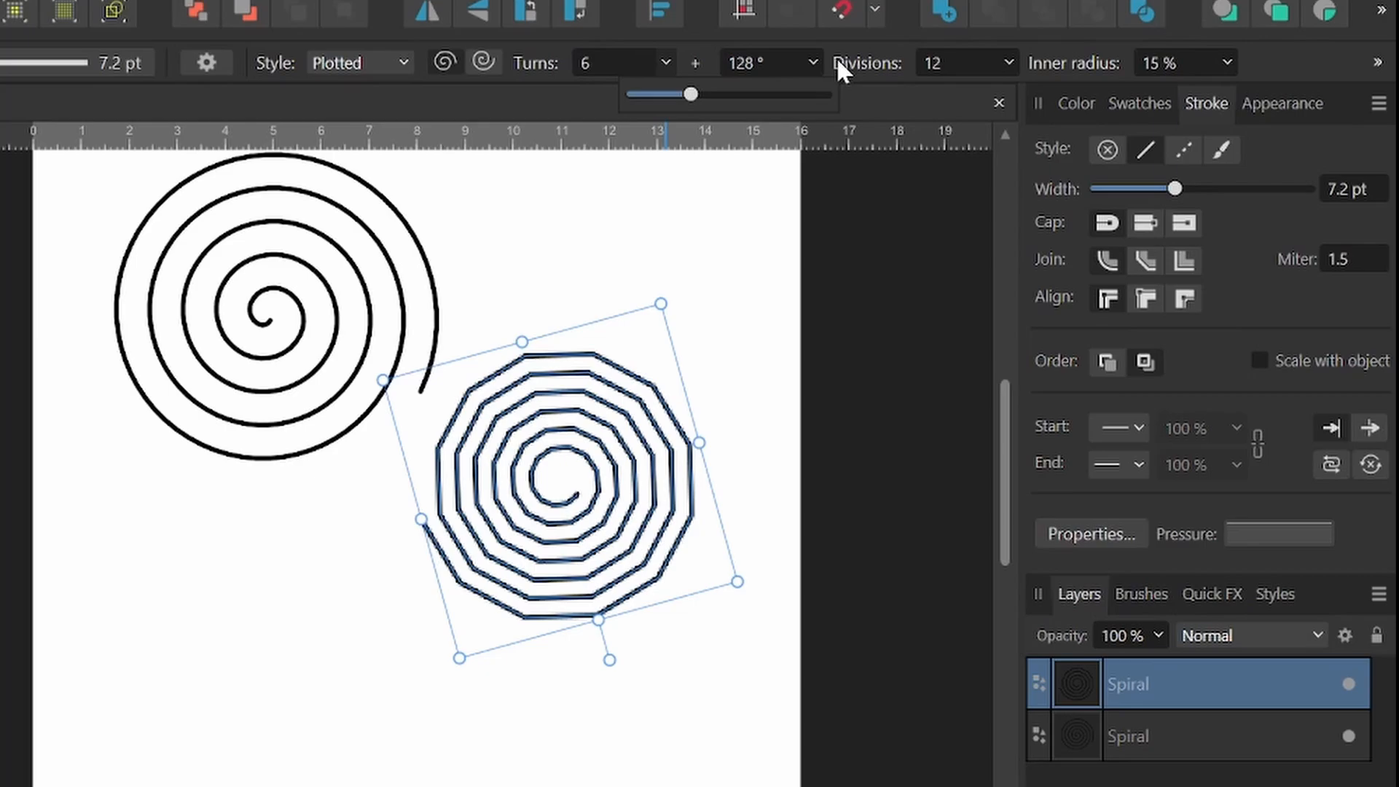
Set the plotted spiral's angle to 122° and its divisions to about 11.58.
{"action": "left_click_drag", "start_coordinate": [689, 93], "coordinate": [848, 93]}
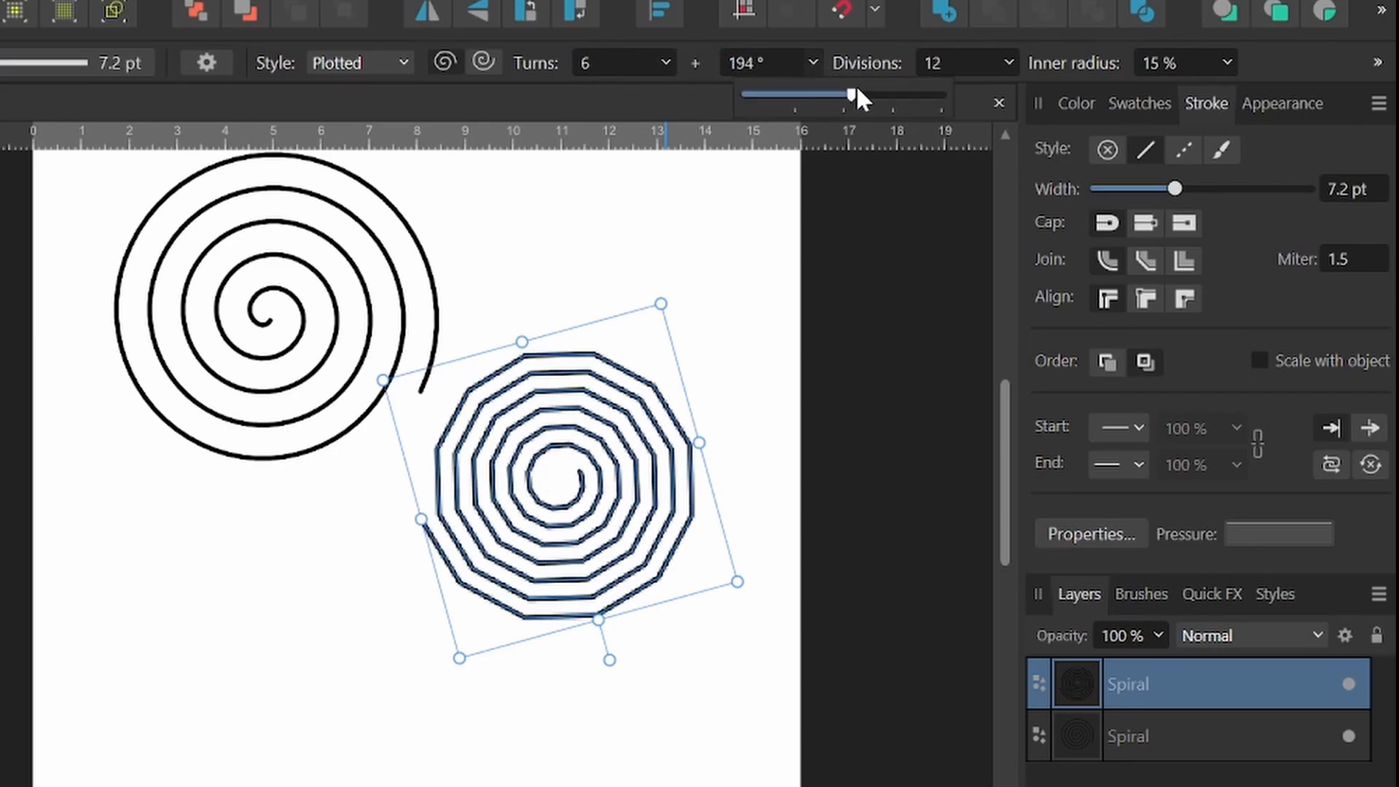
{"action": "left_click_drag", "start_coordinate": [848, 95], "coordinate": [810, 95]}
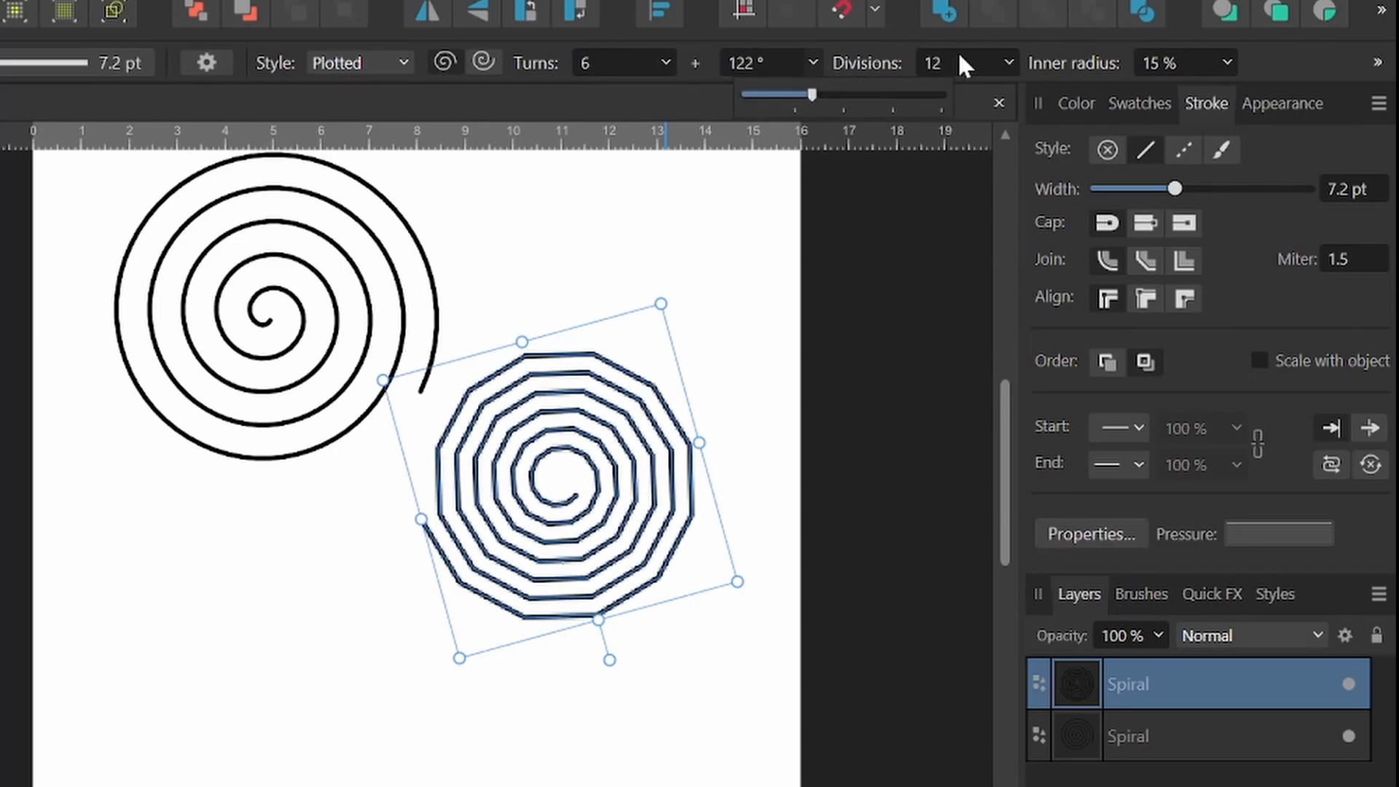
{"action": "left_click_drag", "start_coordinate": [807, 93], "coordinate": [1039, 93]}
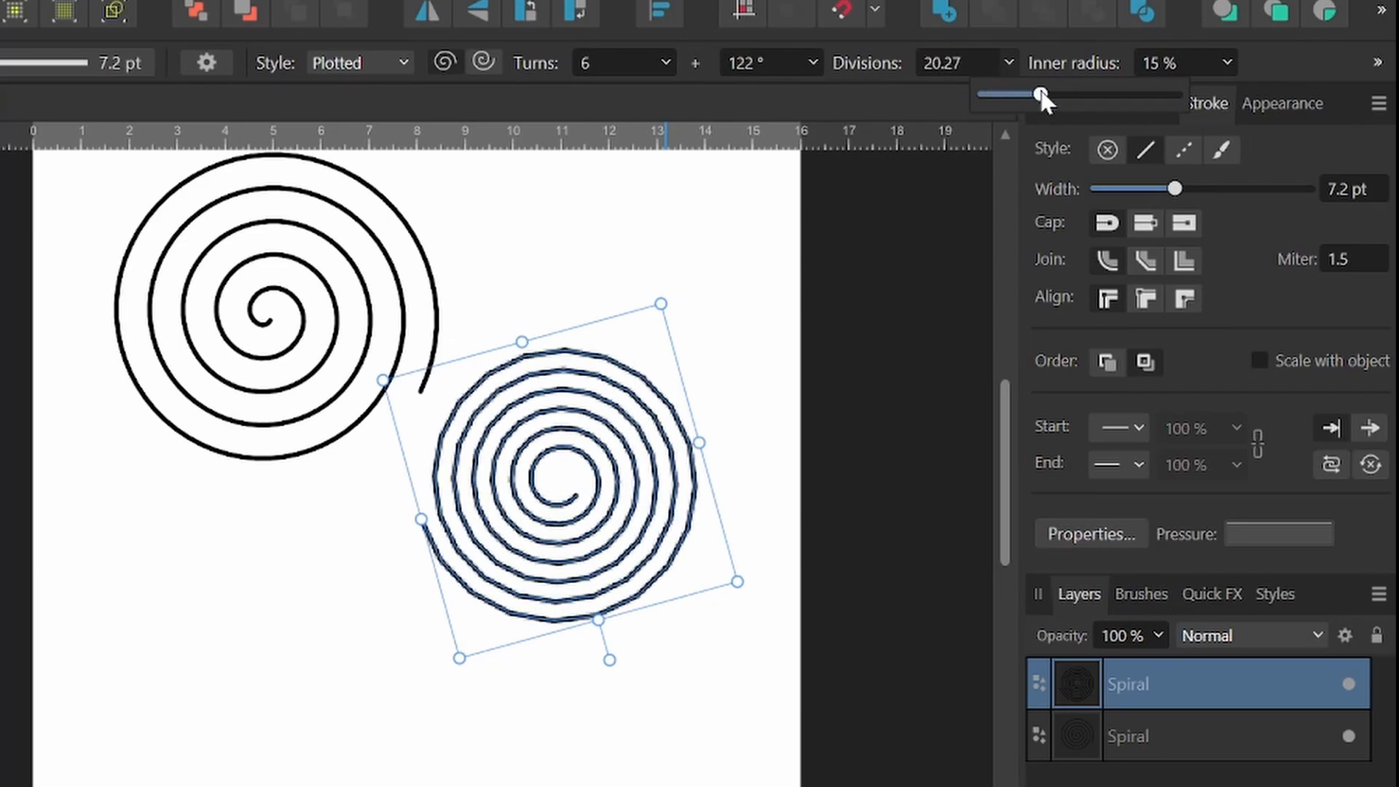
{"action": "left_click_drag", "start_coordinate": [1037, 94], "coordinate": [1052, 93]}
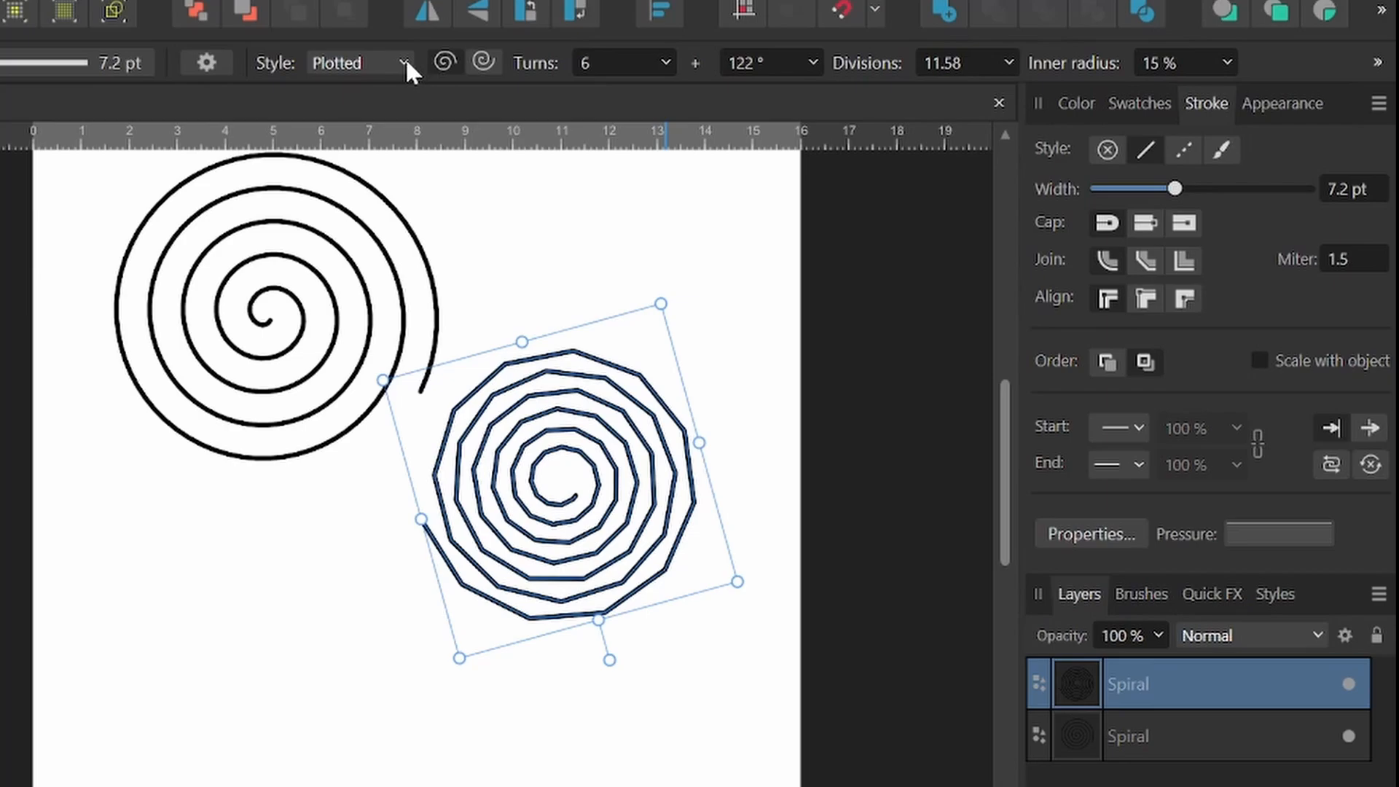
Switch to a two-turn Fibonacci spiral rotated to about 287°.
{"action": "left_click", "coordinate": [357, 63]}
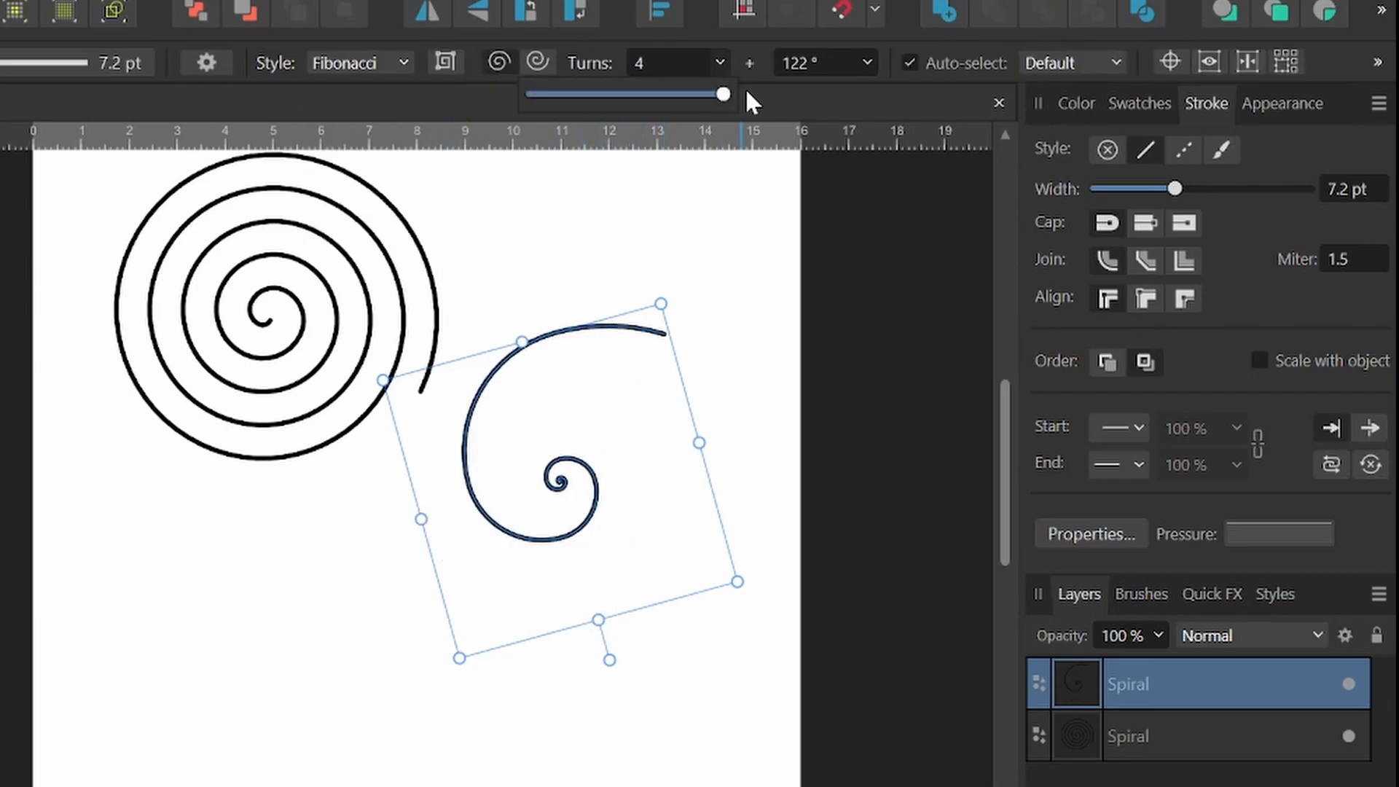
{"action": "left_click_drag", "start_coordinate": [723, 94], "coordinate": [580, 94]}
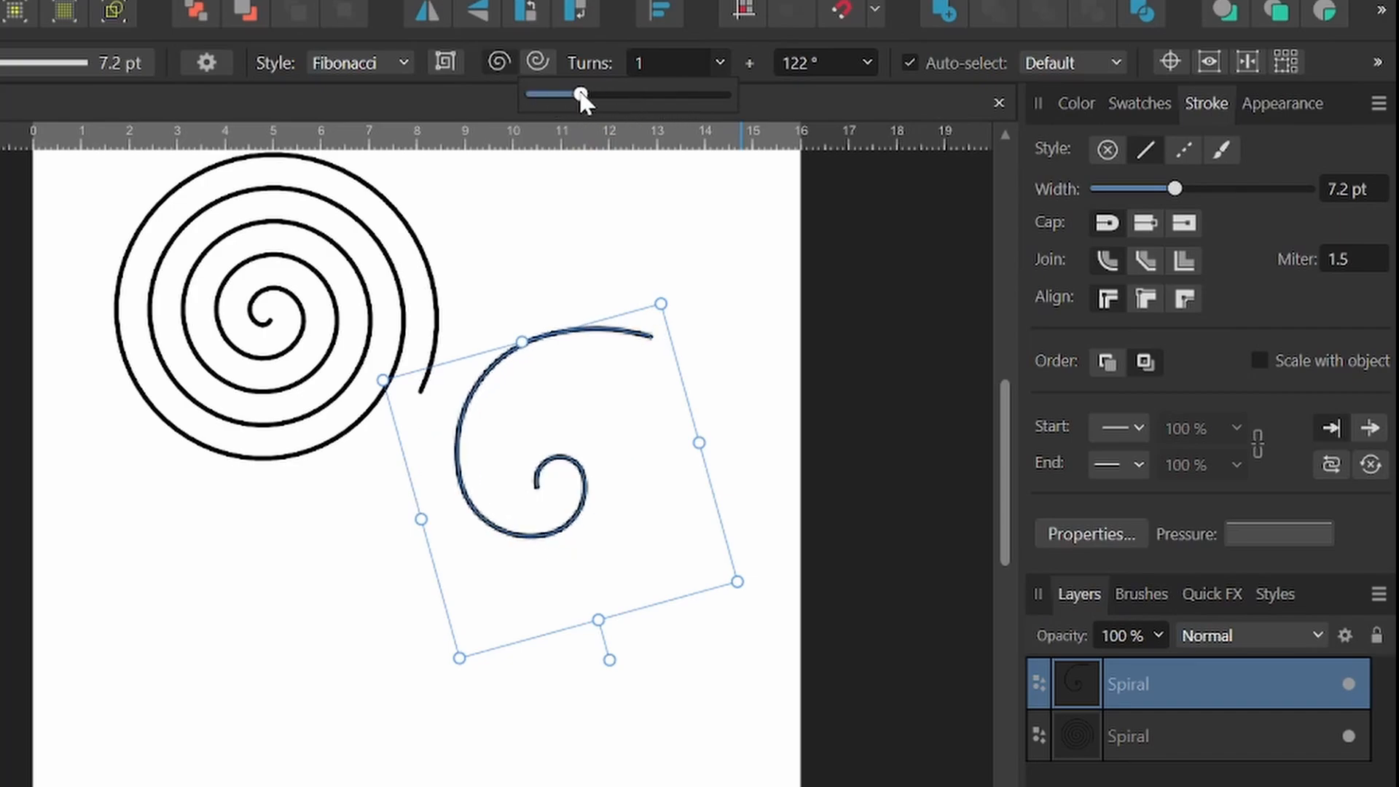
{"action": "left_click_drag", "start_coordinate": [578, 93], "coordinate": [626, 94]}
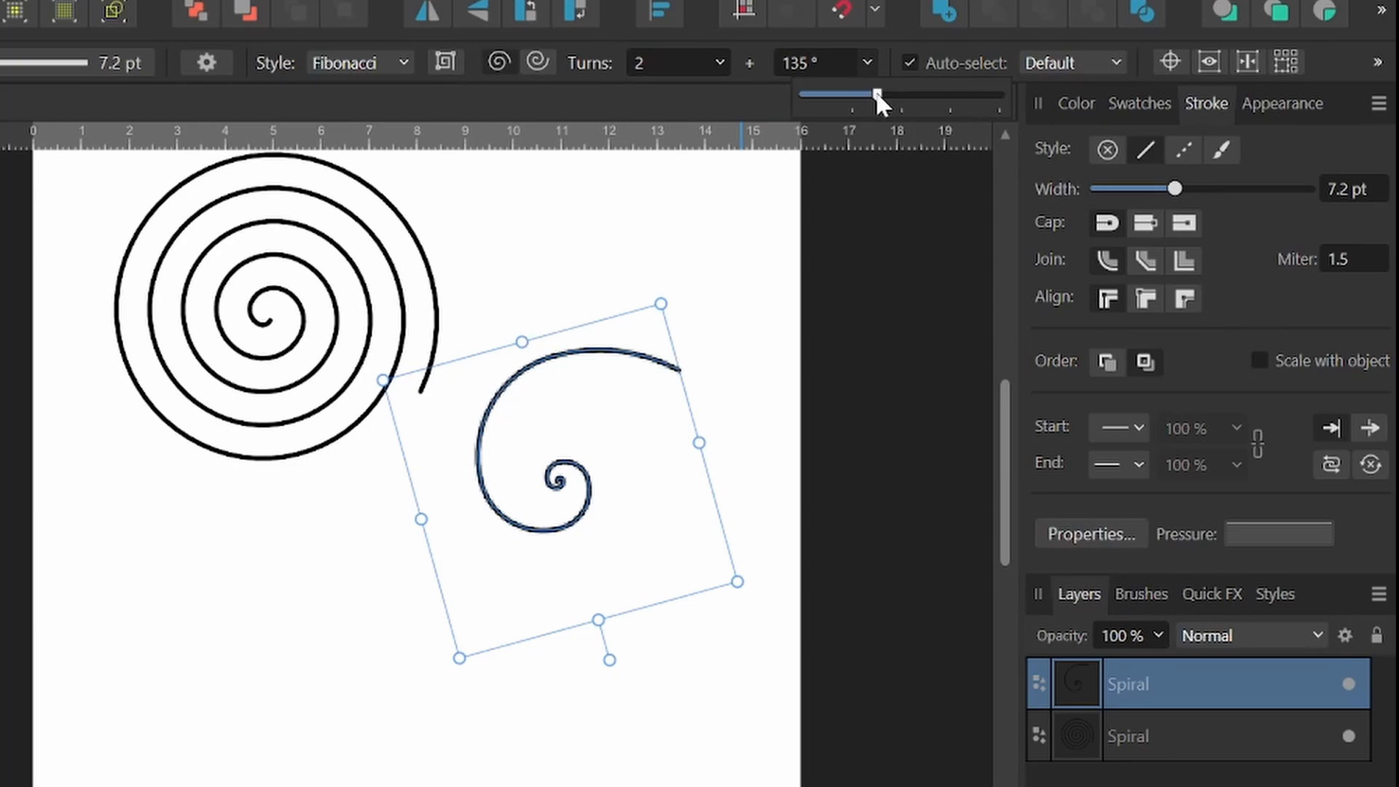
{"action": "left_click_drag", "start_coordinate": [874, 95], "coordinate": [959, 95]}
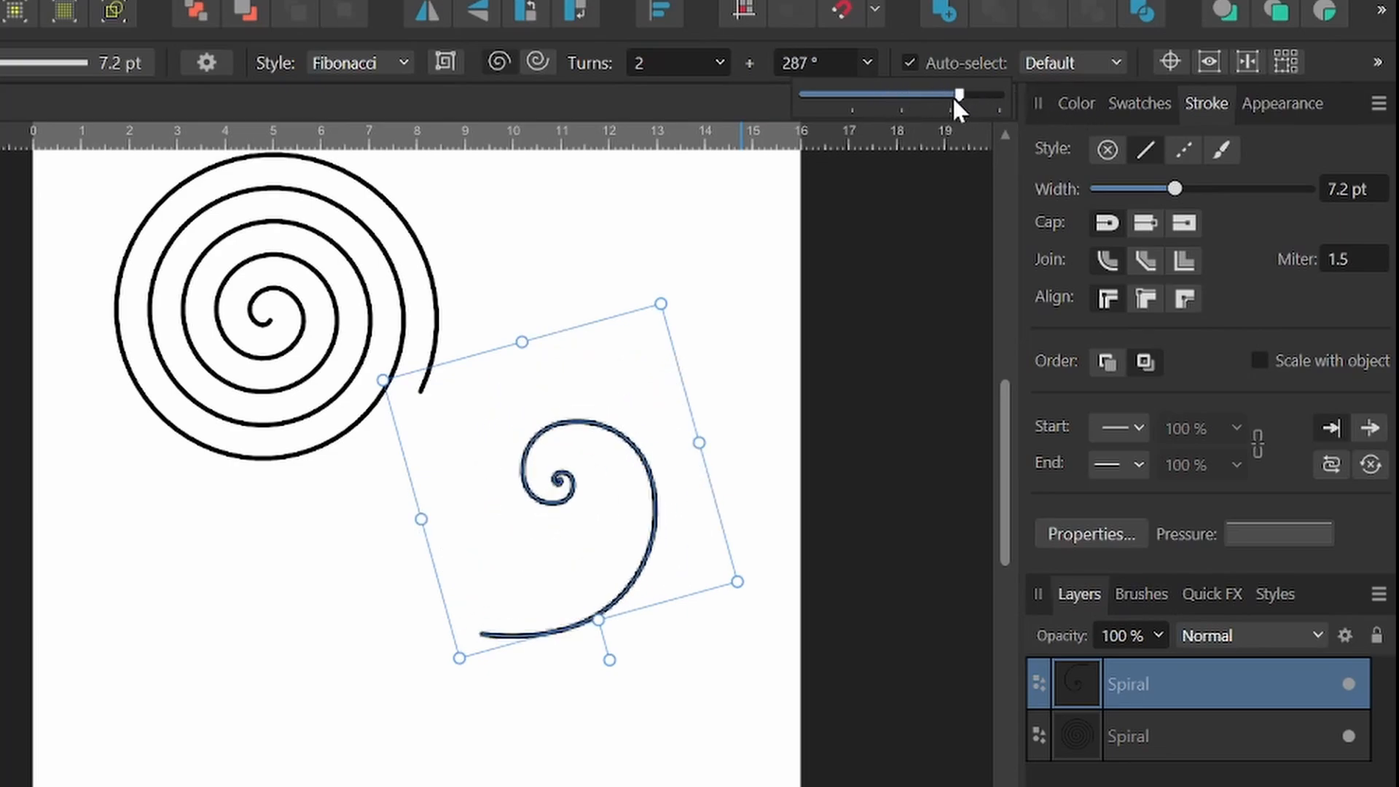
{"action": "left_click_drag", "start_coordinate": [958, 95], "coordinate": [864, 95]}
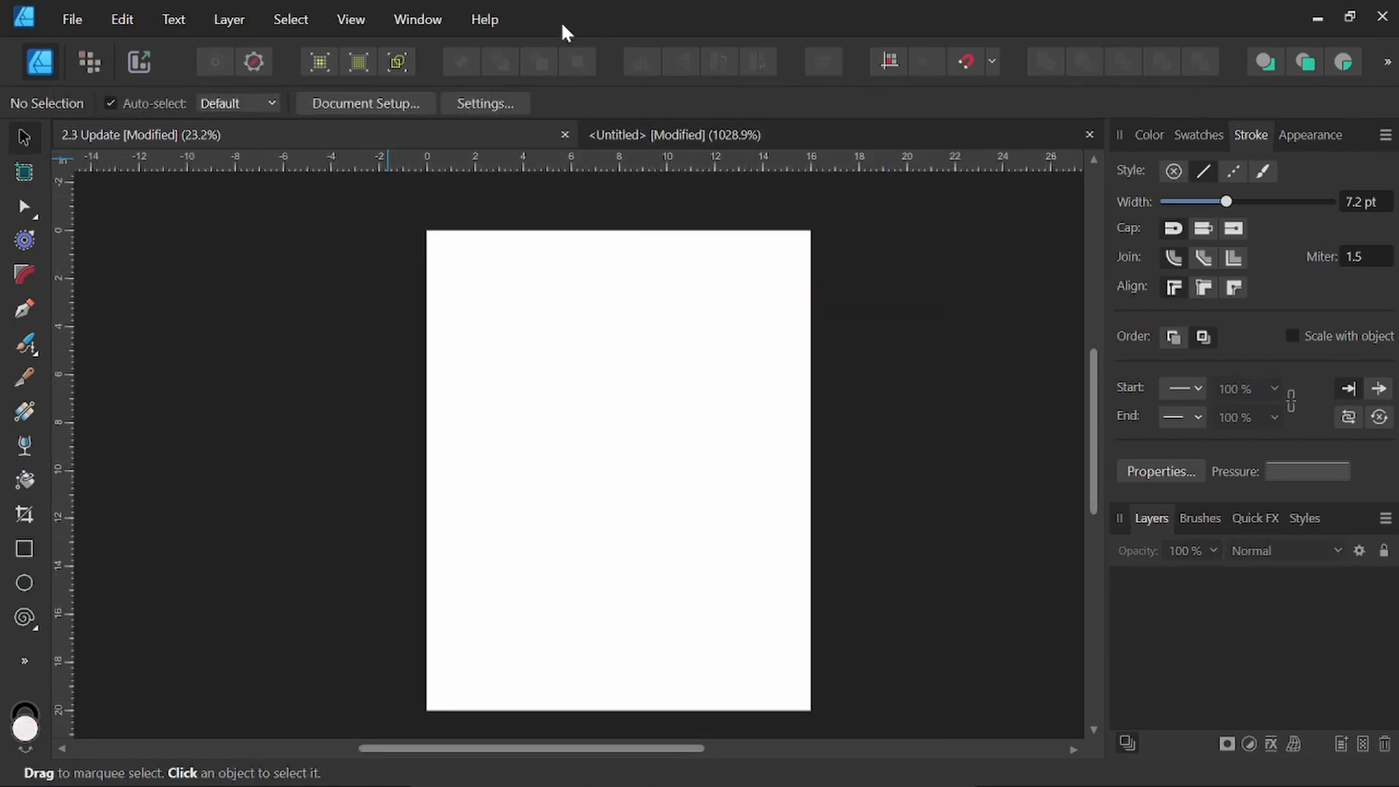
Turn on Show Pixel Grid from the View menu over the zoomed canvas.
{"action": "left_click", "coordinate": [351, 19]}
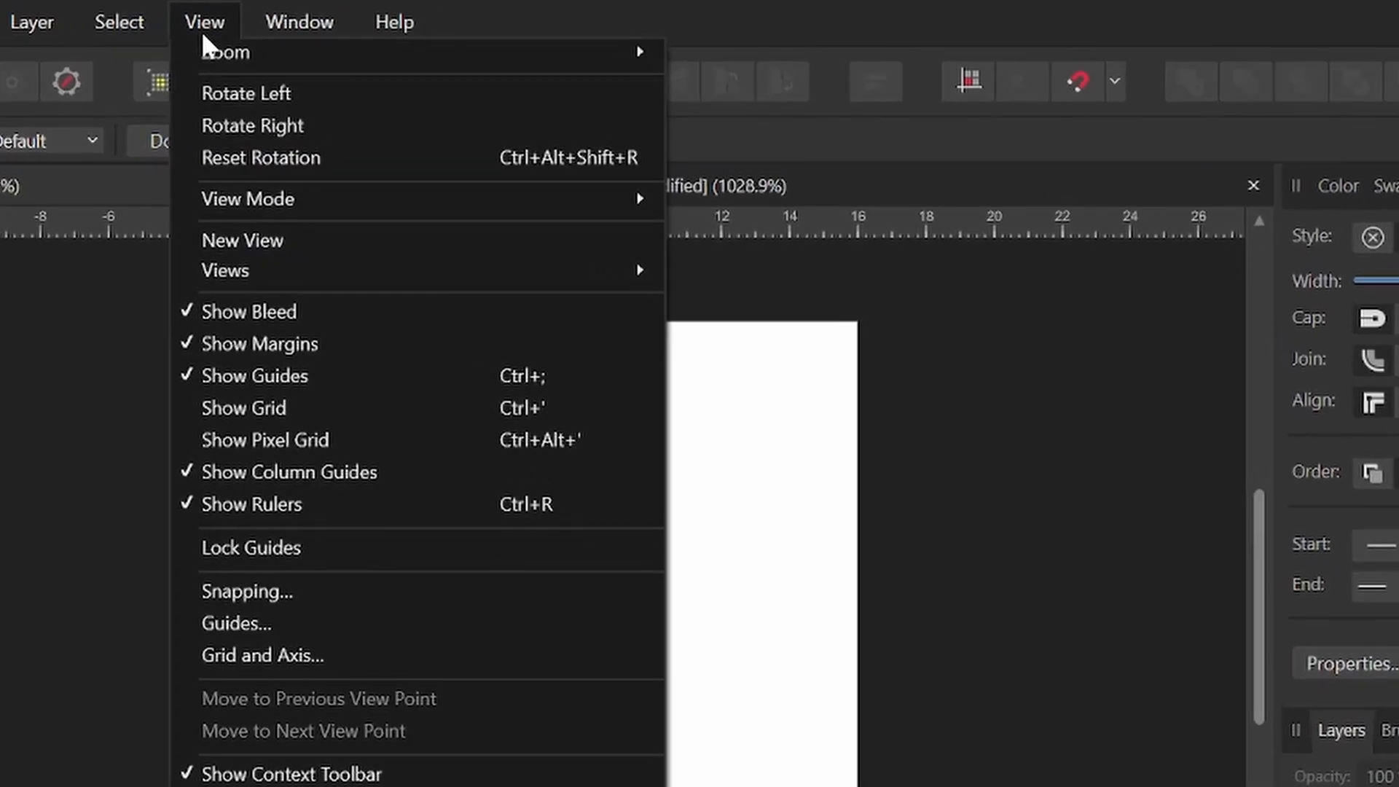
{"action": "mouse_move", "coordinate": [263, 438]}
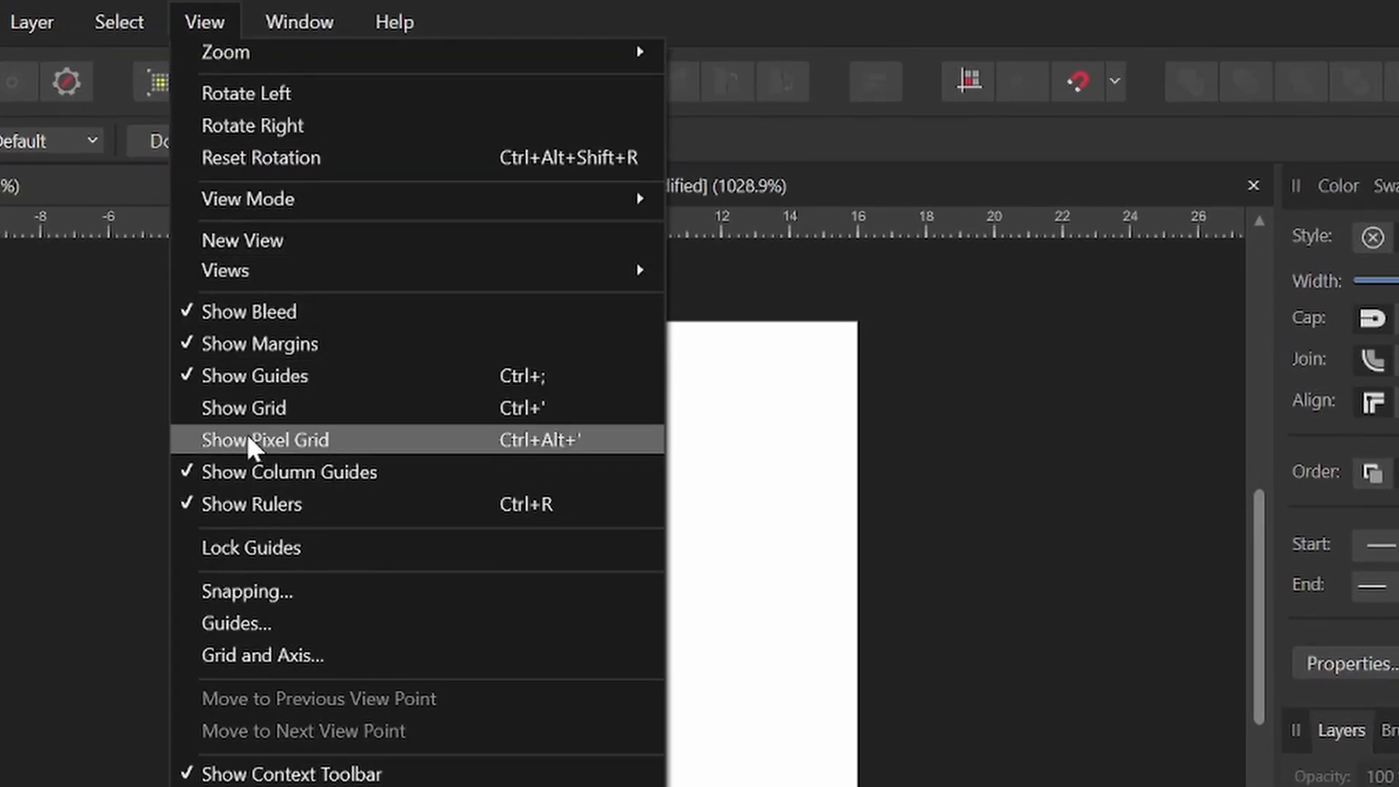
{"action": "left_click", "coordinate": [264, 439]}
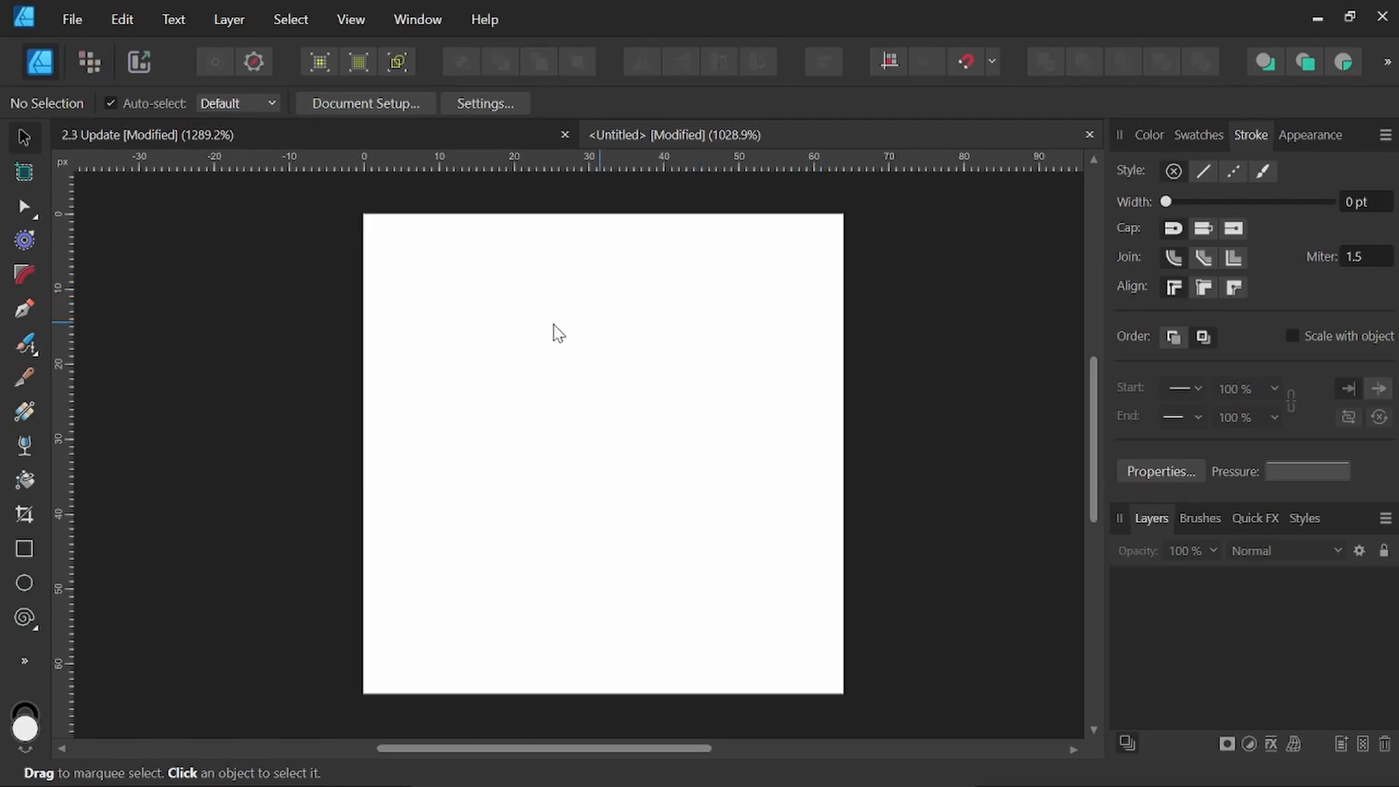
{"action": "left_click", "coordinate": [351, 19]}
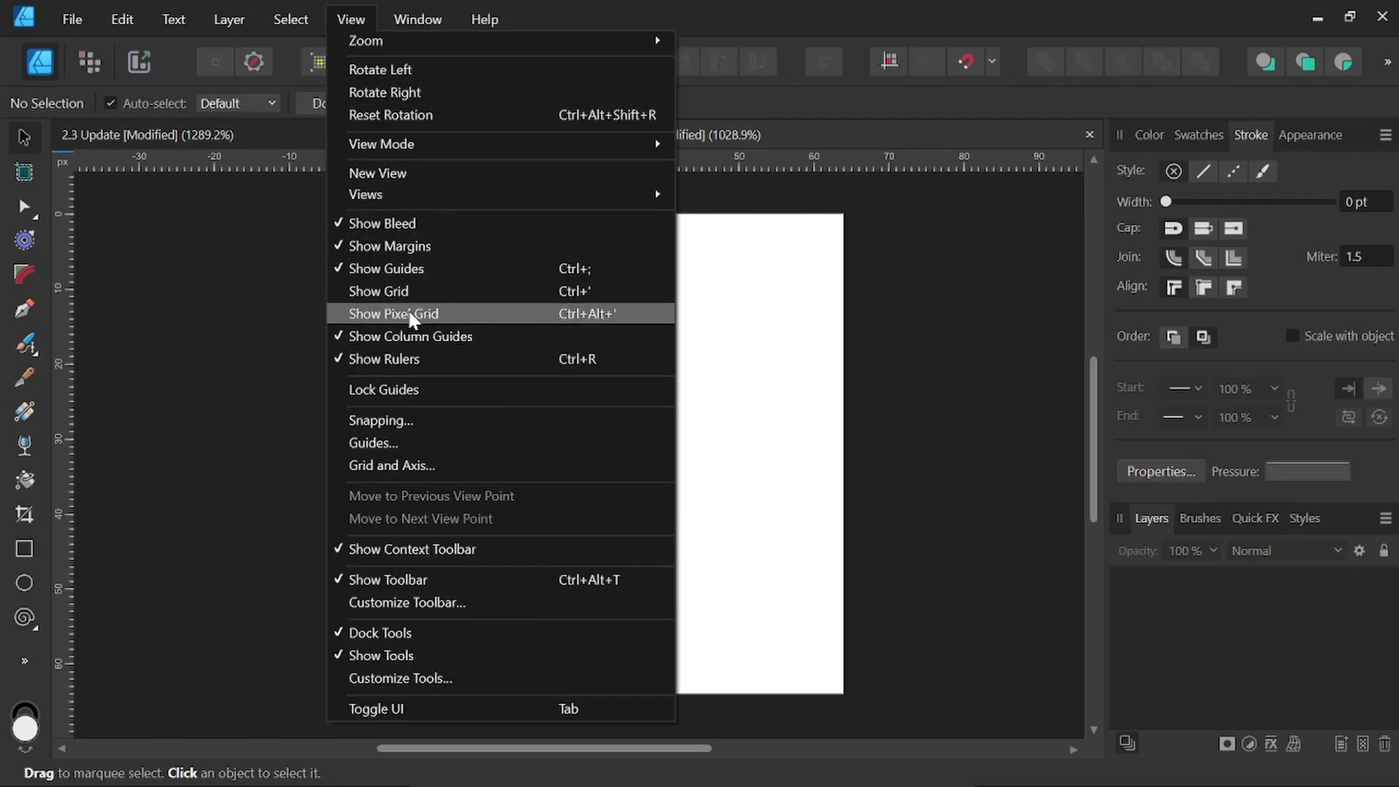
{"action": "left_click", "coordinate": [393, 313]}
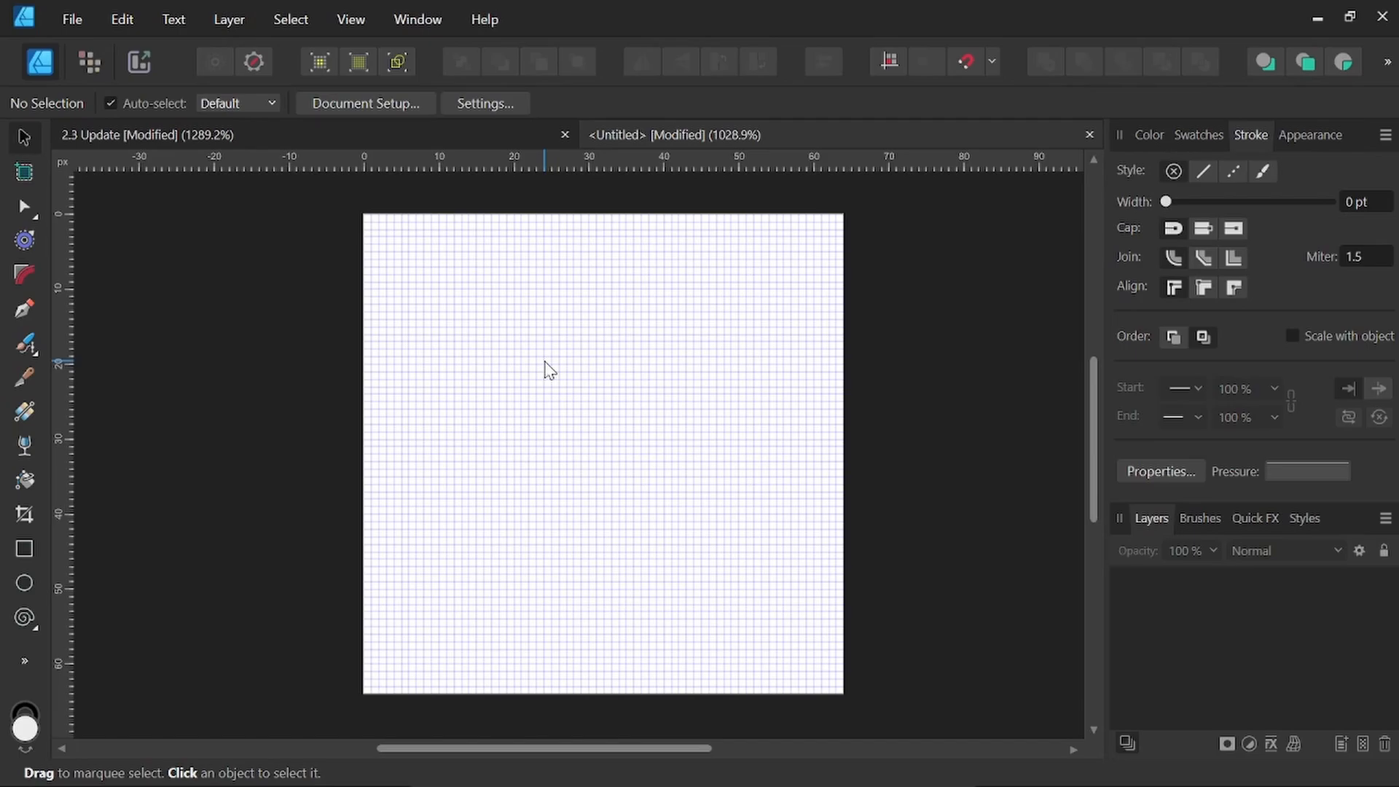
{"action": "mouse_move", "coordinate": [89, 61]}
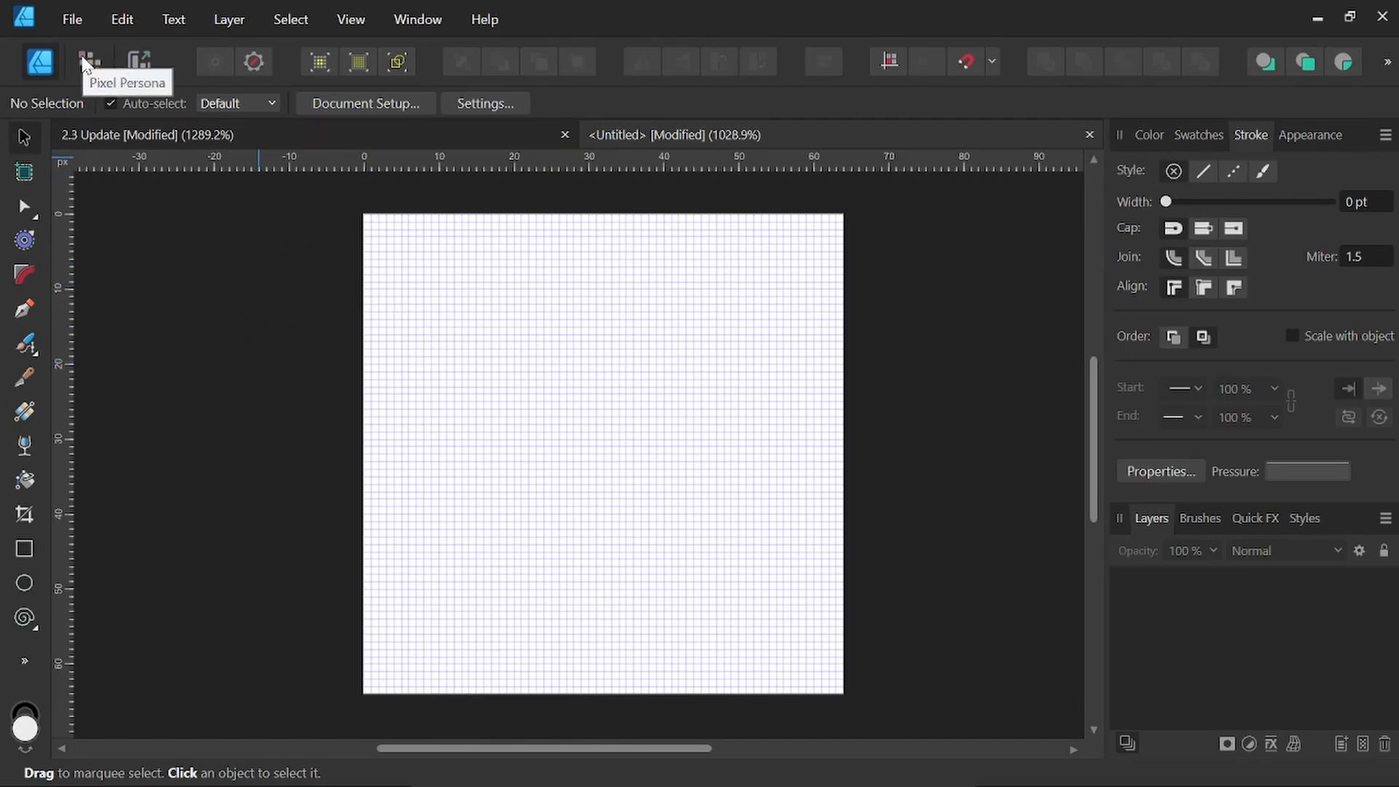
Switch to the Pixel Persona and draw a curved line of black pixels along the grid.
{"action": "left_click", "coordinate": [87, 62]}
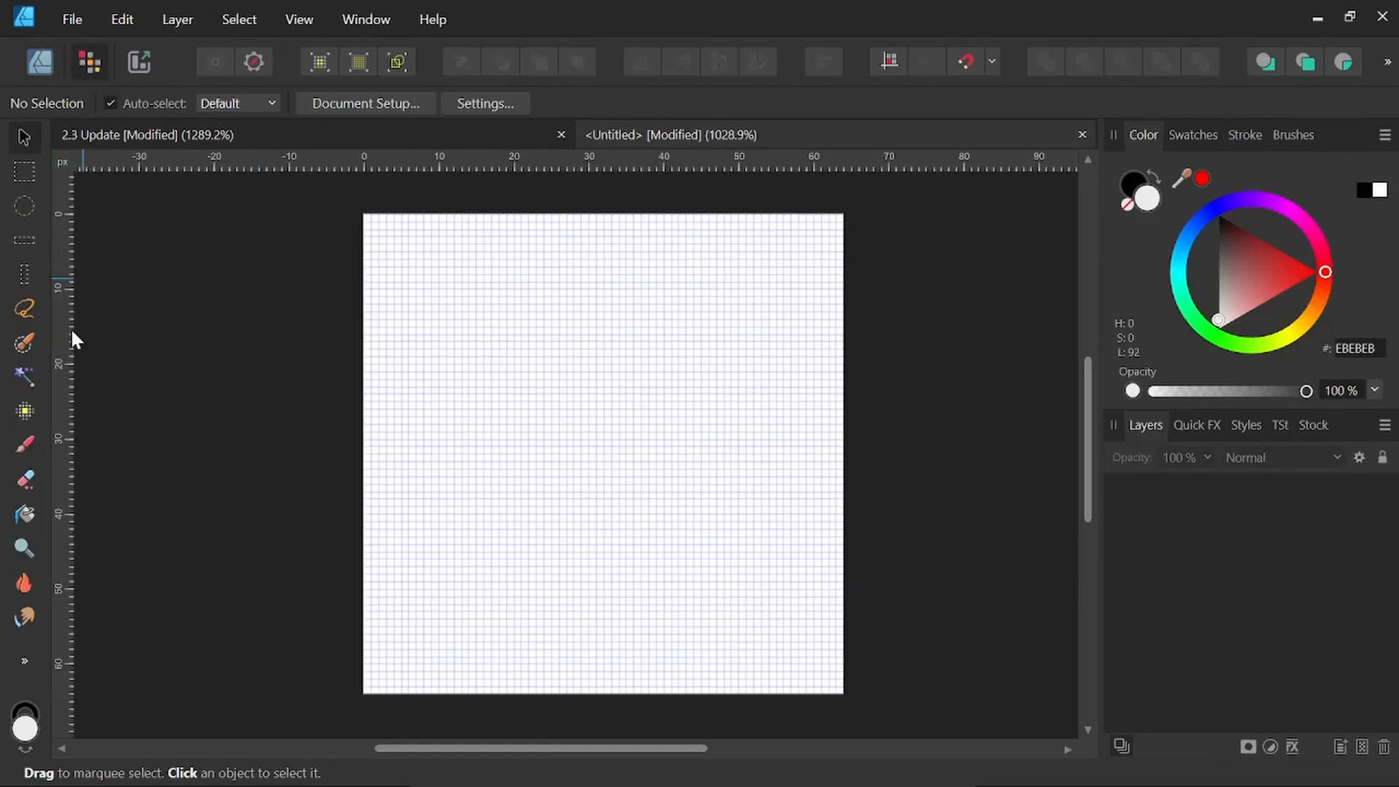
{"action": "mouse_move", "coordinate": [25, 411]}
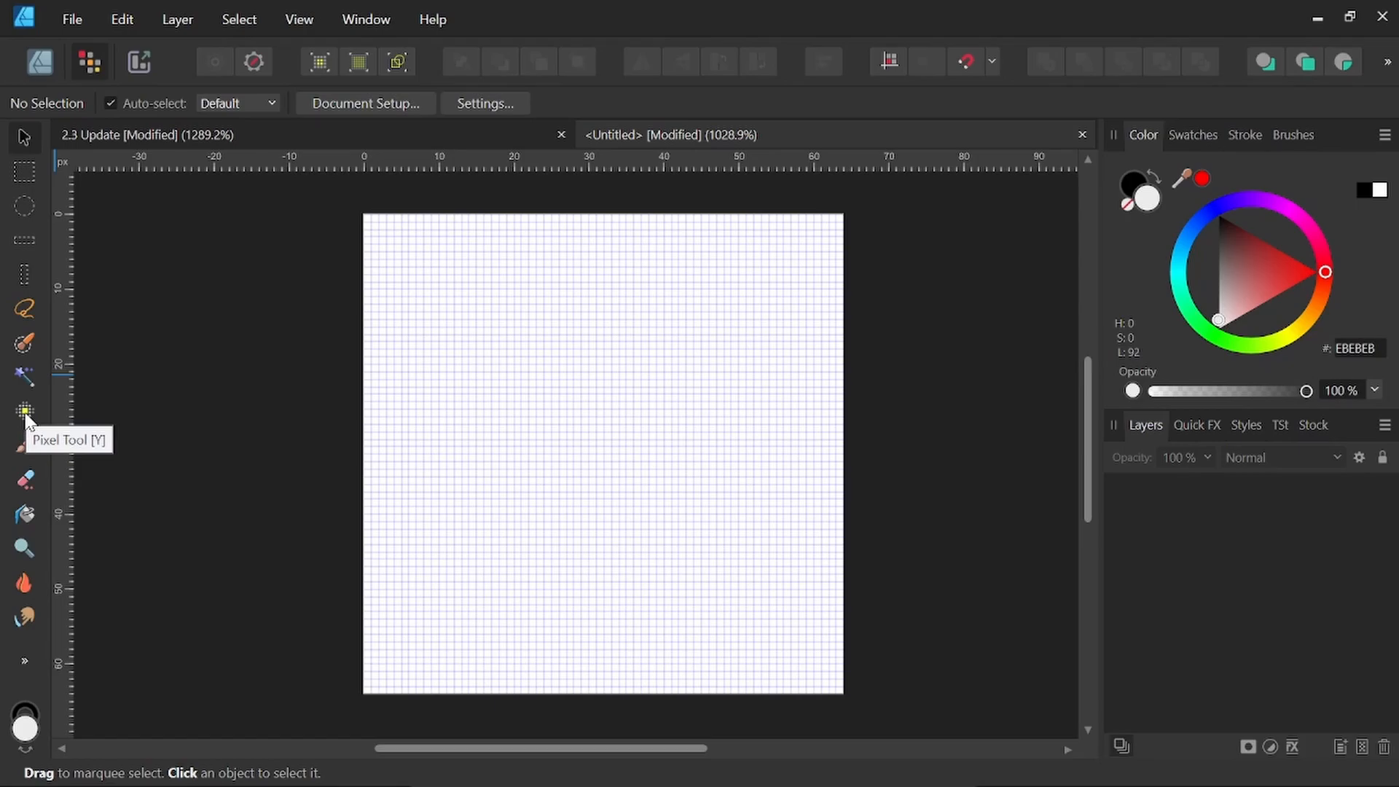
{"action": "left_click_drag", "start_coordinate": [364, 436], "coordinate": [507, 264]}
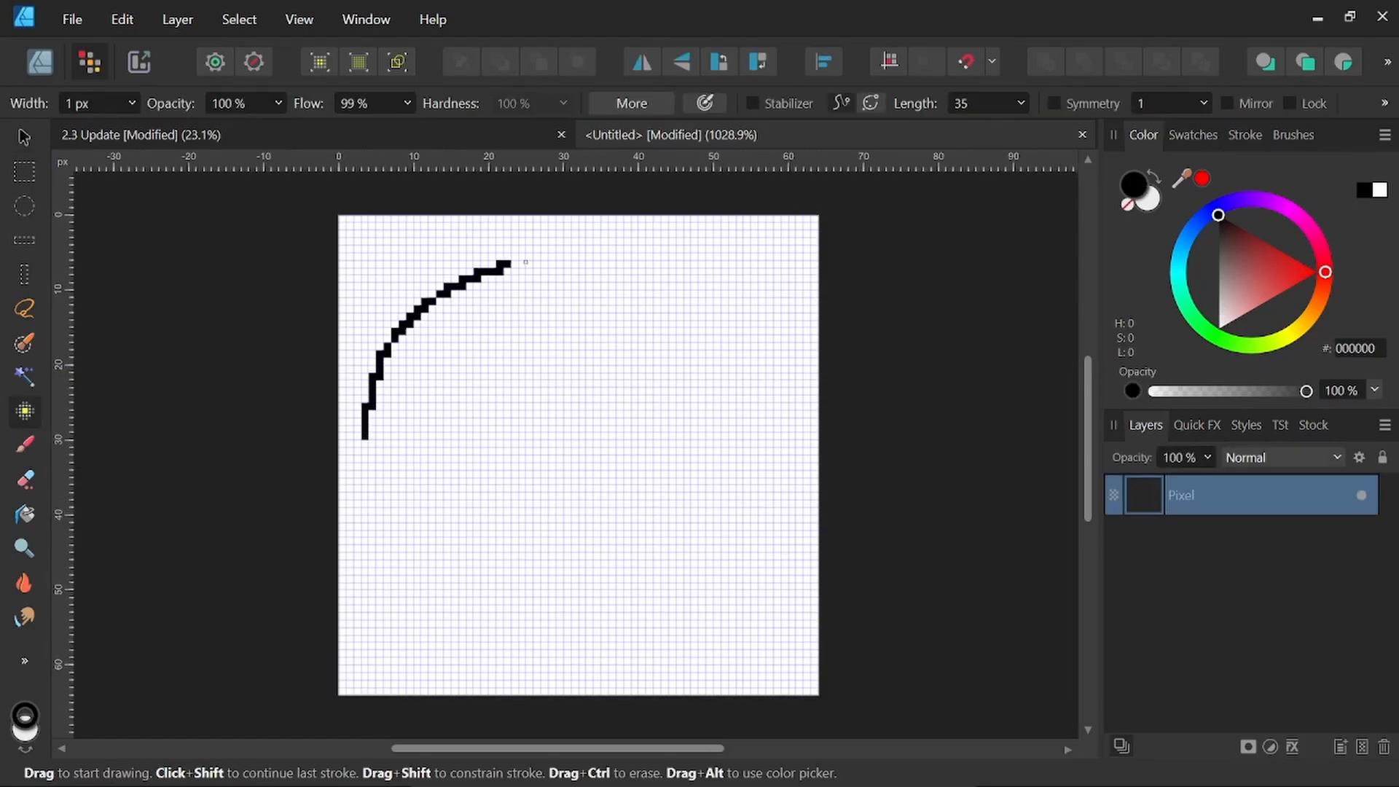
{"action": "left_click_drag", "start_coordinate": [508, 264], "coordinate": [499, 643]}
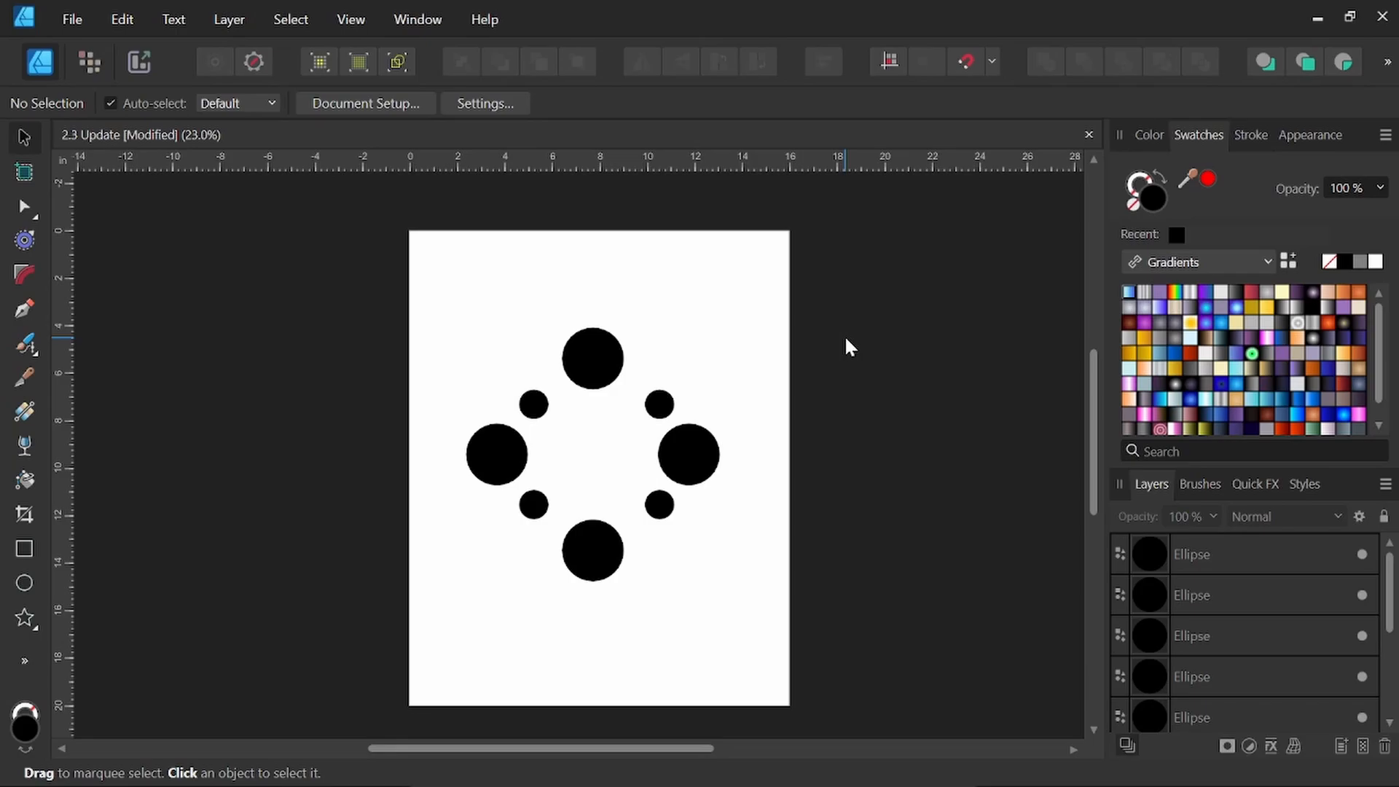
{"action": "mouse_move", "coordinate": [856, 295]}
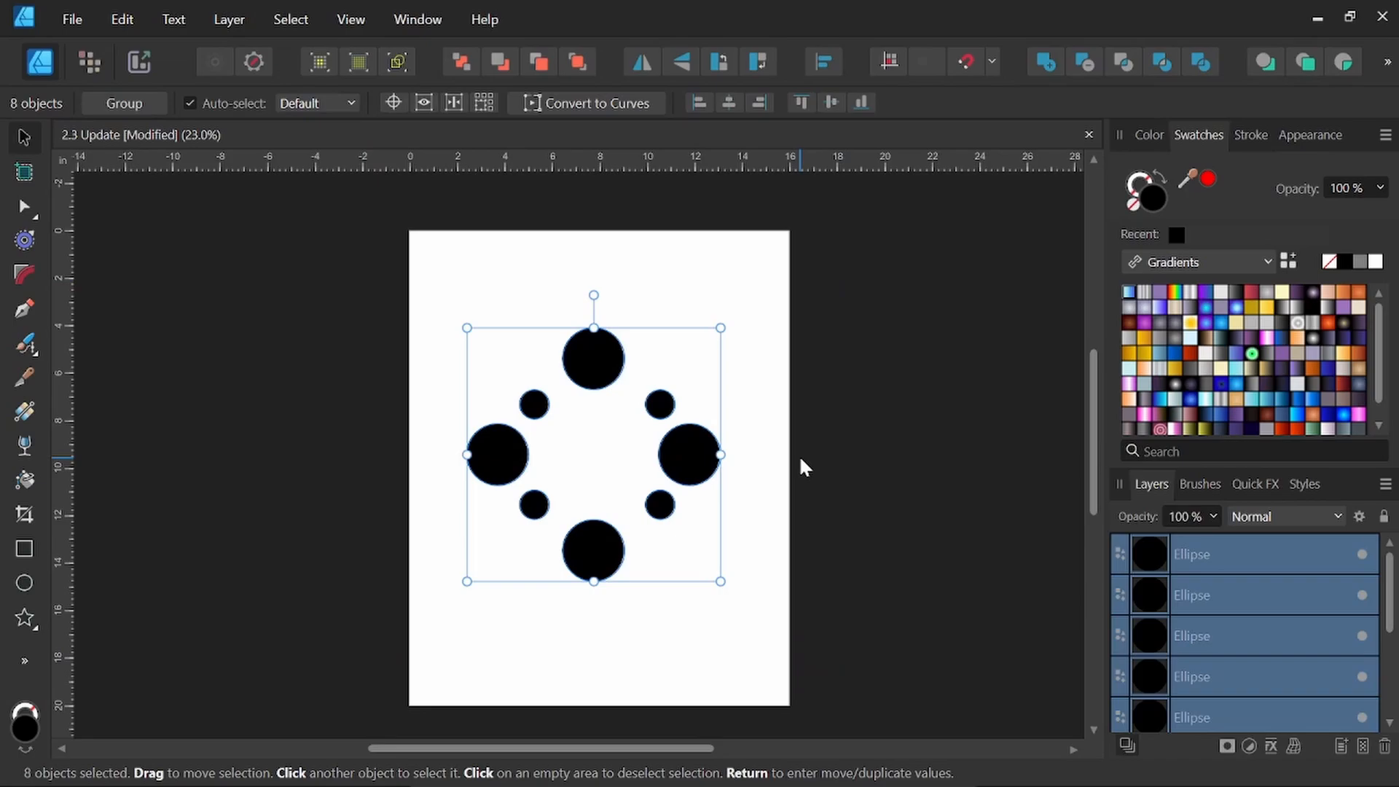
In Move/Duplicate, enable Duplicate with 15 copies and choose the second insertion mode.
{"action": "key", "text": "Return"}
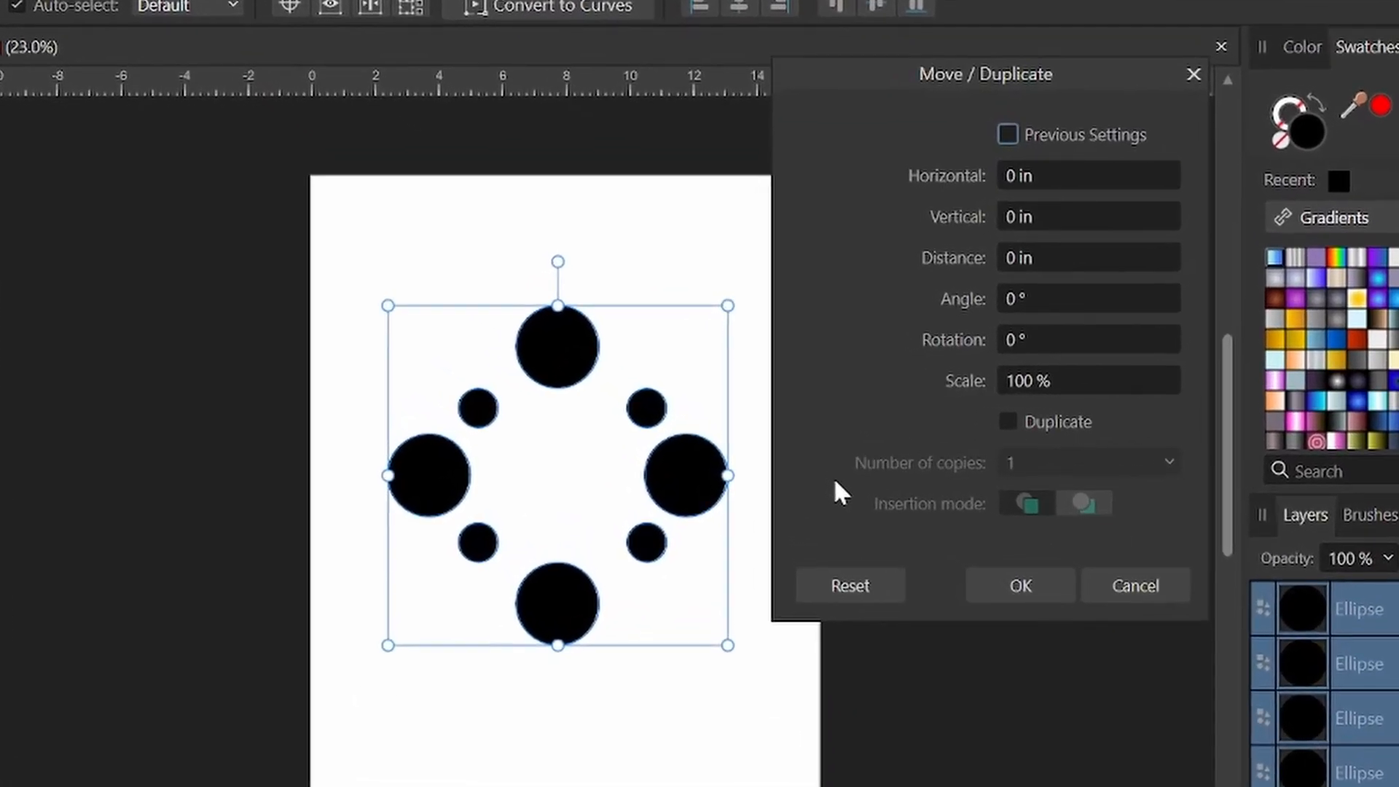
{"action": "mouse_move", "coordinate": [1058, 80]}
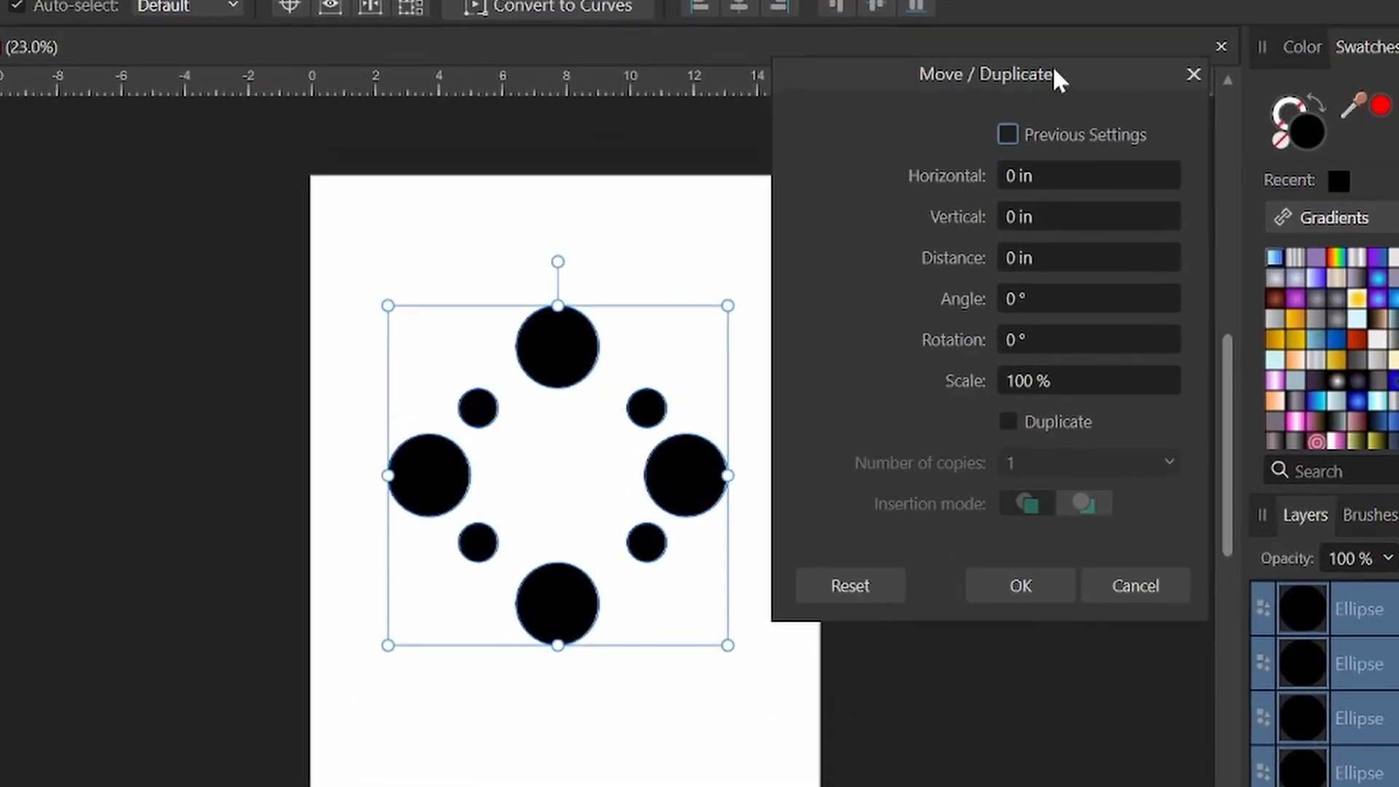
{"action": "mouse_move", "coordinate": [870, 402]}
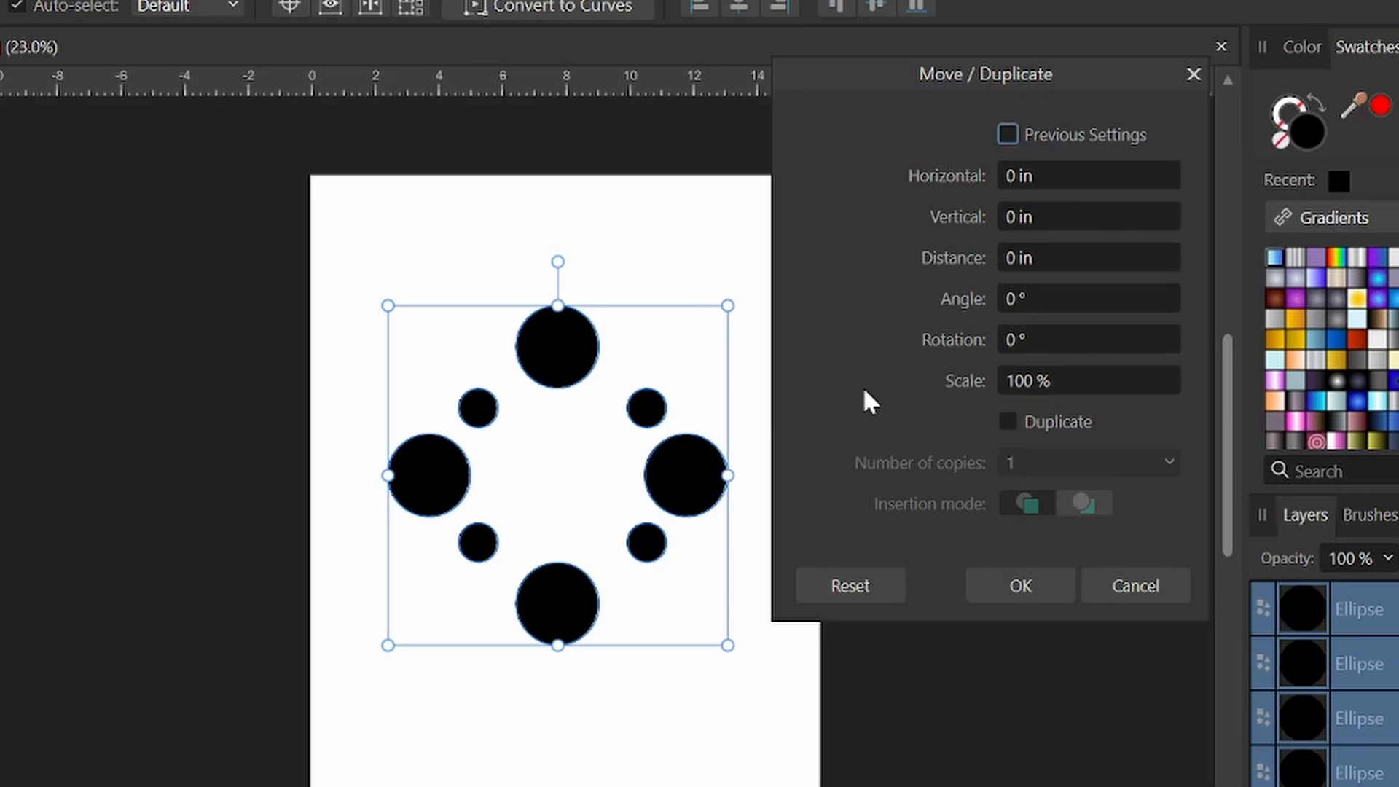
{"action": "left_click", "coordinate": [1007, 421]}
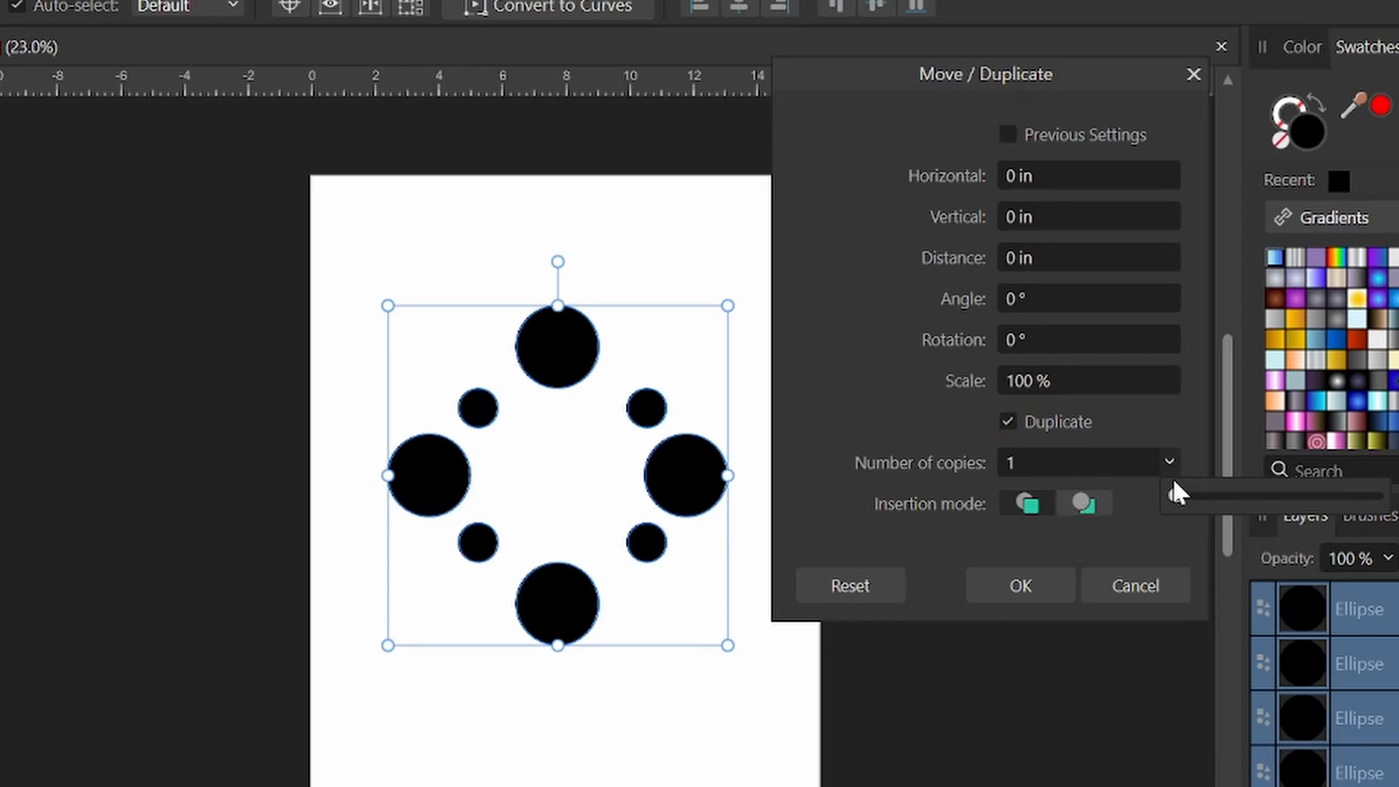
{"action": "left_click_drag", "start_coordinate": [1177, 494], "coordinate": [1293, 496]}
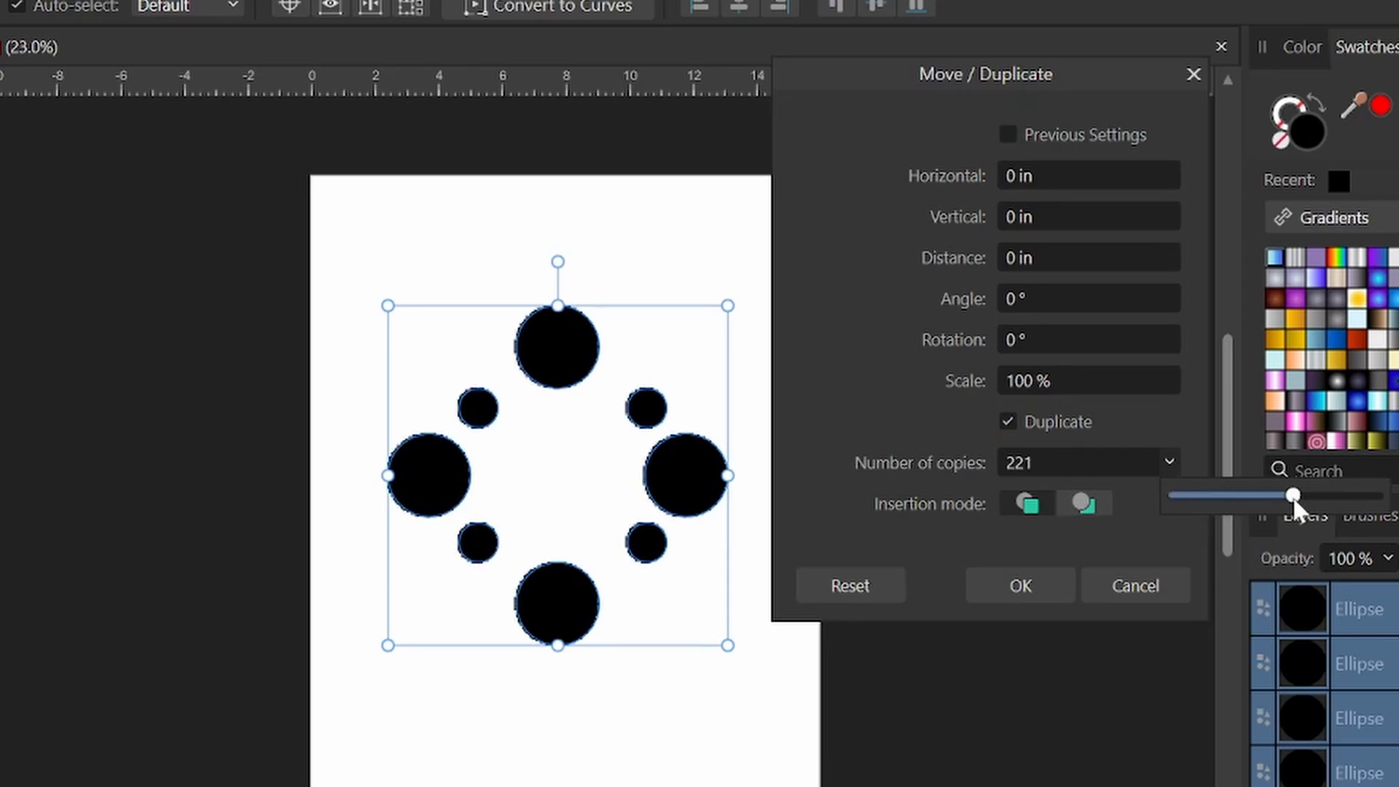
{"action": "left_click_drag", "start_coordinate": [1293, 495], "coordinate": [1206, 495]}
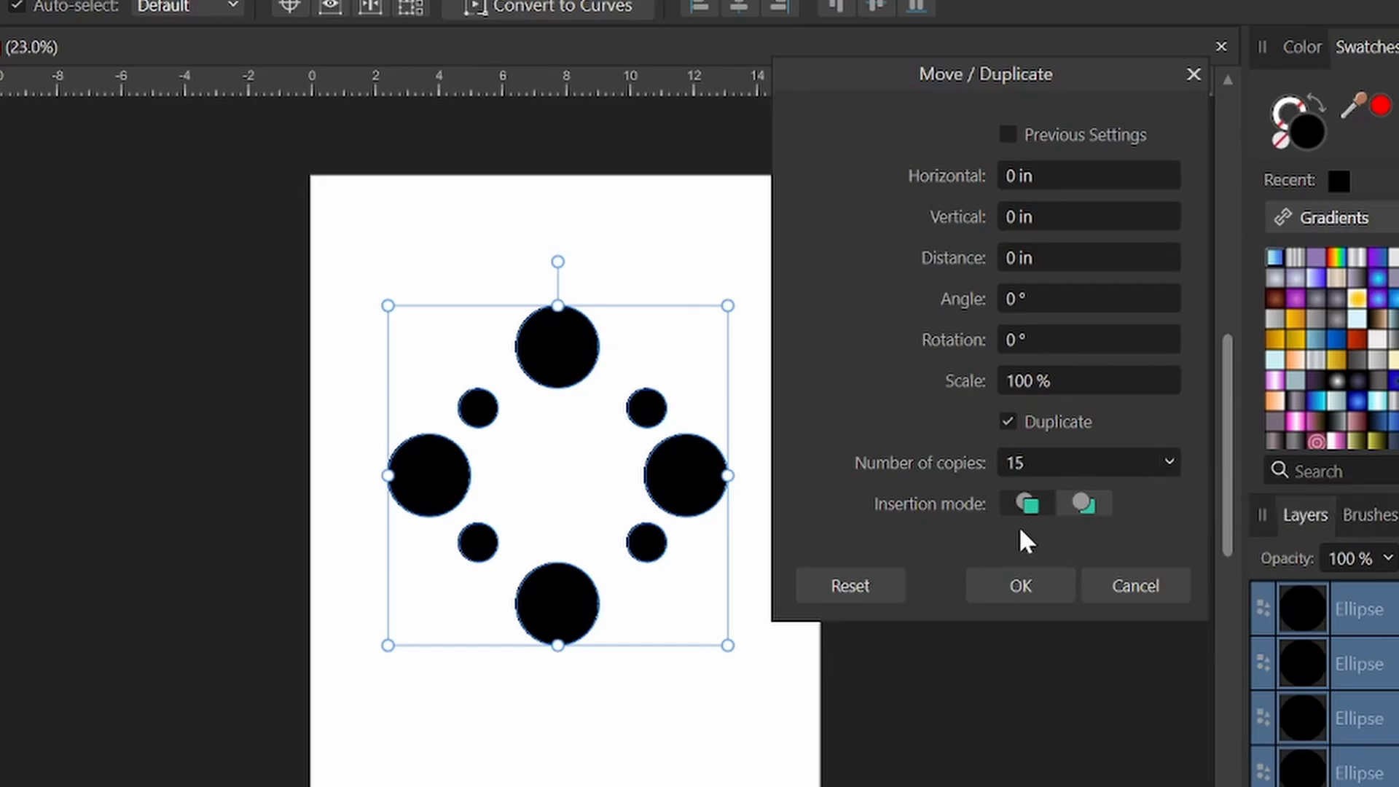
{"action": "mouse_move", "coordinate": [504, 620]}
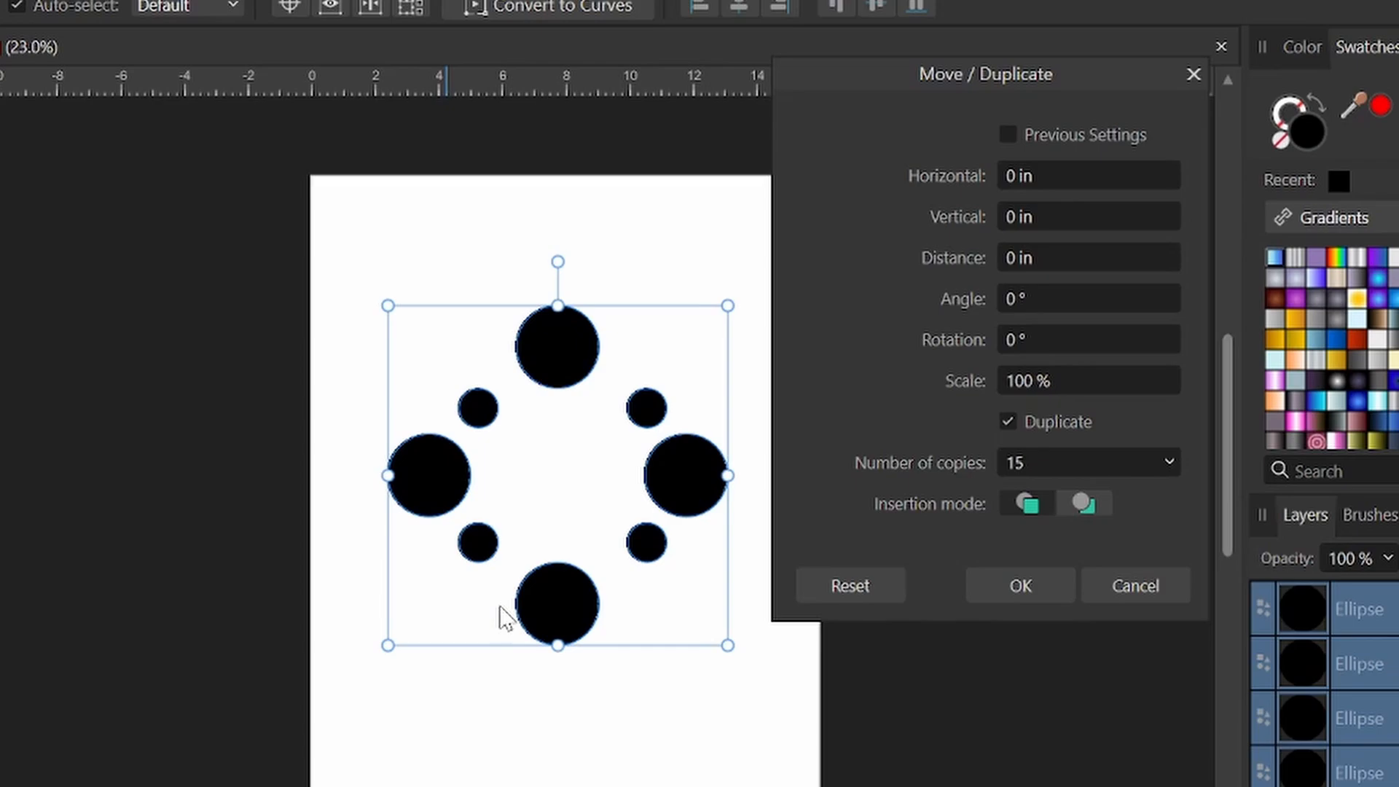
{"action": "left_click", "coordinate": [1084, 502]}
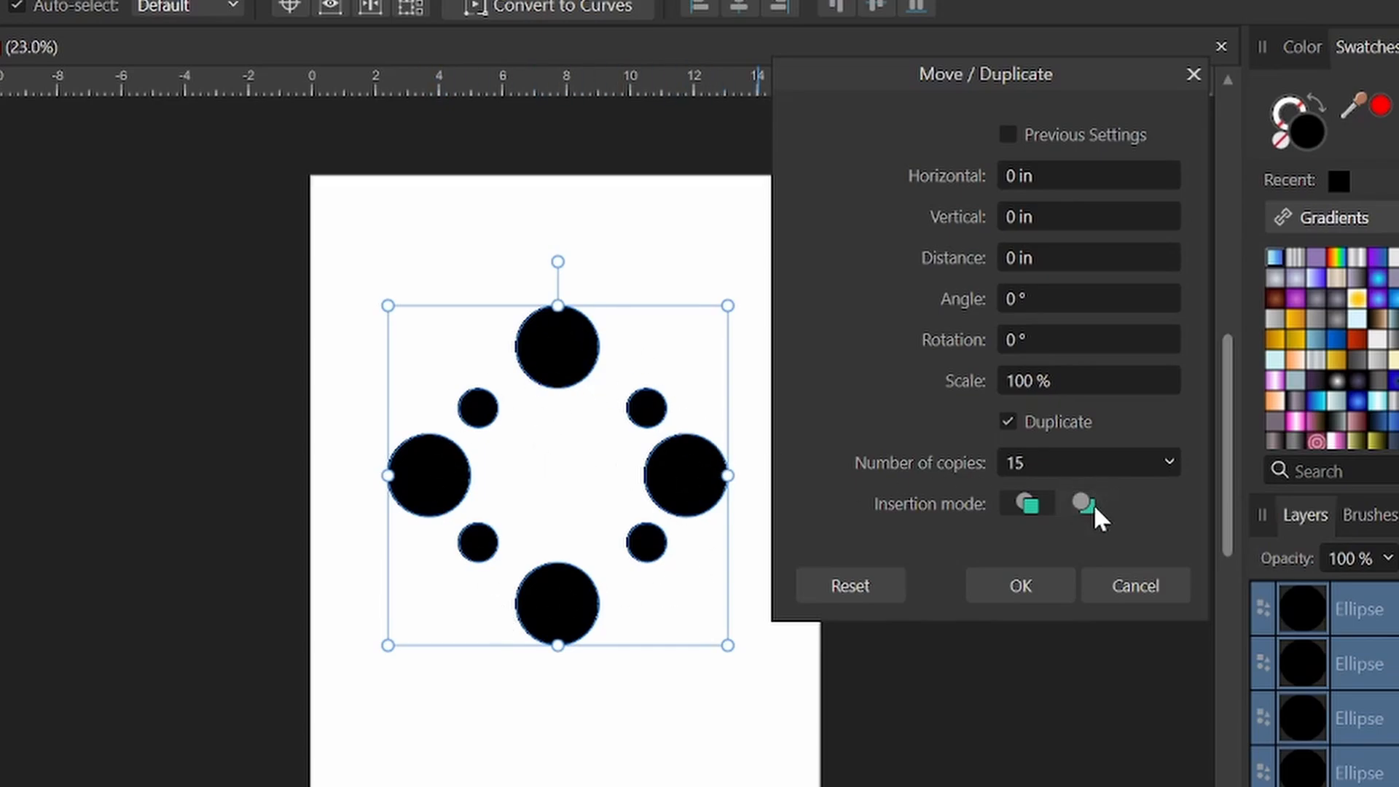
{"action": "left_click", "coordinate": [1082, 503]}
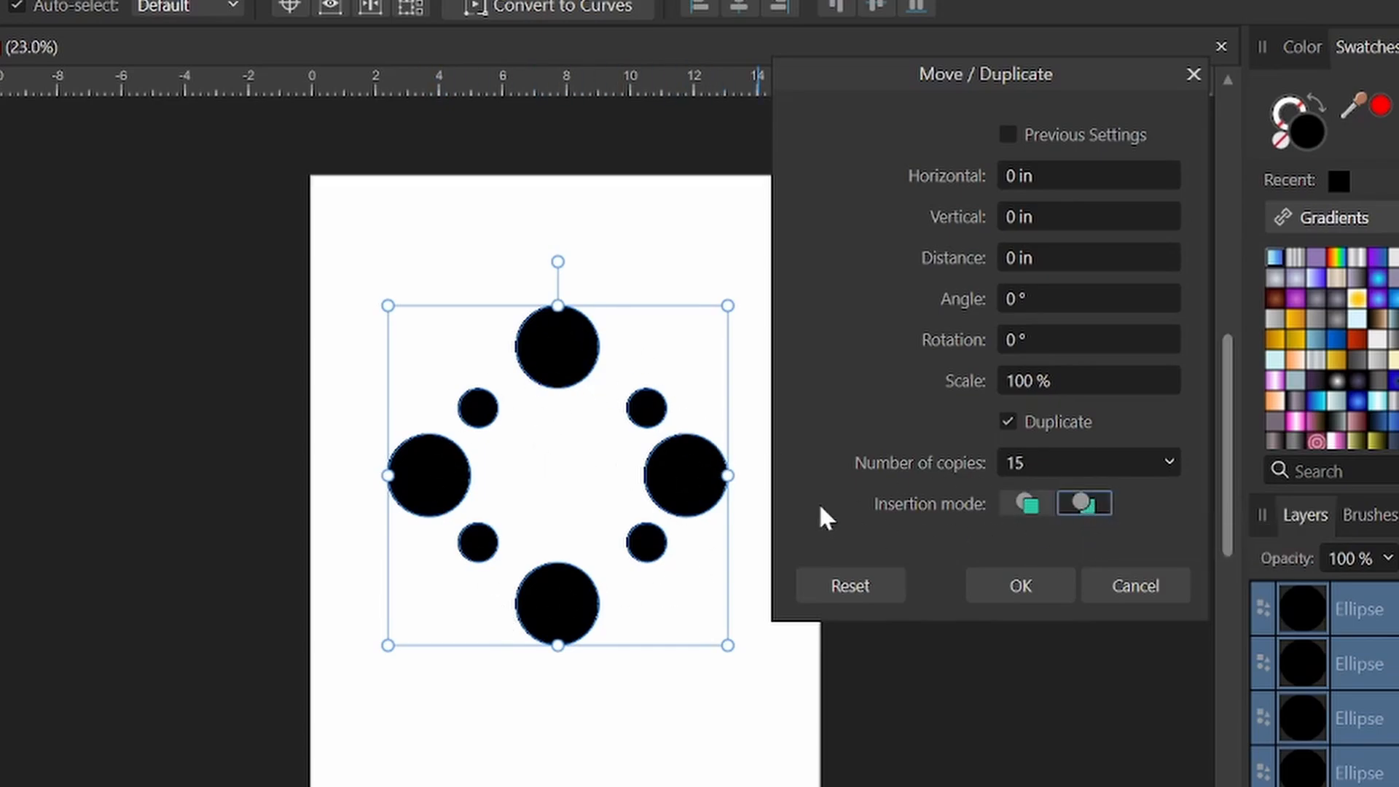
{"action": "mouse_move", "coordinate": [1043, 245]}
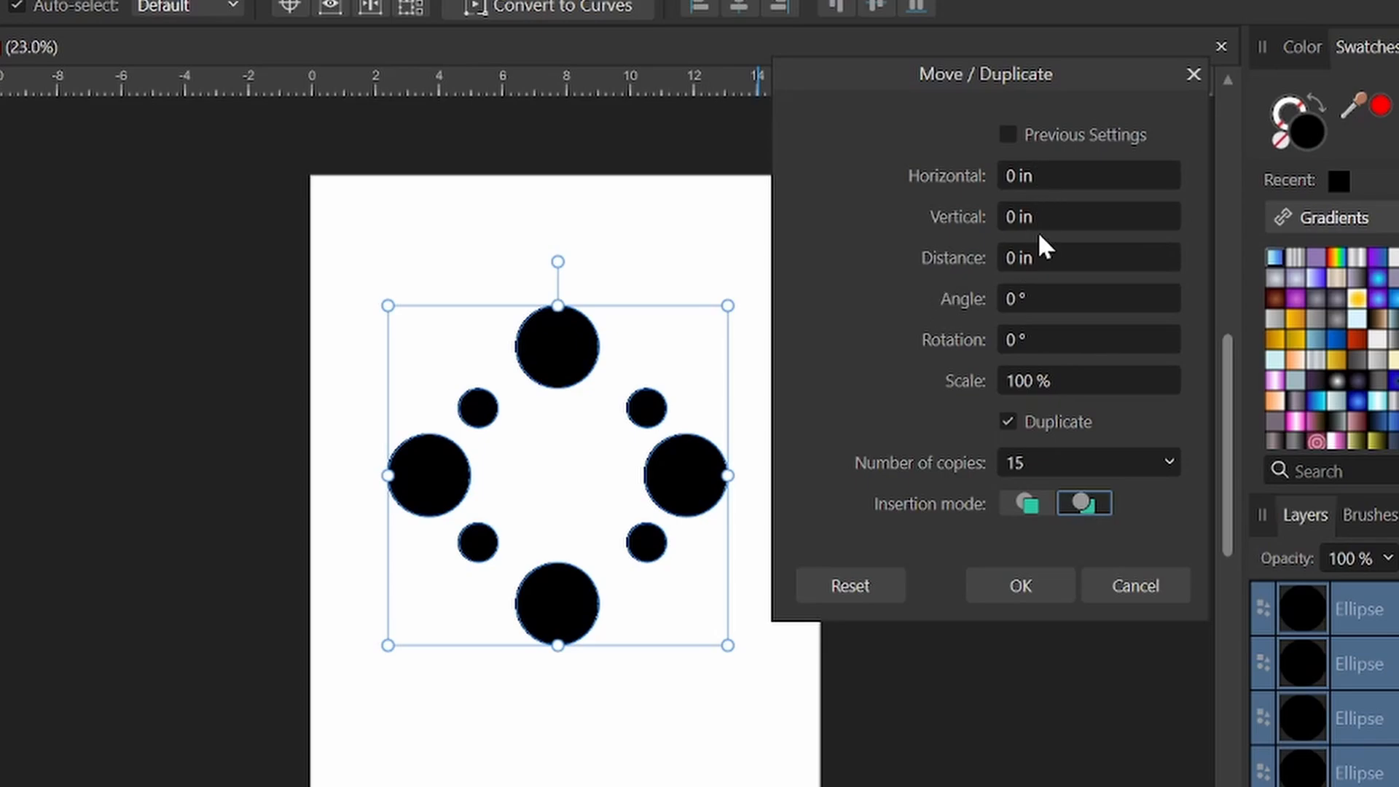
{"action": "mouse_move", "coordinate": [958, 189]}
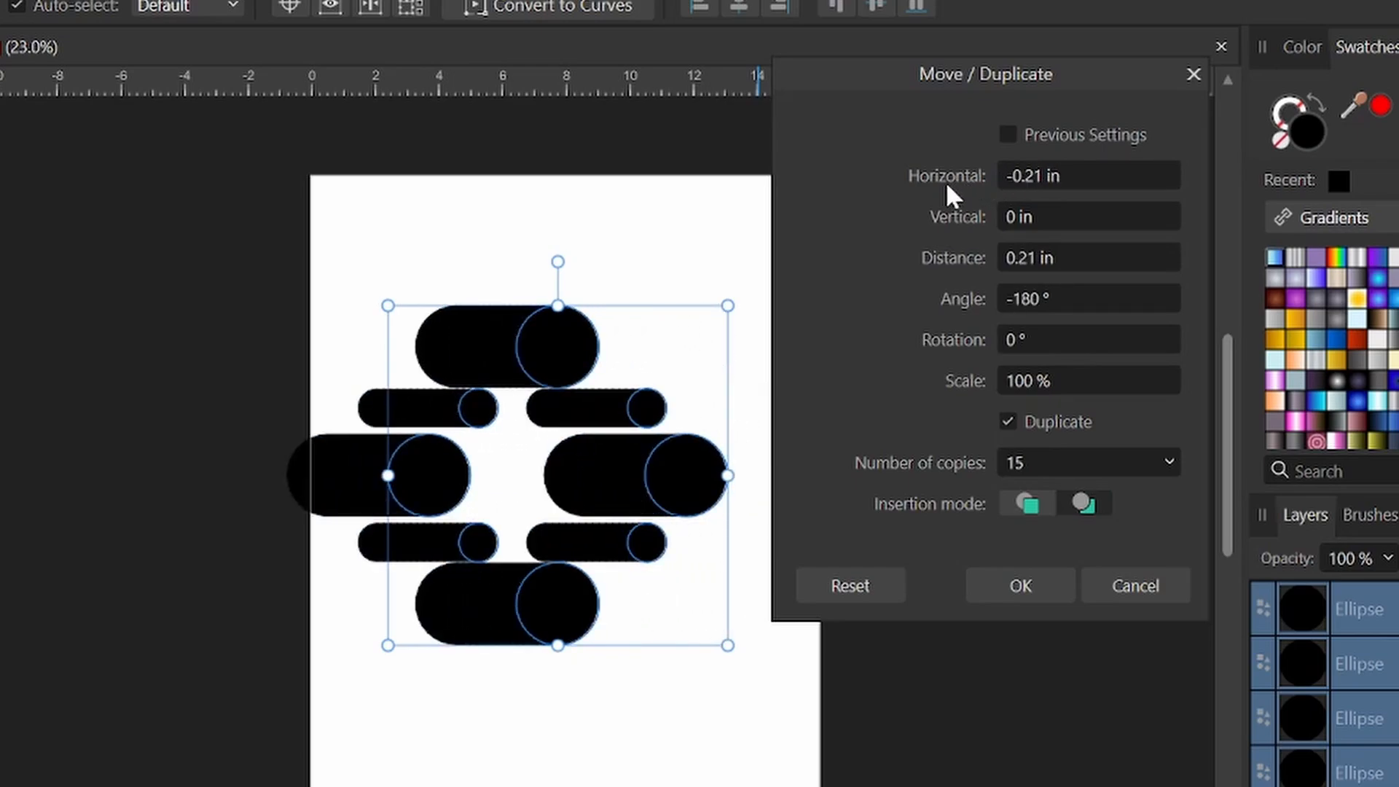
Offset copies by 0.4 in, scale each to 90% and rotate progressively to form curling trails.
{"action": "type", "text": "0.4 in"}
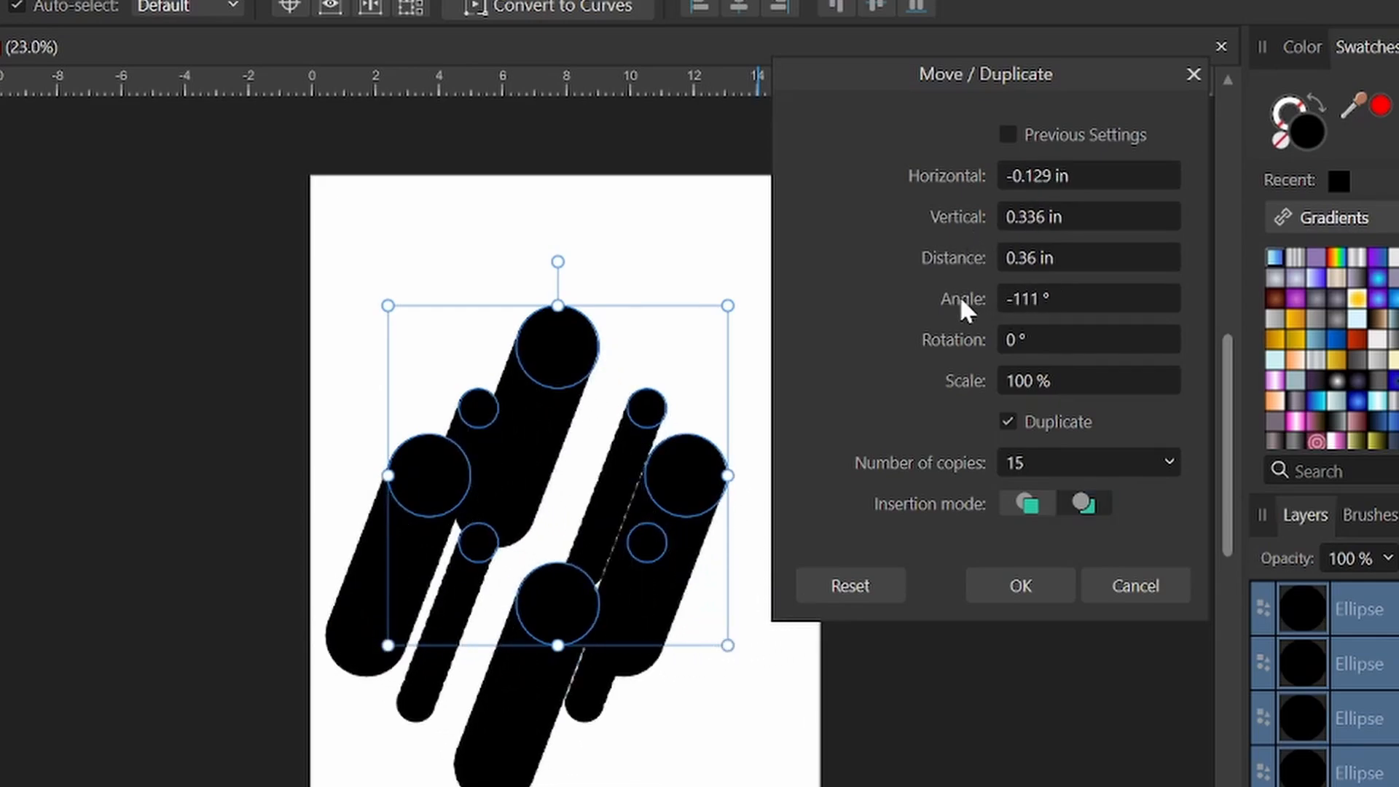
{"action": "type", "text": "6"}
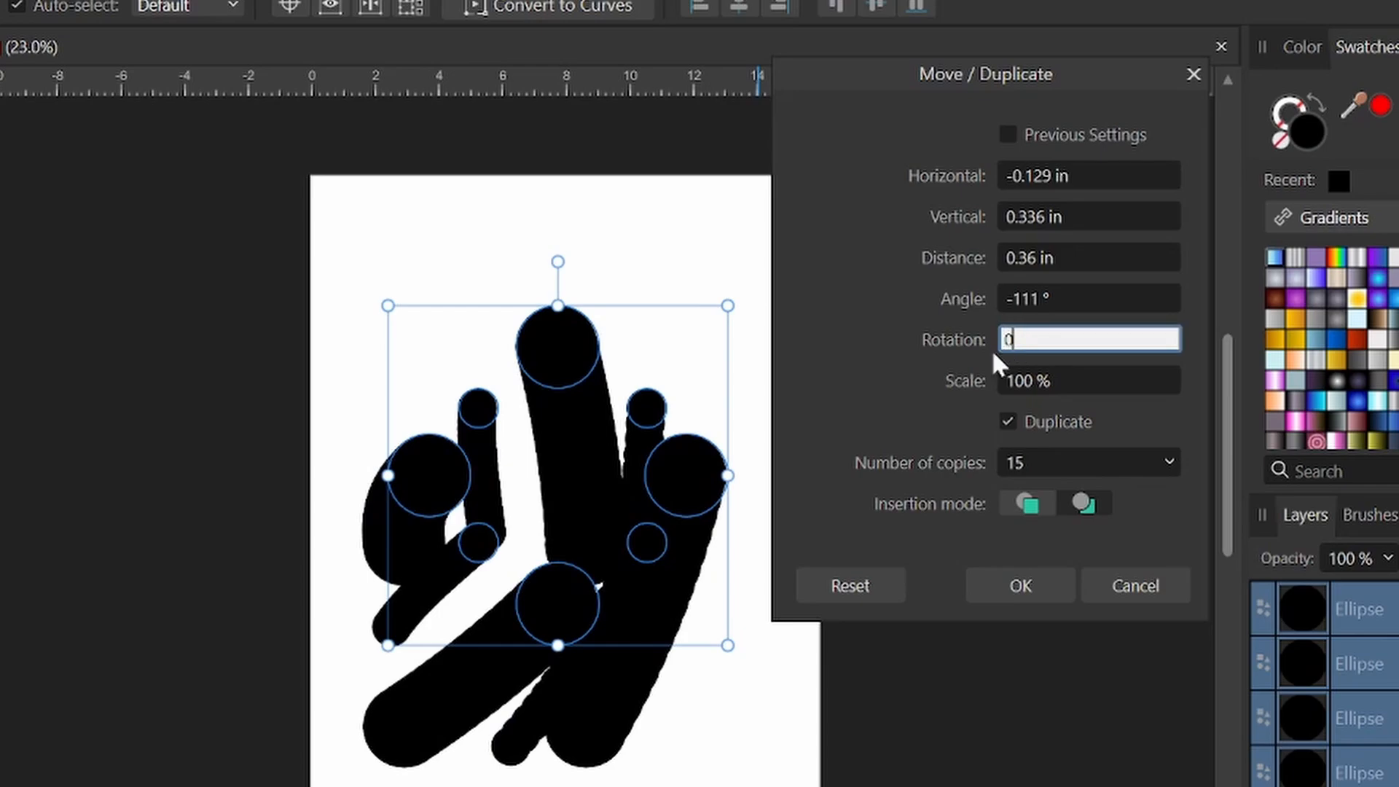
{"action": "left_click", "coordinate": [1087, 380]}
{"action": "type", "text": "90"}
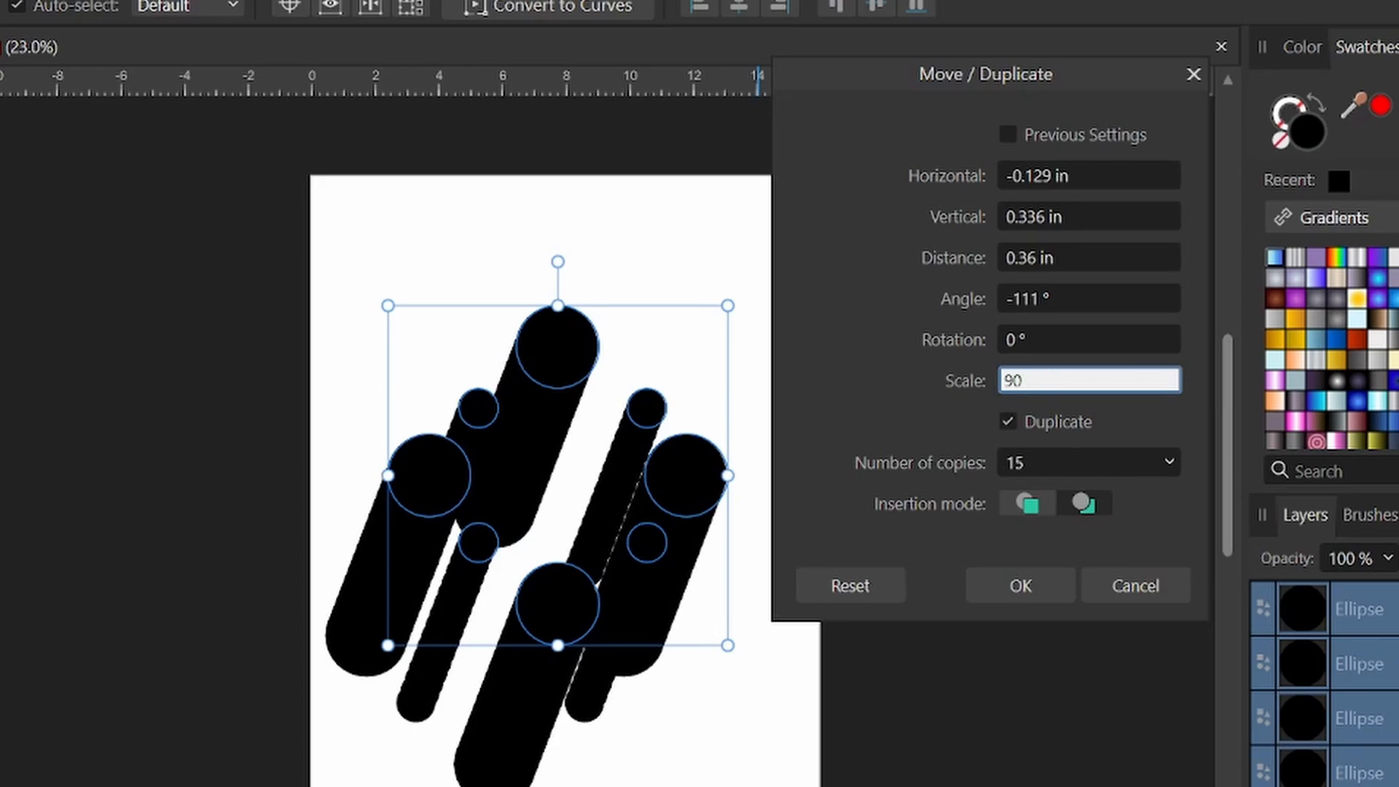
{"action": "left_click", "coordinate": [1087, 257]}
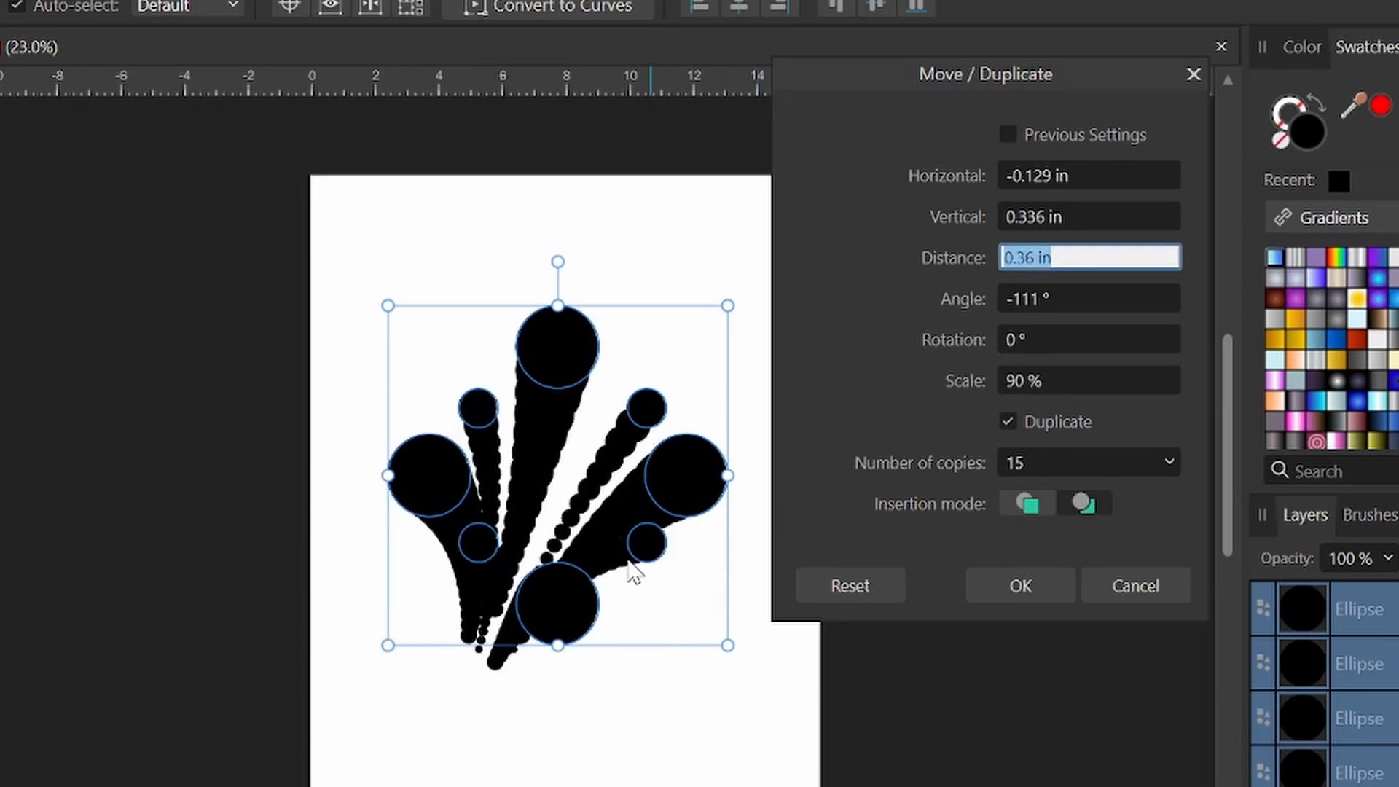
{"action": "type", "text": "16"}
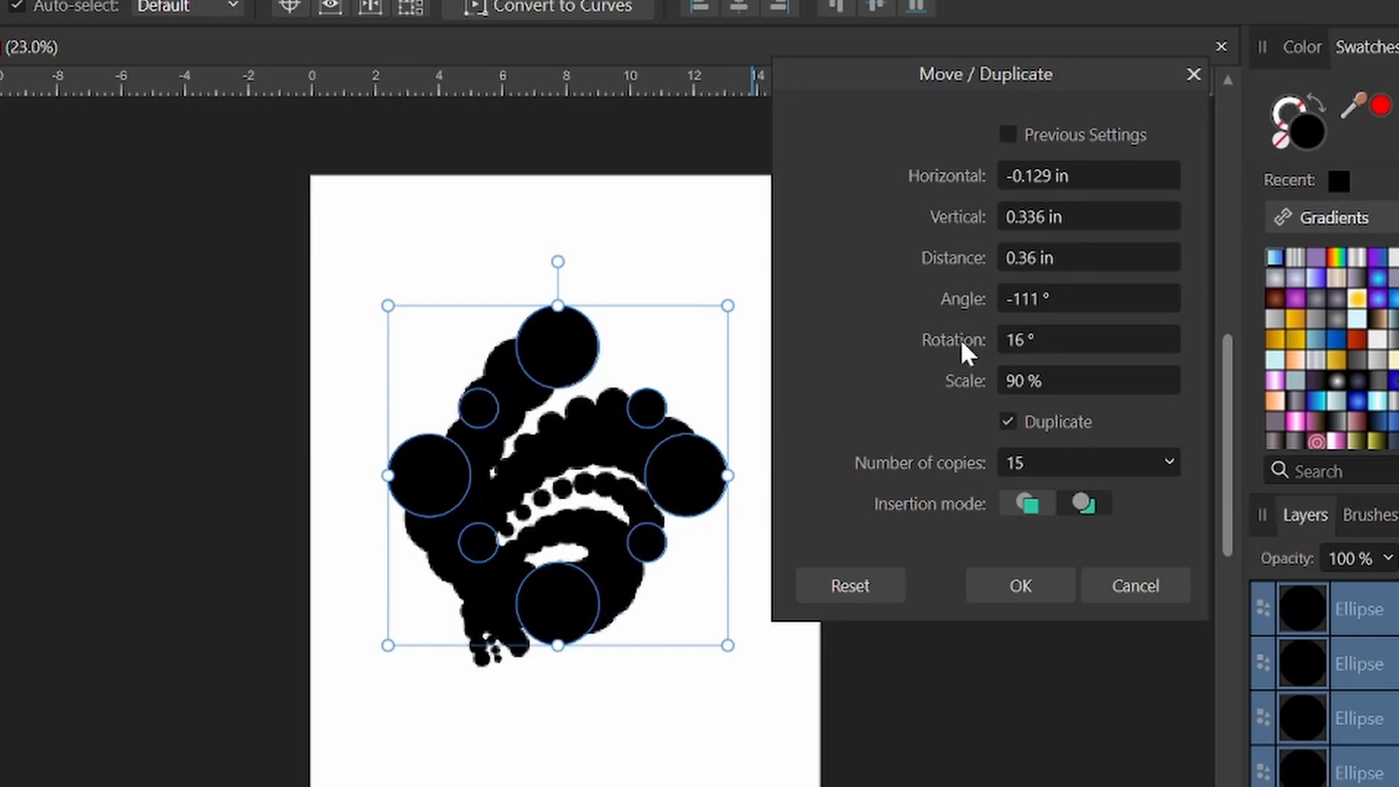
{"action": "type", "text": "10"}
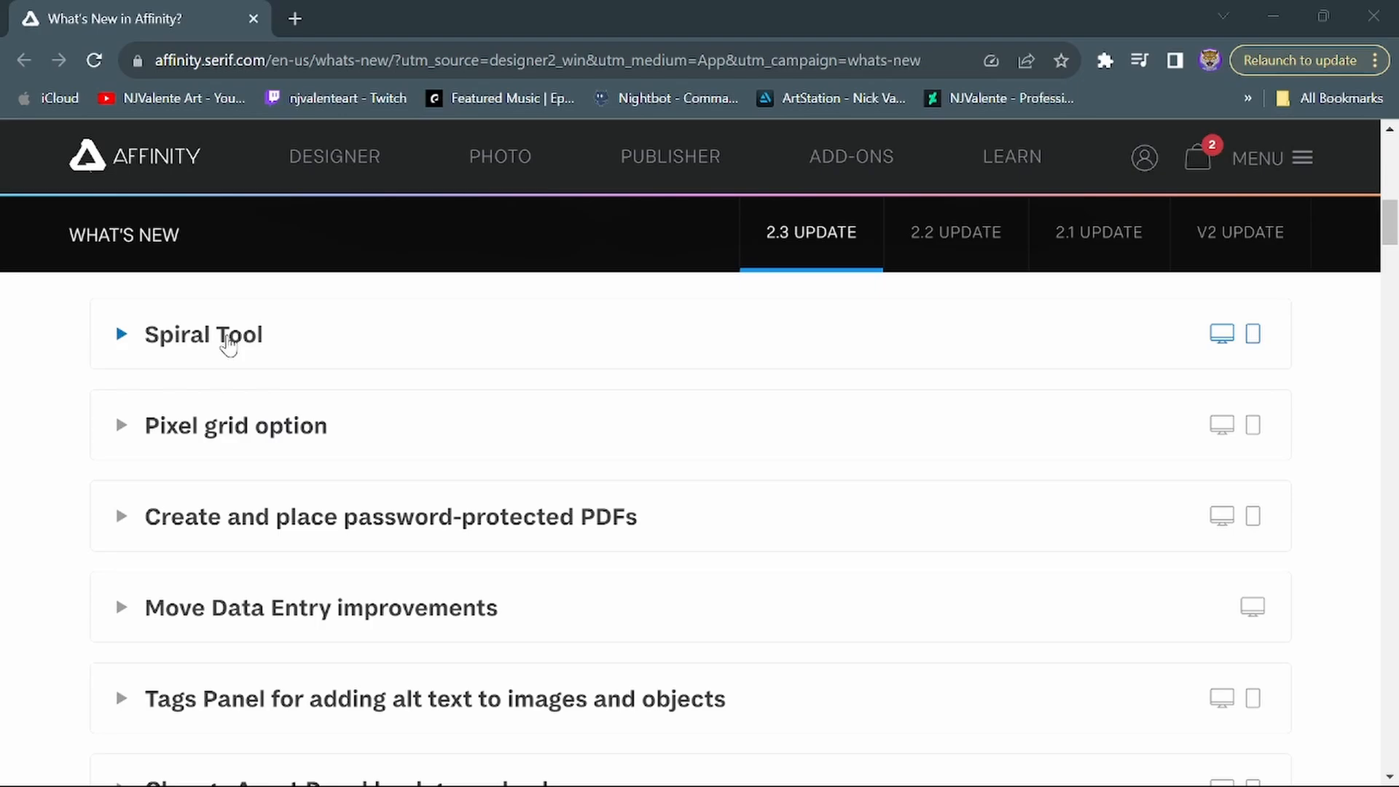
{"action": "mouse_move", "coordinate": [294, 443]}
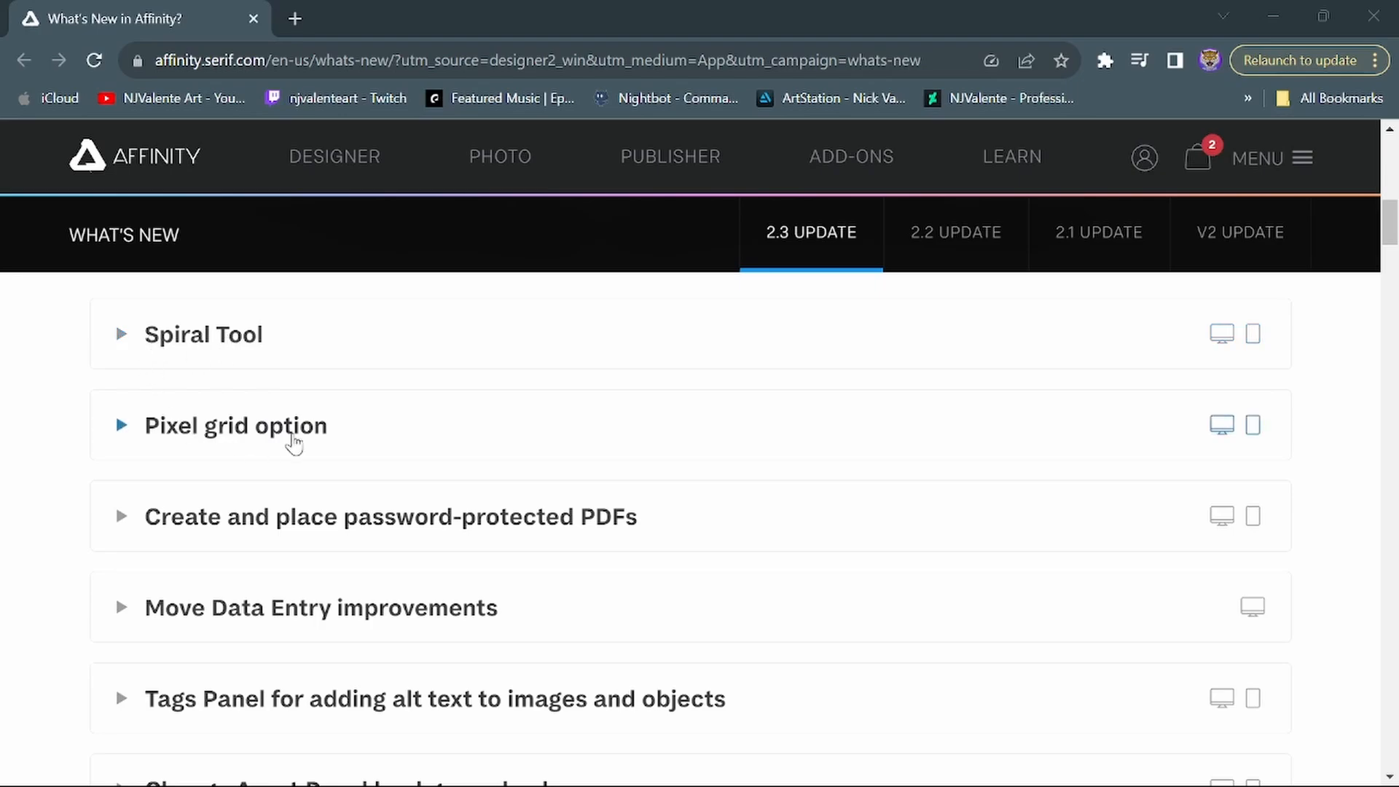
{"action": "mouse_move", "coordinate": [275, 462]}
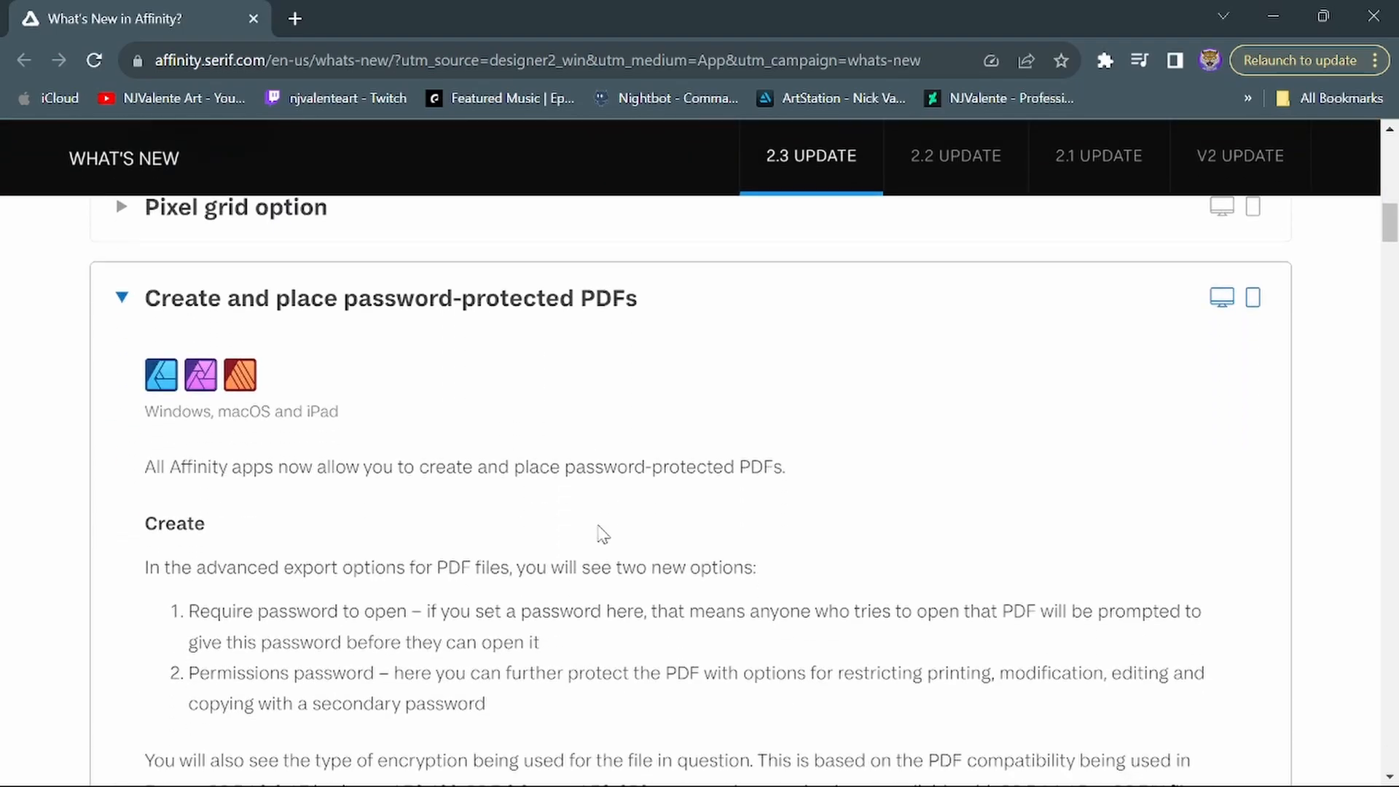
Scroll through the password-protected PDFs entry and collapse it.
{"action": "scroll", "scroll_direction": "down", "scroll_amount": 3}
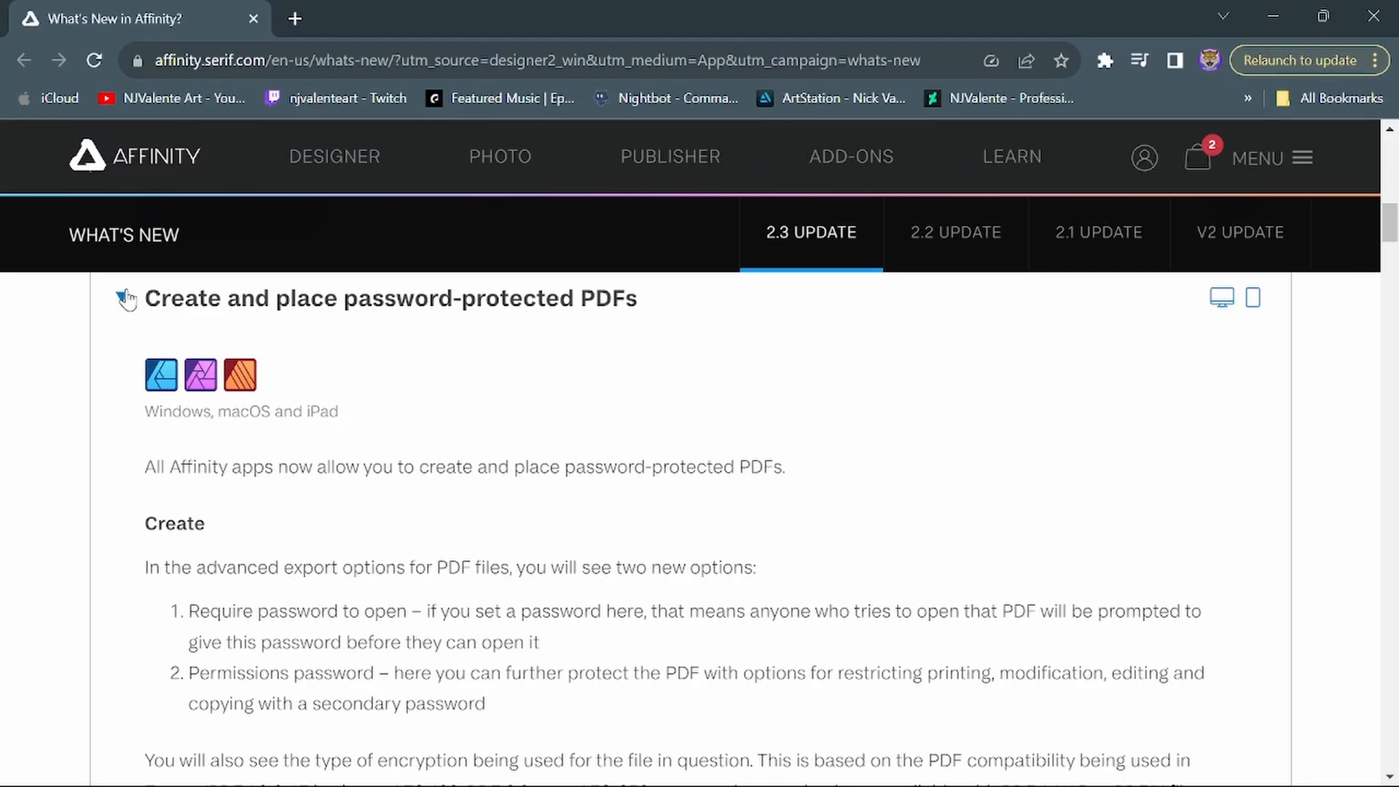
{"action": "left_click", "coordinate": [391, 297]}
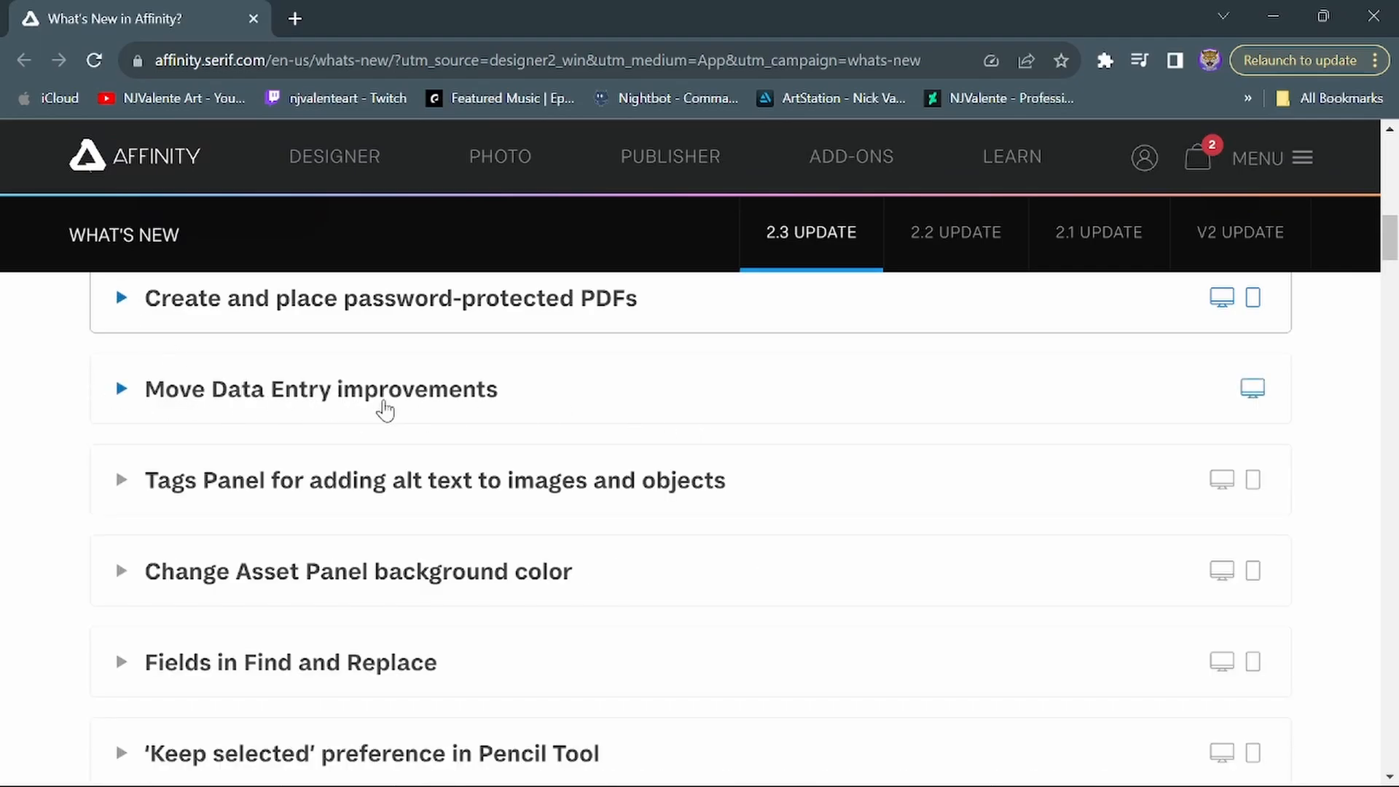
{"action": "mouse_move", "coordinate": [337, 491]}
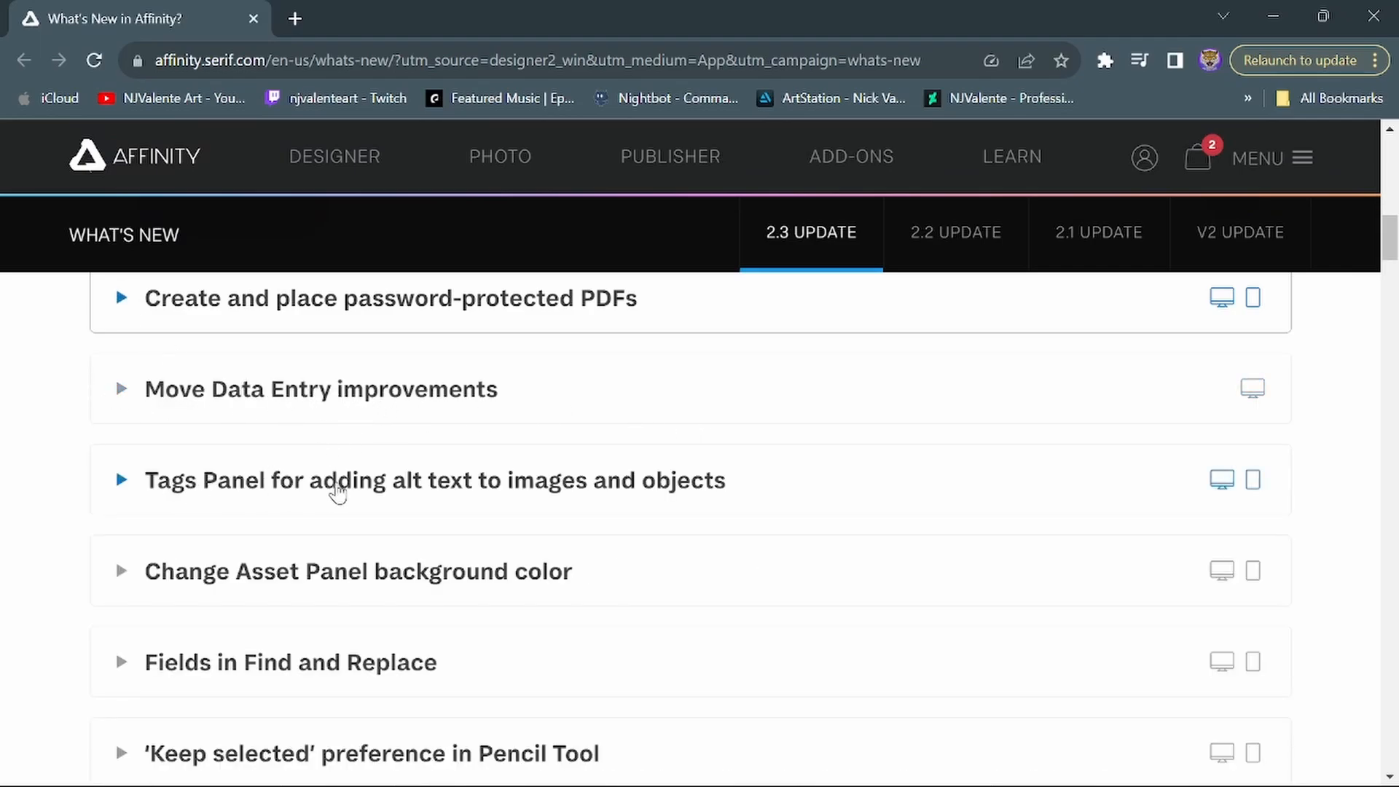
Expand and read the Tags Panel and Asset Panel background colour release notes.
{"action": "left_click", "coordinate": [434, 479]}
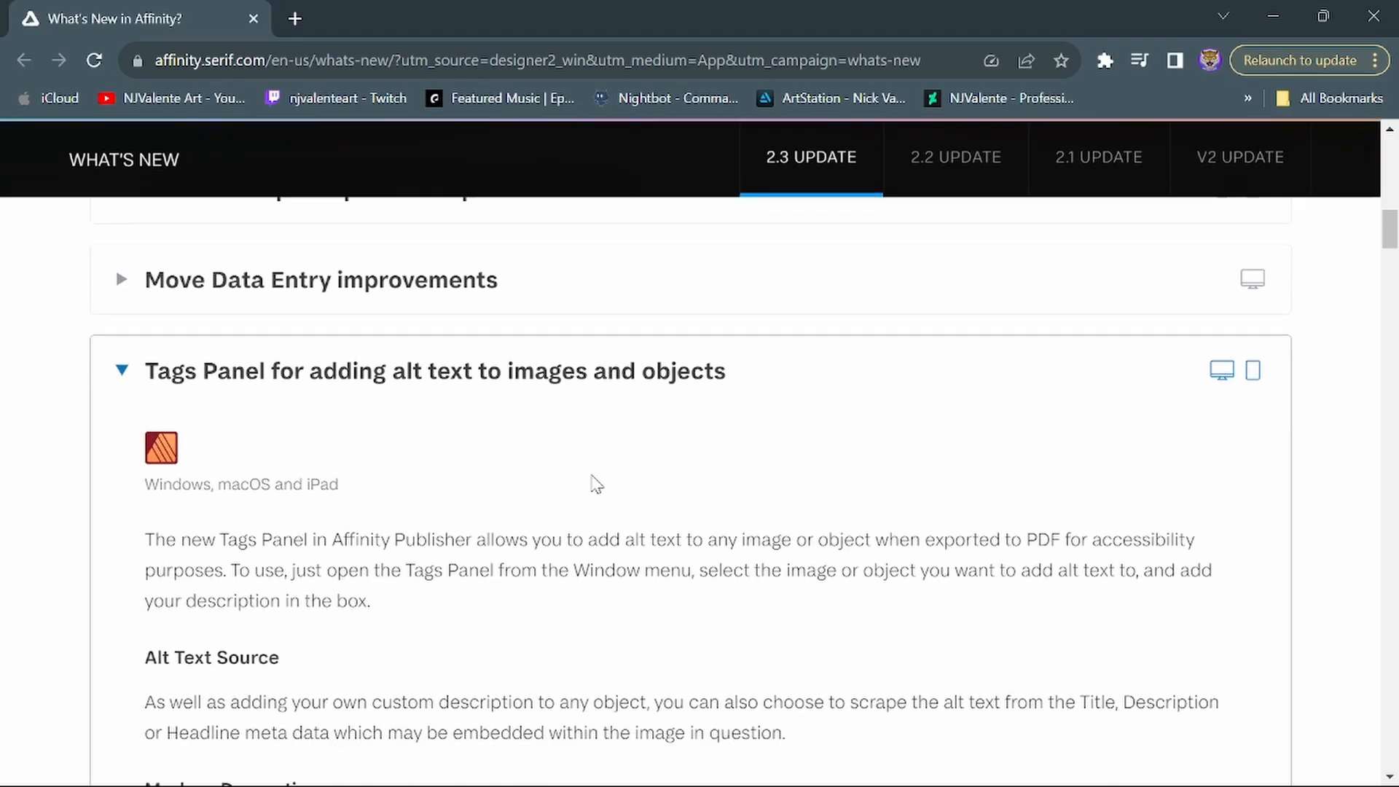
{"action": "scroll", "scroll_direction": "down", "scroll_amount": 3}
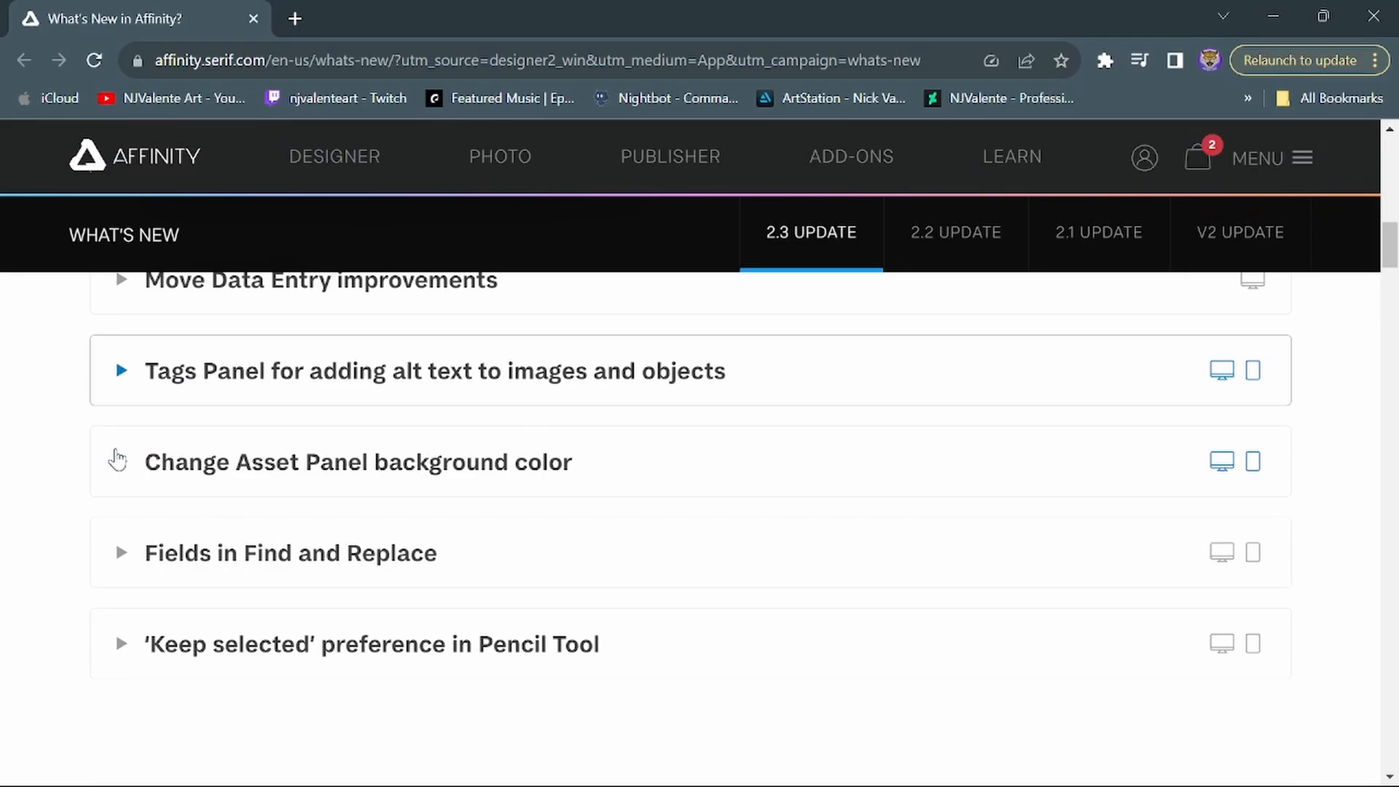
{"action": "left_click", "coordinate": [357, 462]}
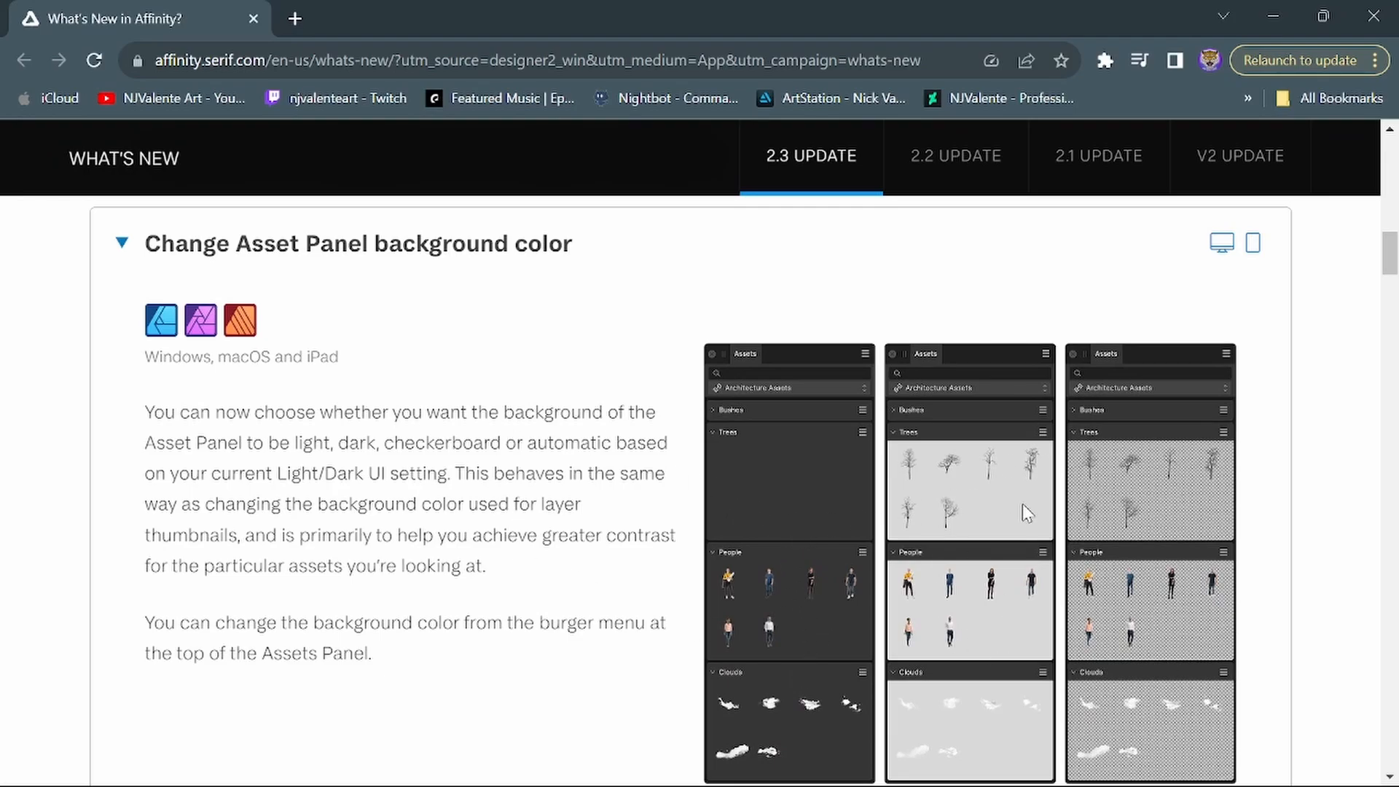
{"action": "mouse_move", "coordinate": [1172, 597]}
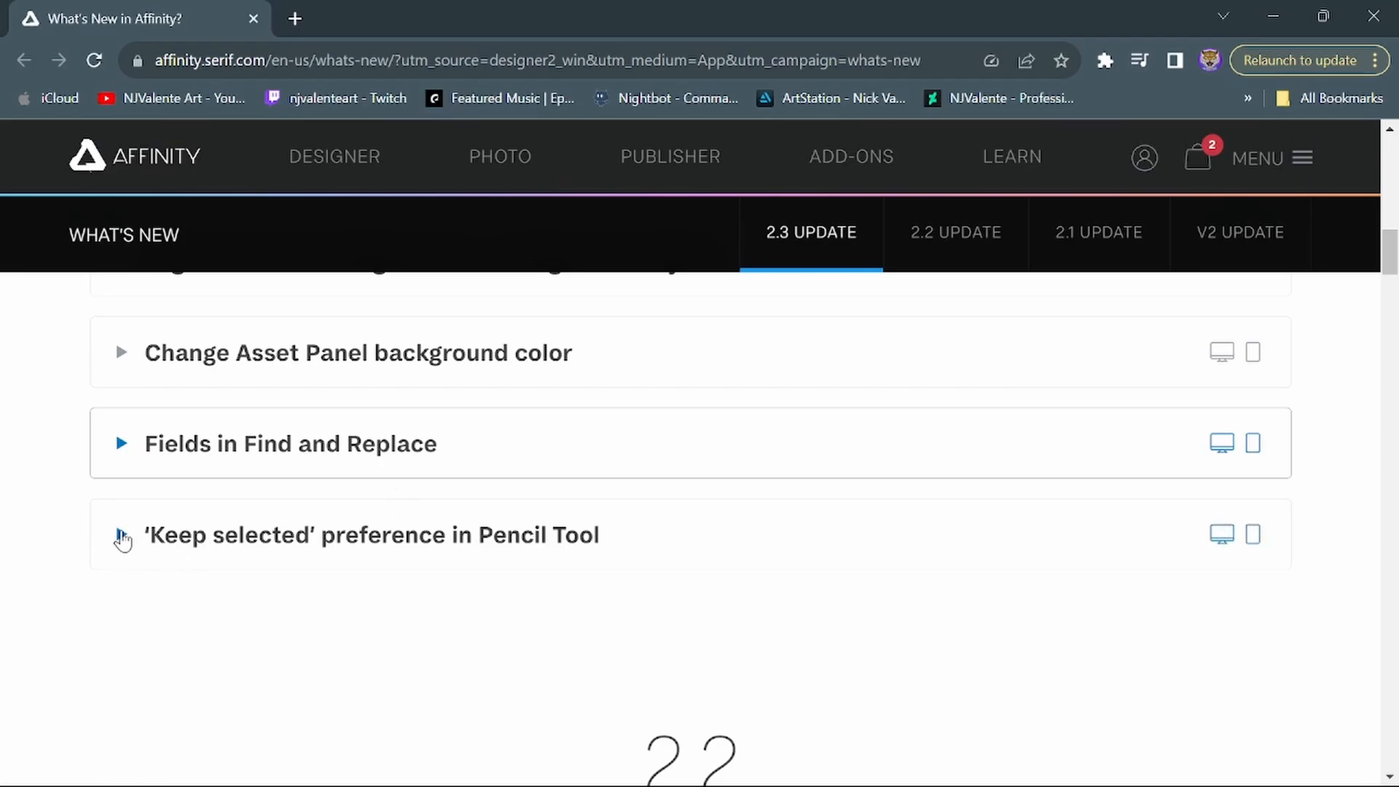
Expand, read and collapse the Pencil Tool 'Keep selected' note, then continue down the page.
{"action": "left_click", "coordinate": [121, 534]}
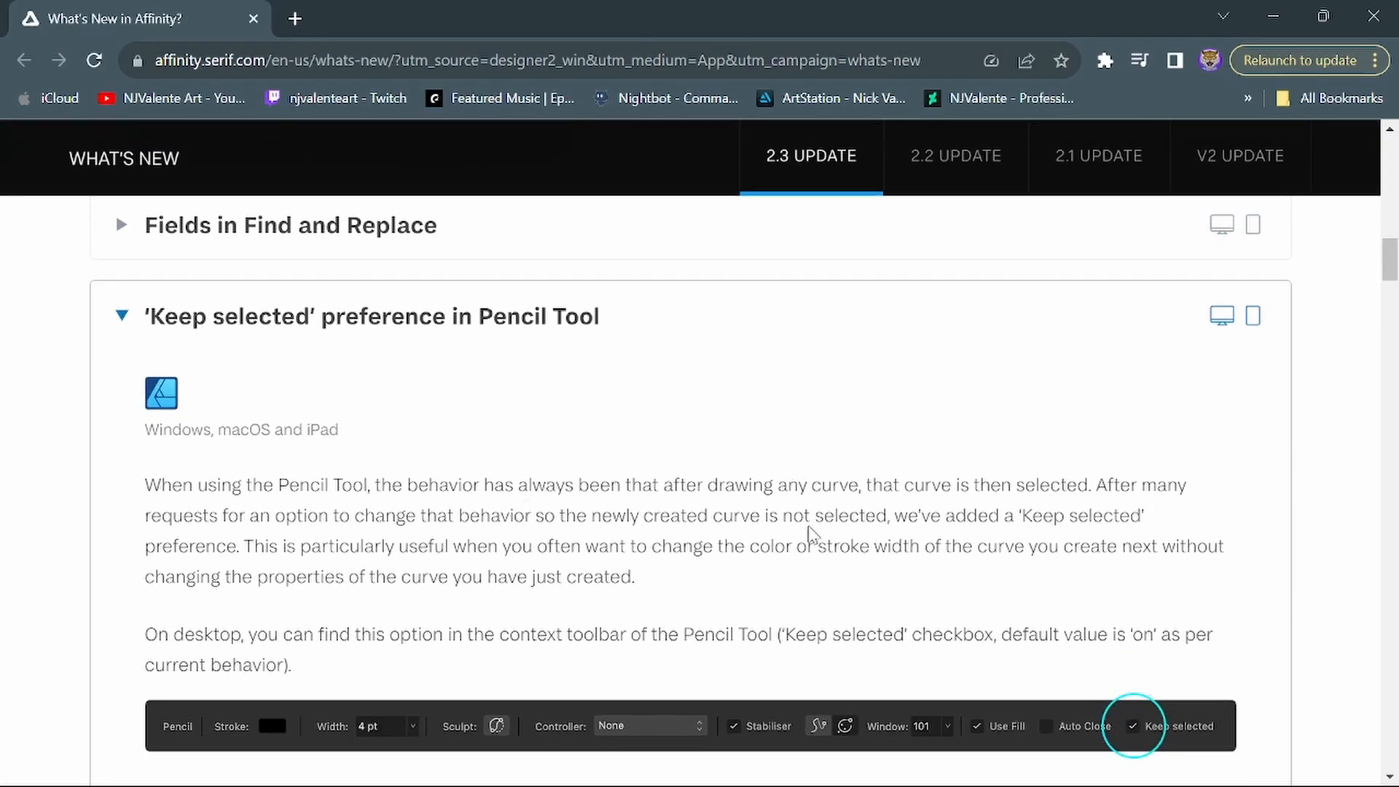
{"action": "scroll", "scroll_direction": "down", "scroll_amount": 3}
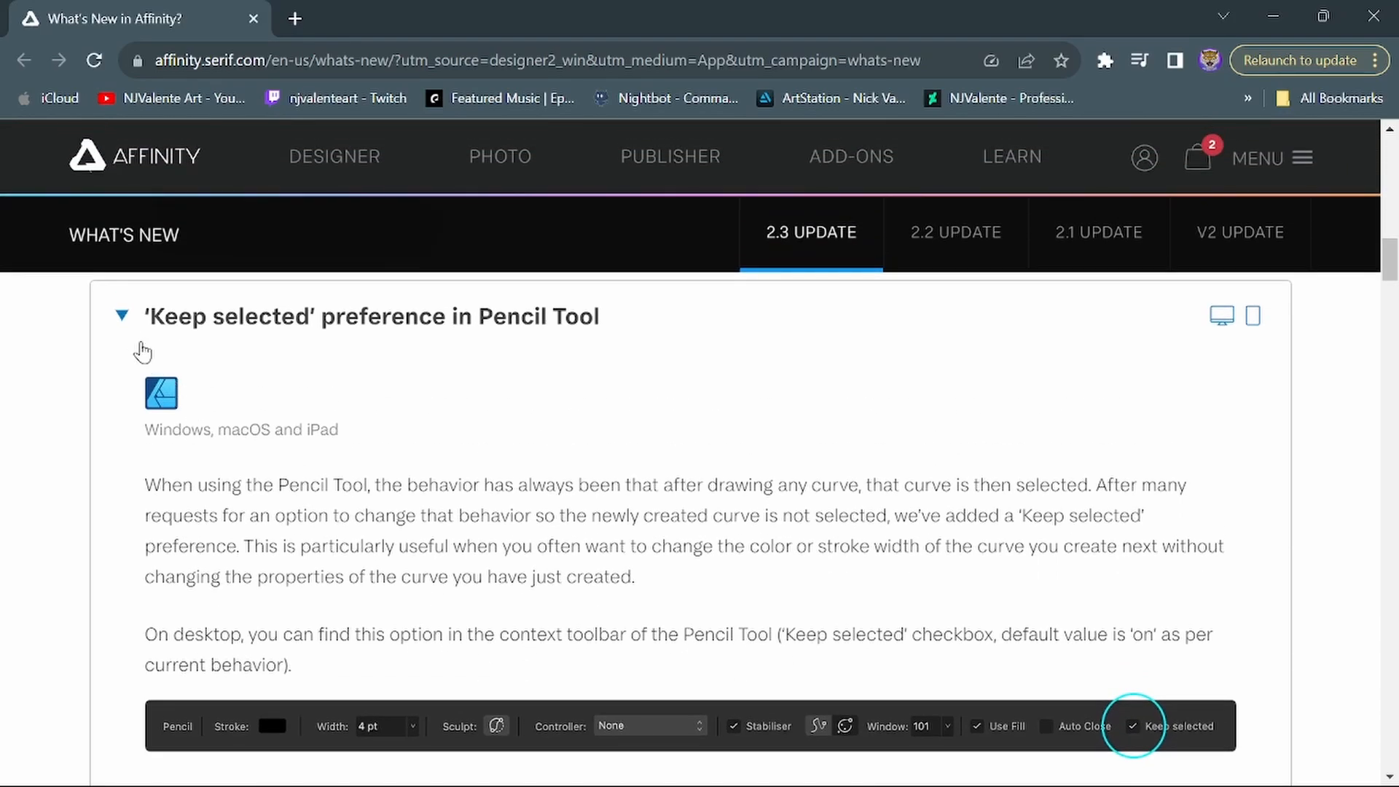
{"action": "left_click", "coordinate": [121, 315]}
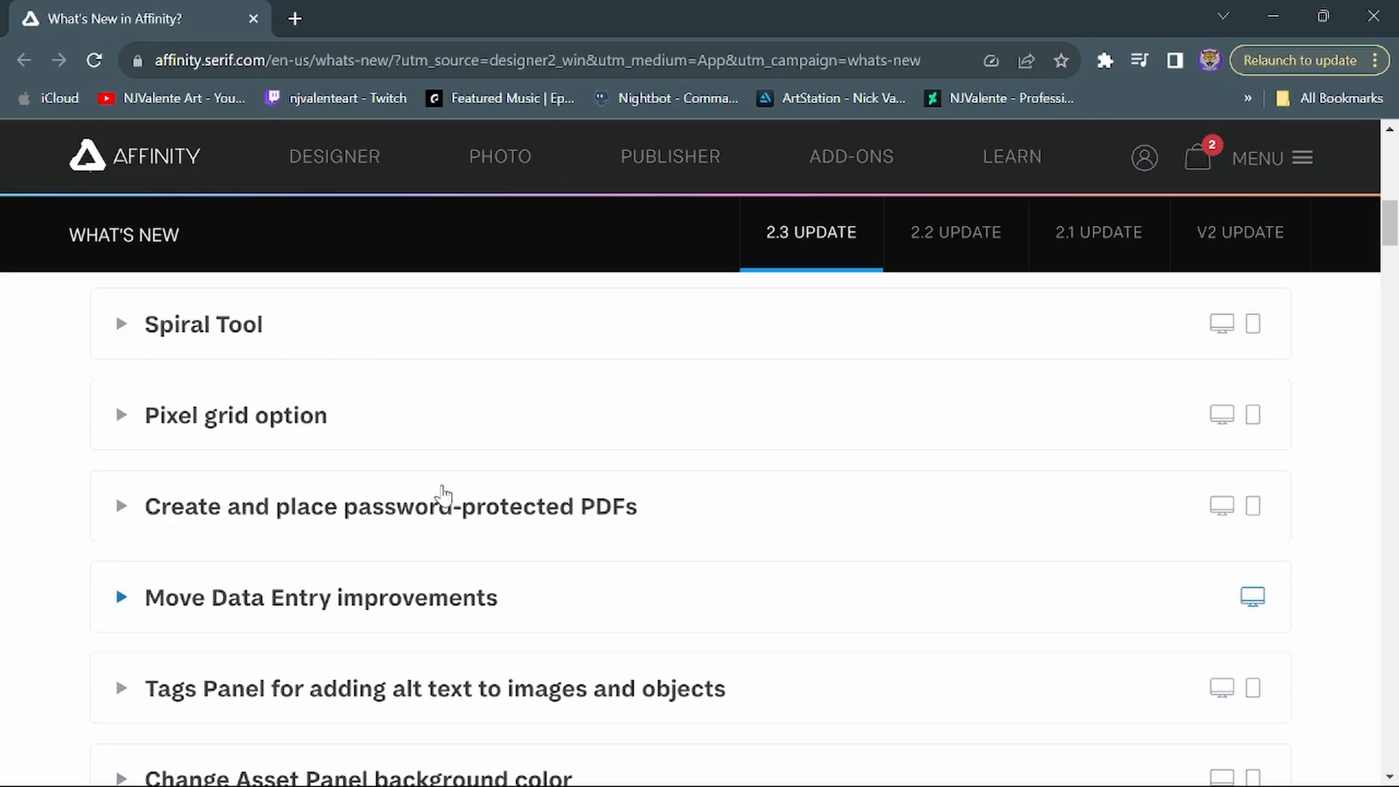
{"action": "scroll", "scroll_direction": "down", "scroll_amount": 3}
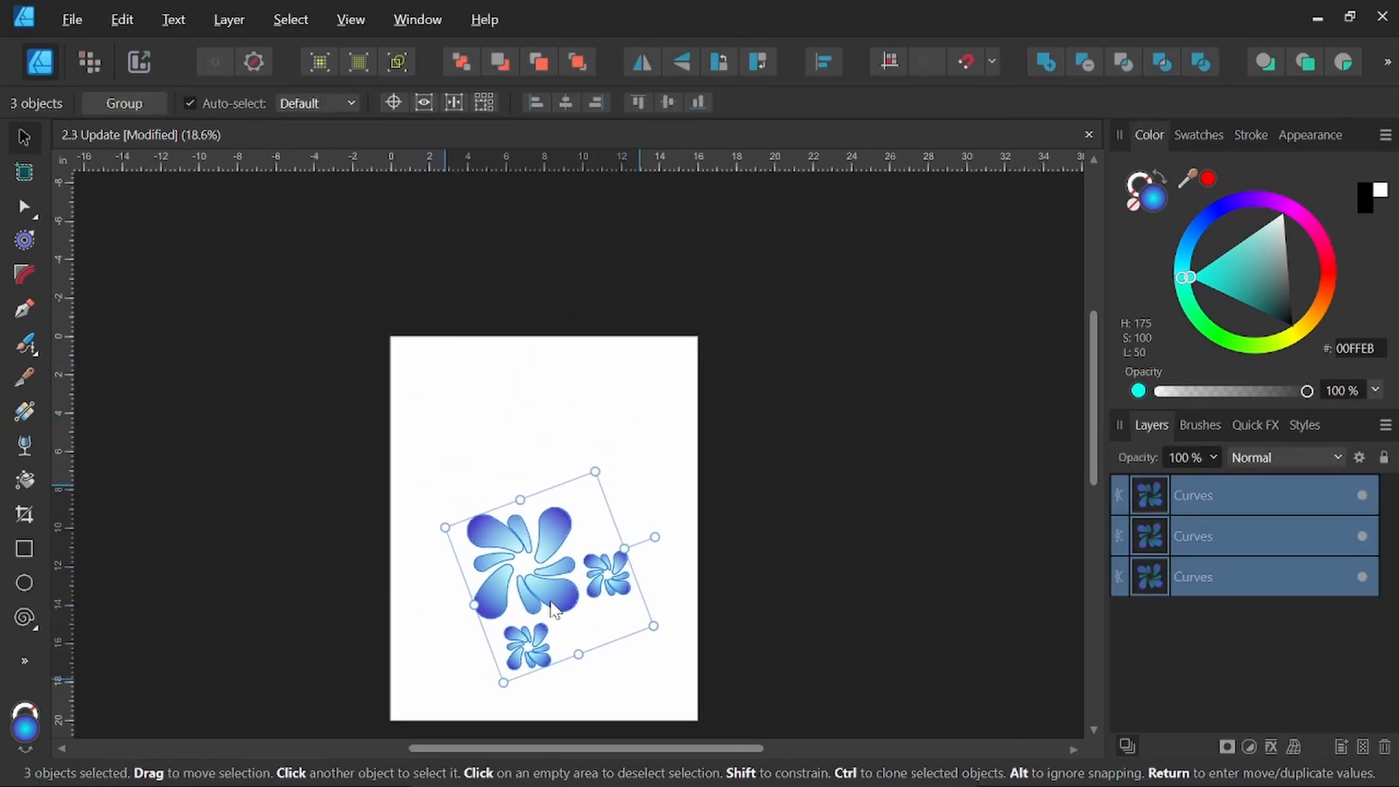
Return to the 2.3 Update document with the three blue swirling flower shapes.
{"action": "key", "text": "Return"}
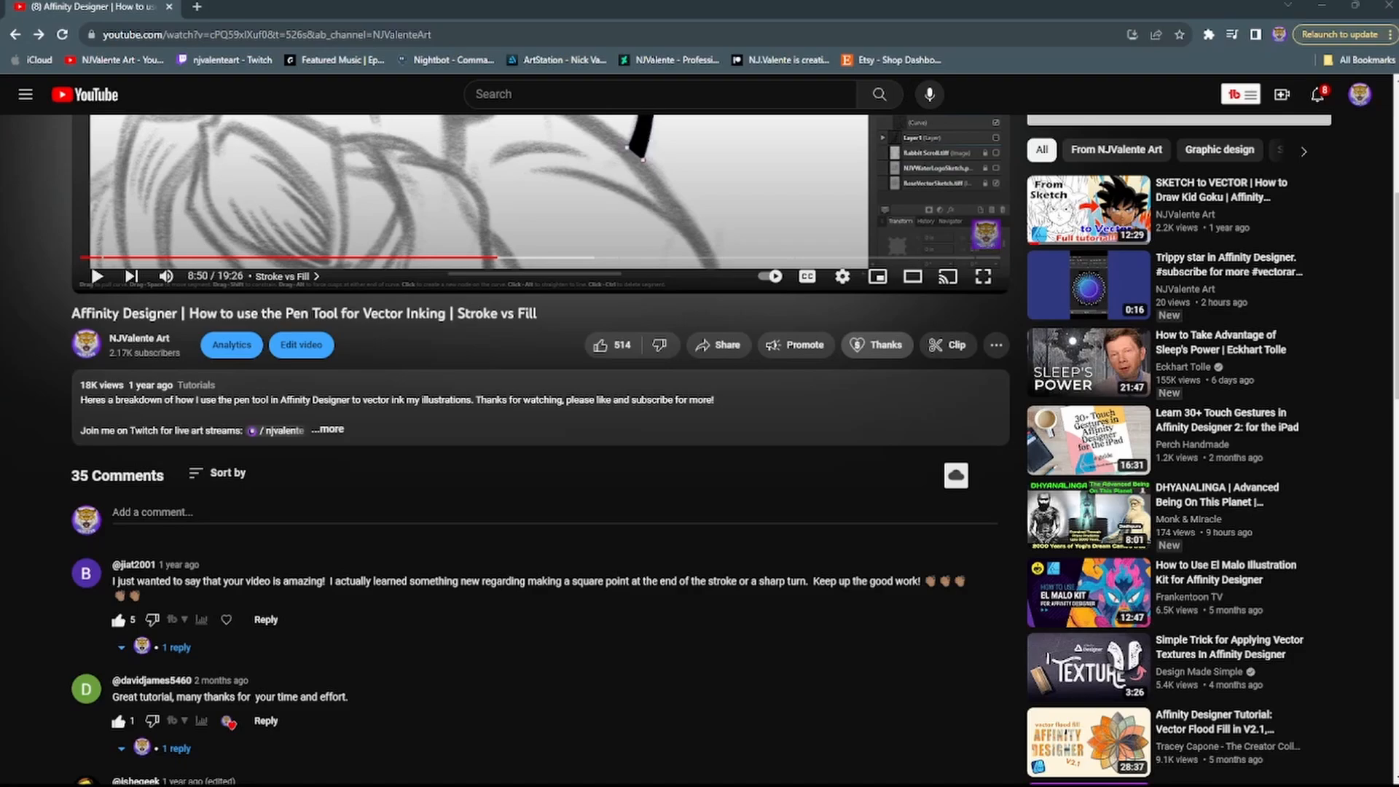
Open the Super Thanks dialog for NJValente Art on the Pen Tool inking tutorial.
{"action": "left_click", "coordinate": [874, 344]}
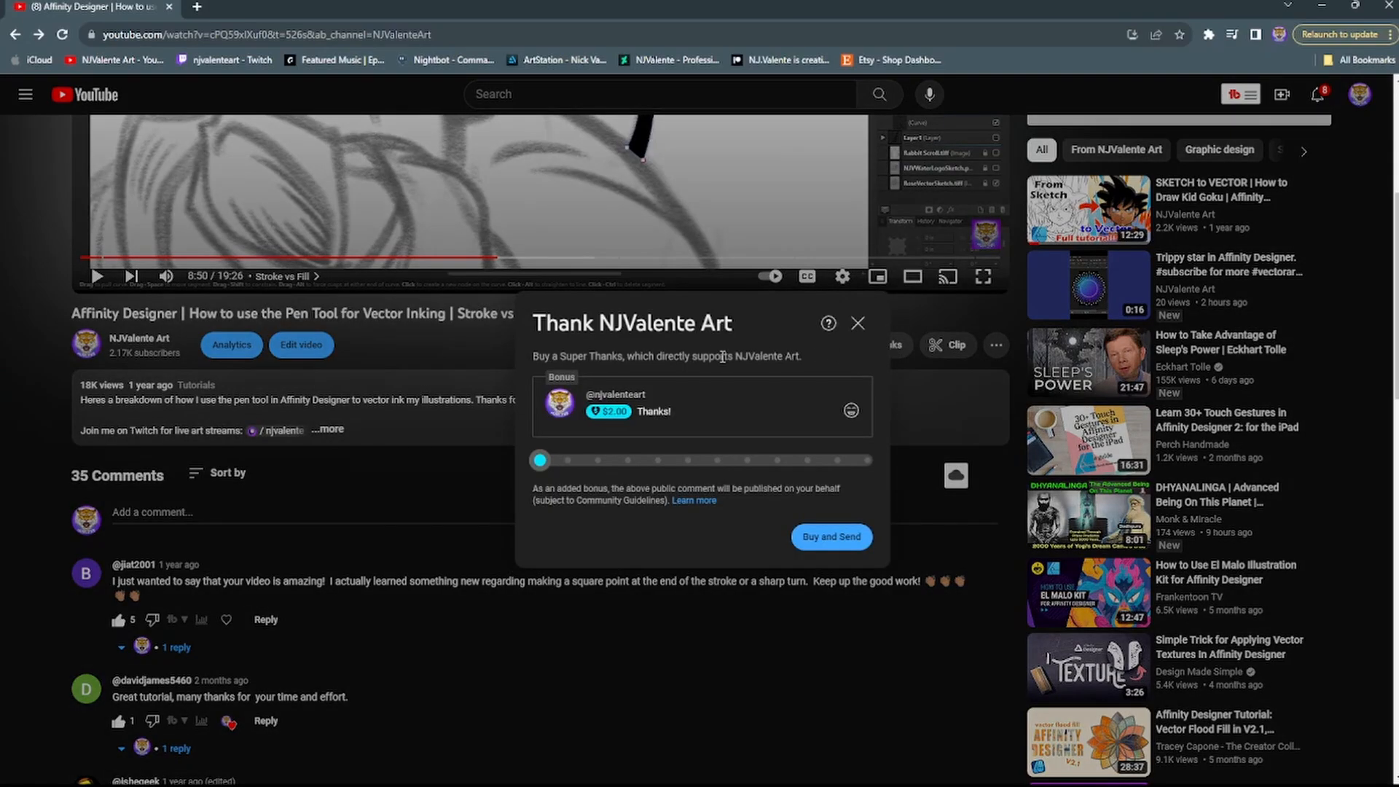
{"action": "mouse_move", "coordinate": [724, 354]}
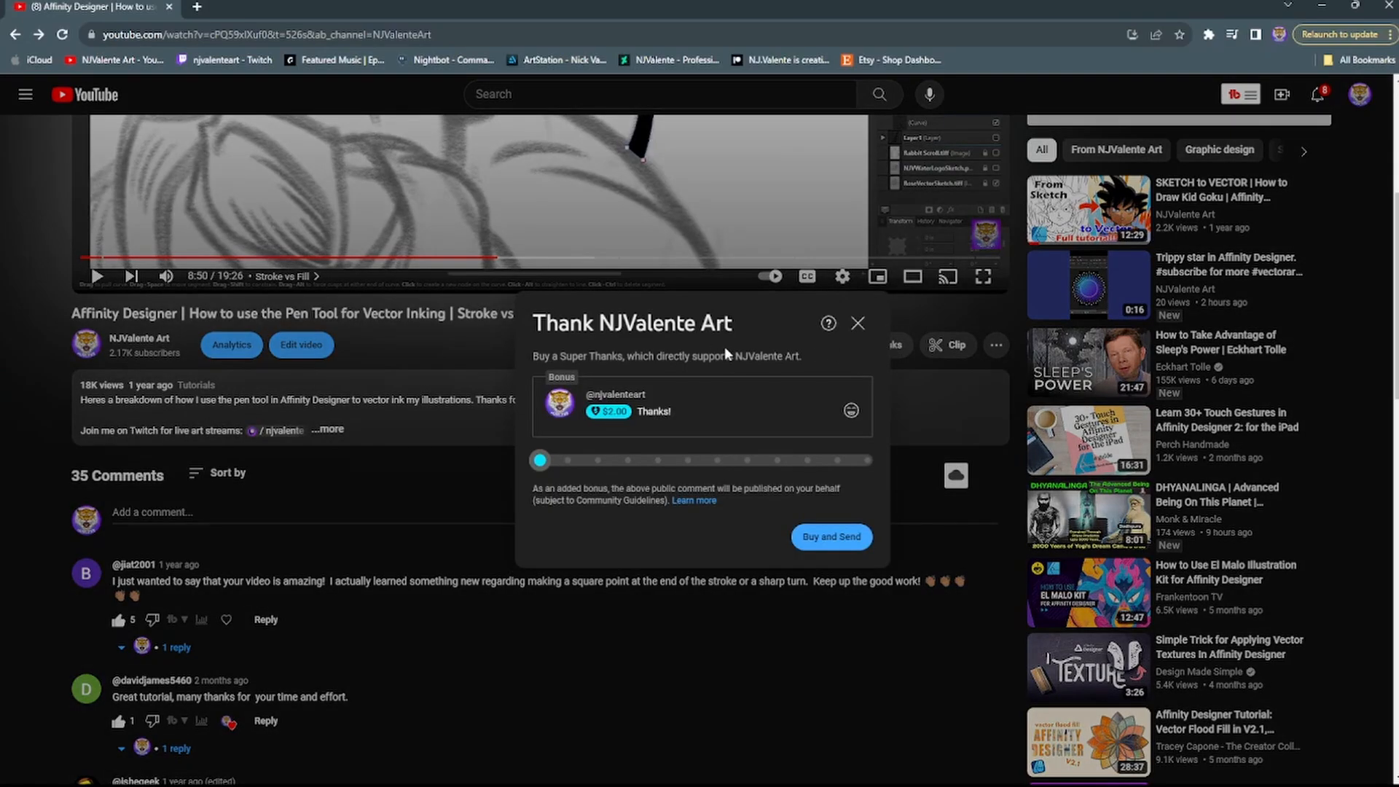